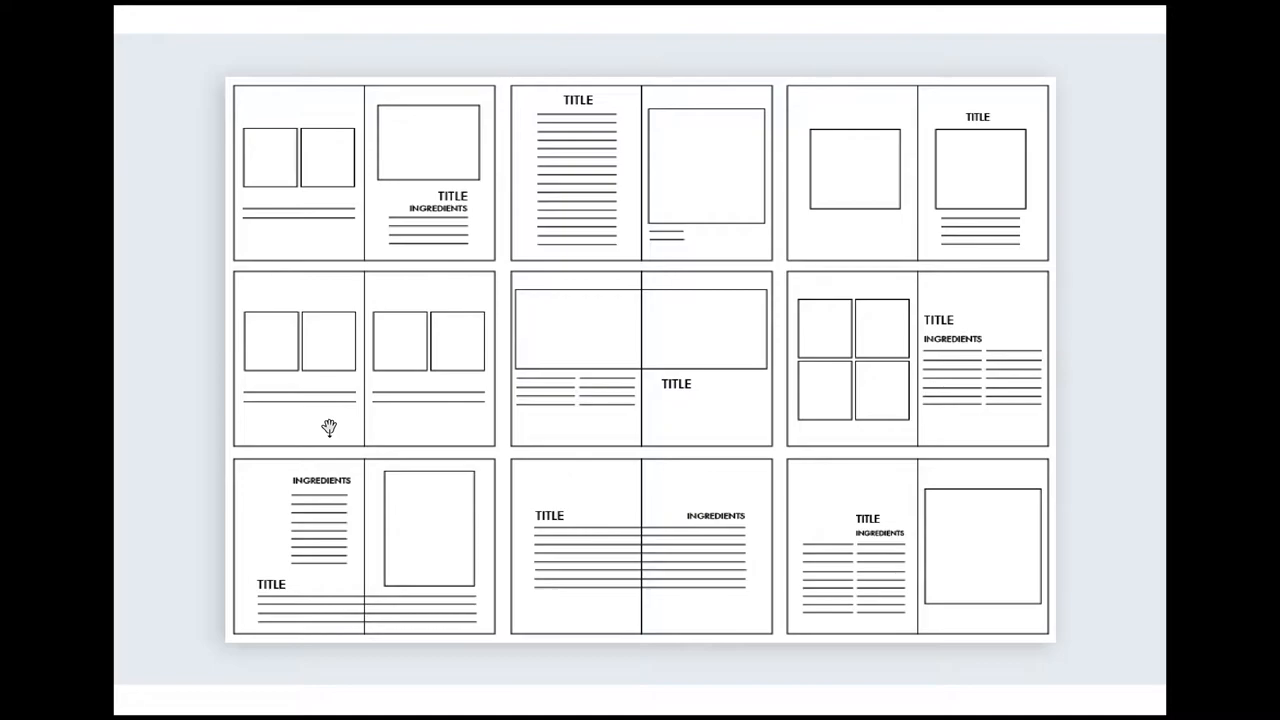
{"action": "mouse_move", "coordinate": [575, 348]}
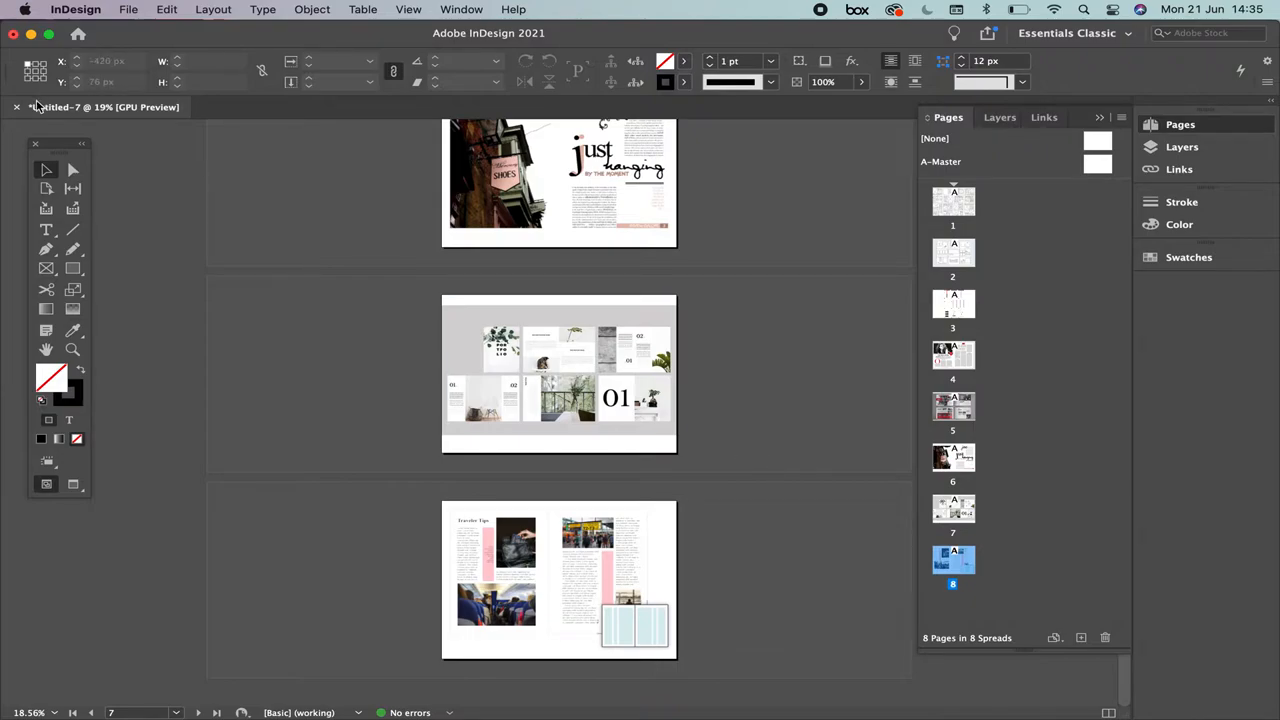
Discard the magazine unsaved and create a one-page 800×600 px Web preset document
{"action": "left_click", "coordinate": [16, 107]}
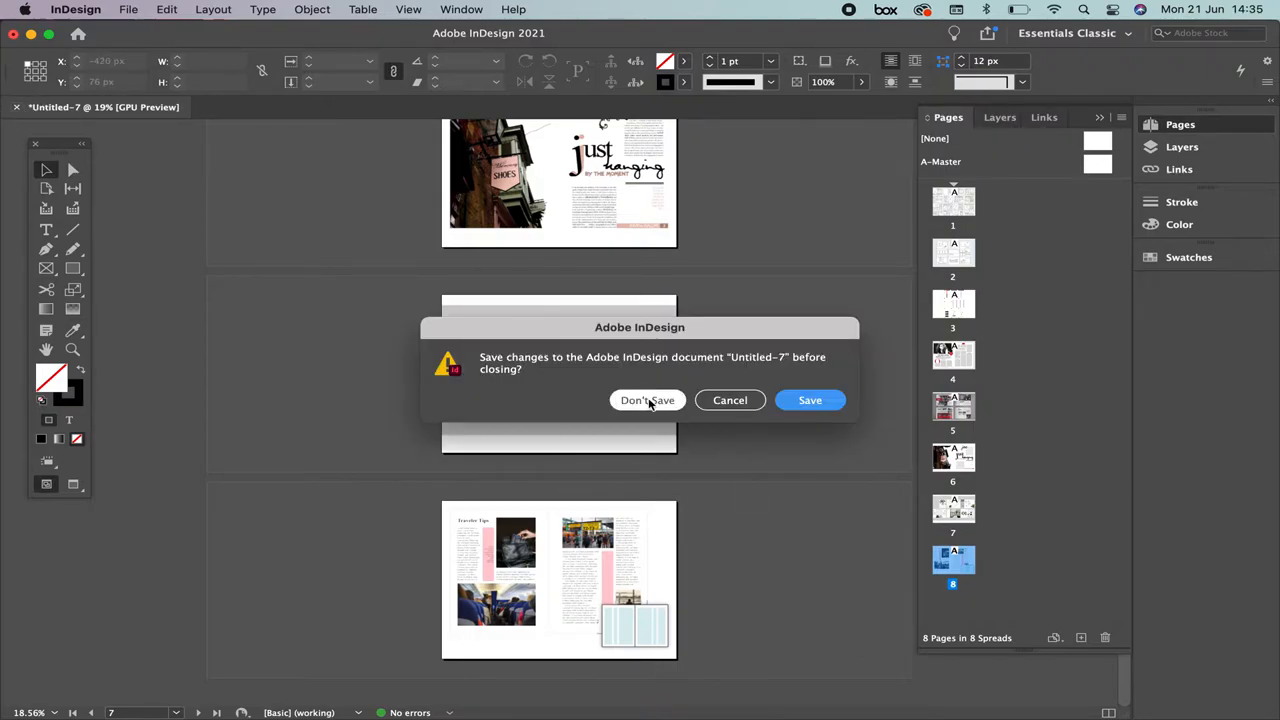
{"action": "left_click", "coordinate": [648, 400]}
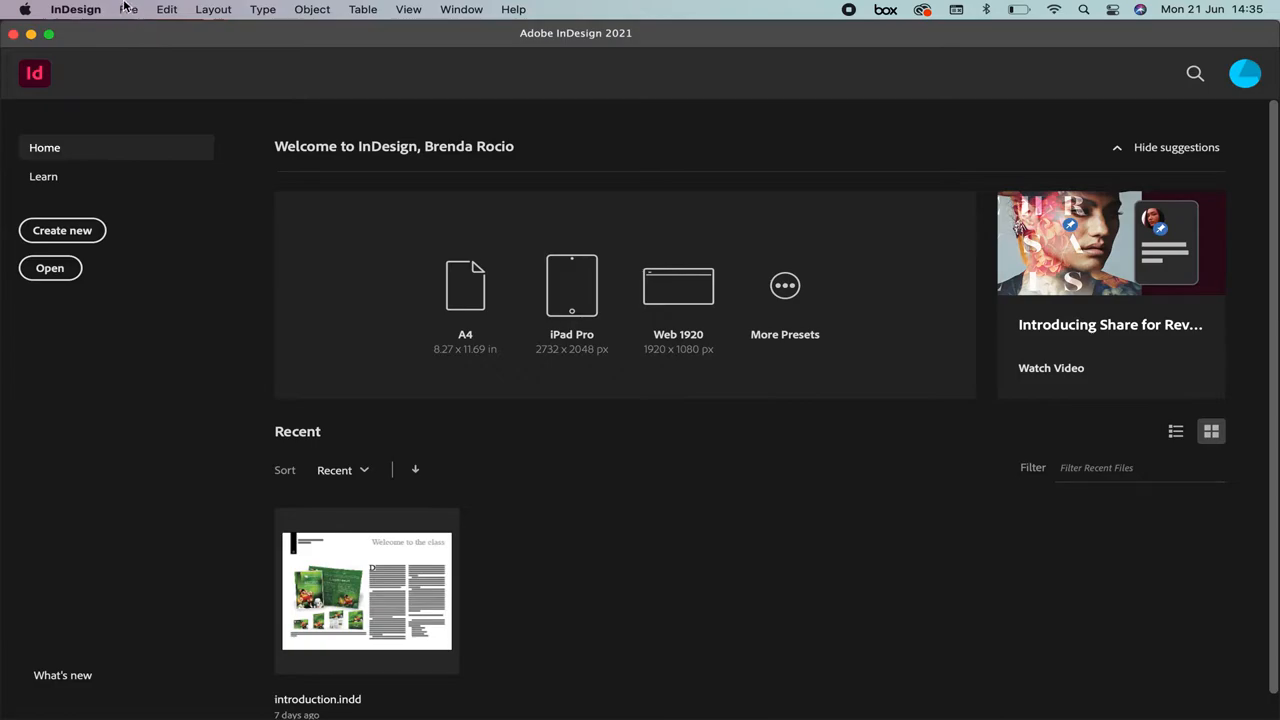
{"action": "left_click", "coordinate": [128, 9]}
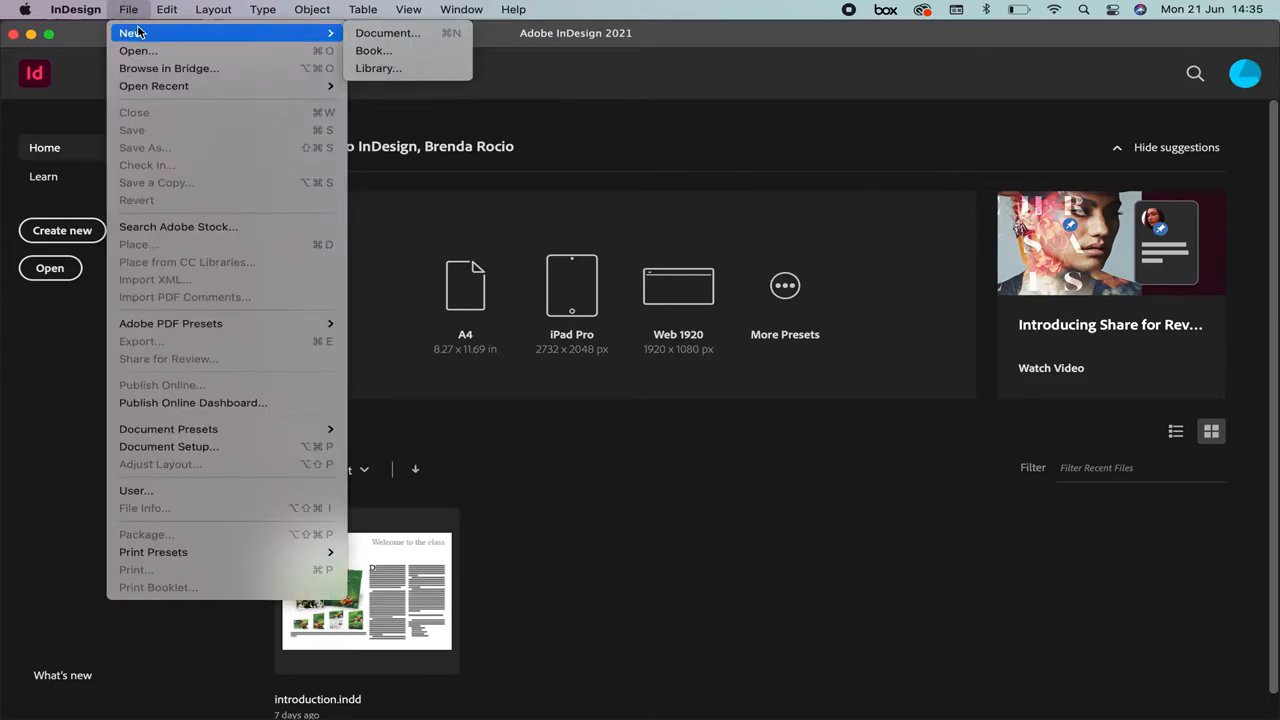
{"action": "mouse_move", "coordinate": [388, 33]}
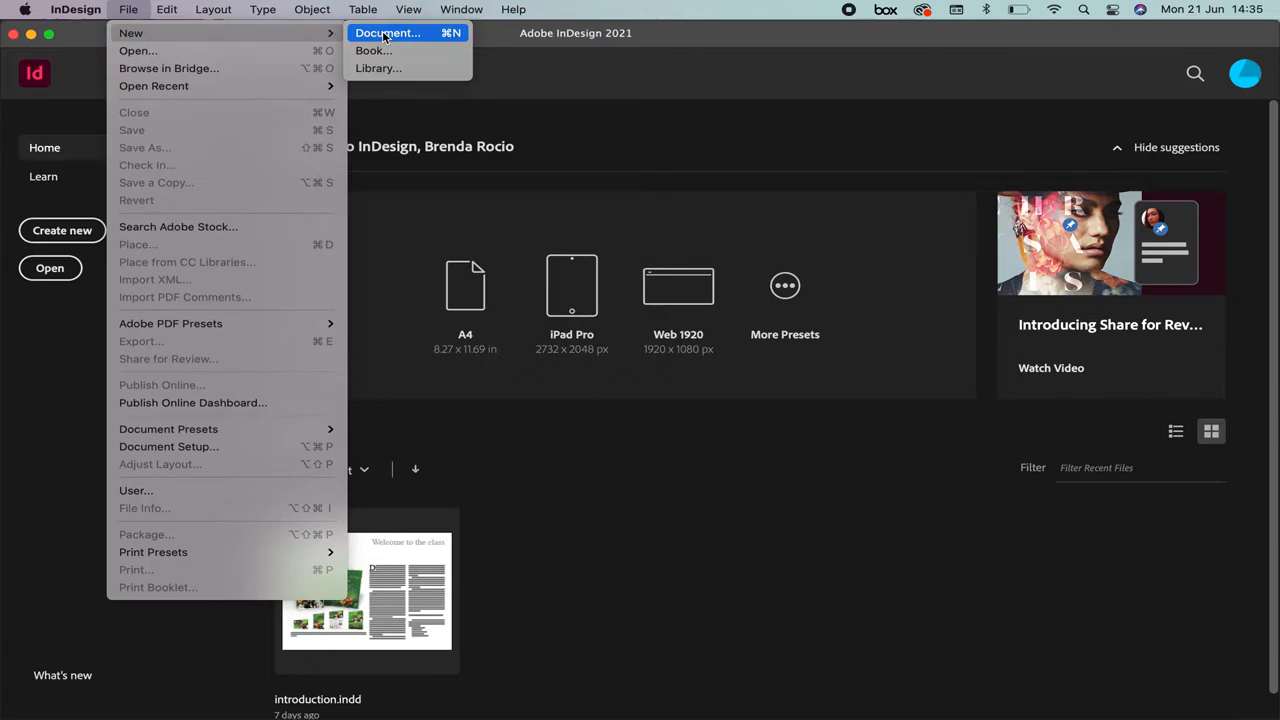
{"action": "left_click", "coordinate": [388, 33]}
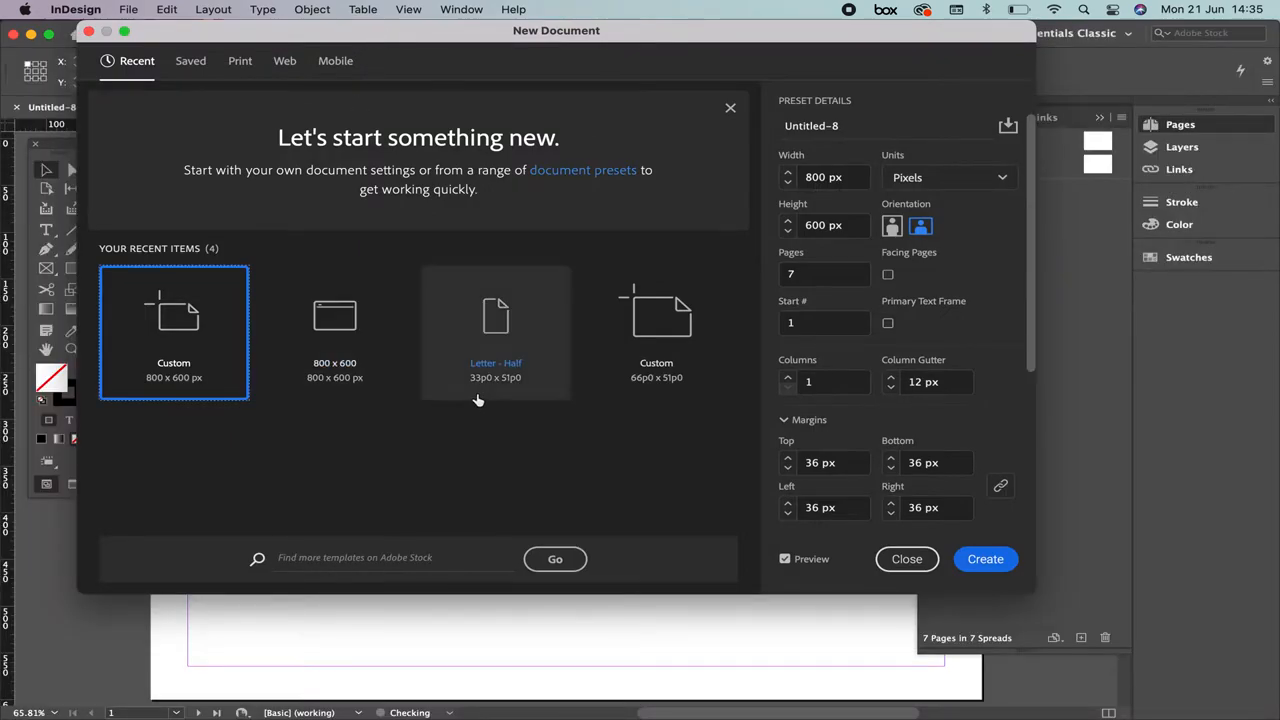
{"action": "left_click", "coordinate": [284, 60]}
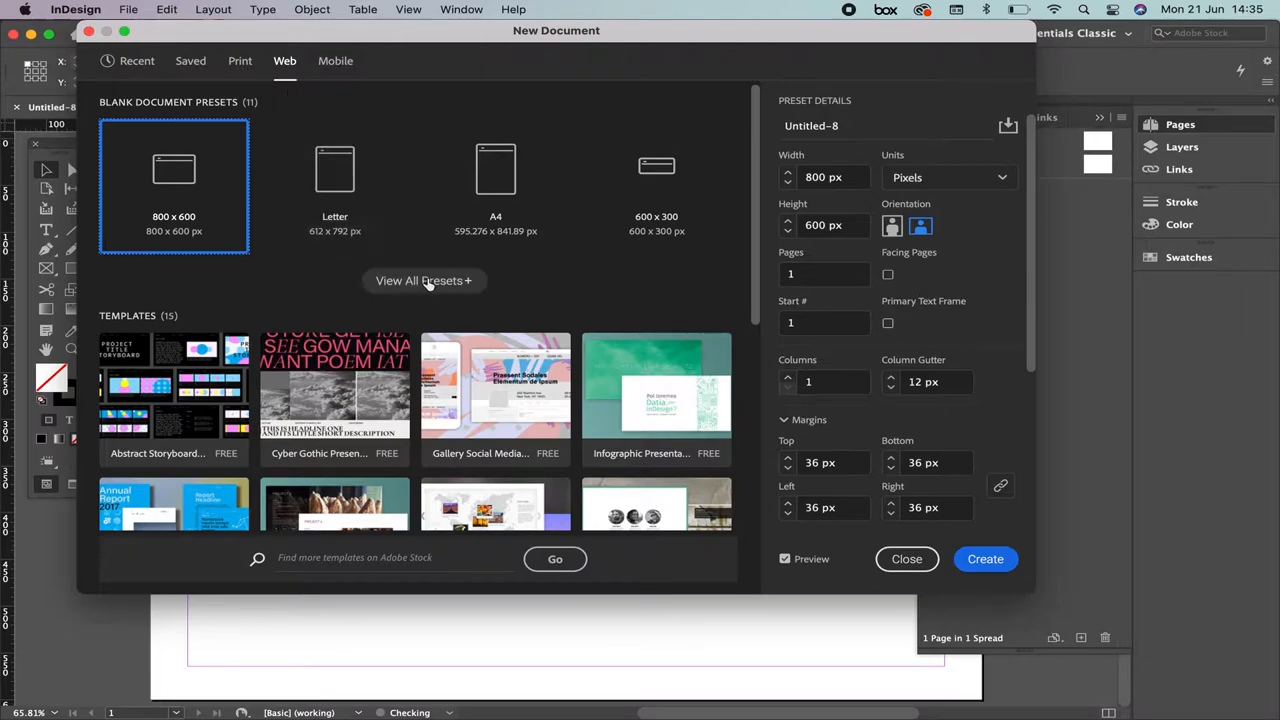
{"action": "left_click", "coordinate": [424, 280]}
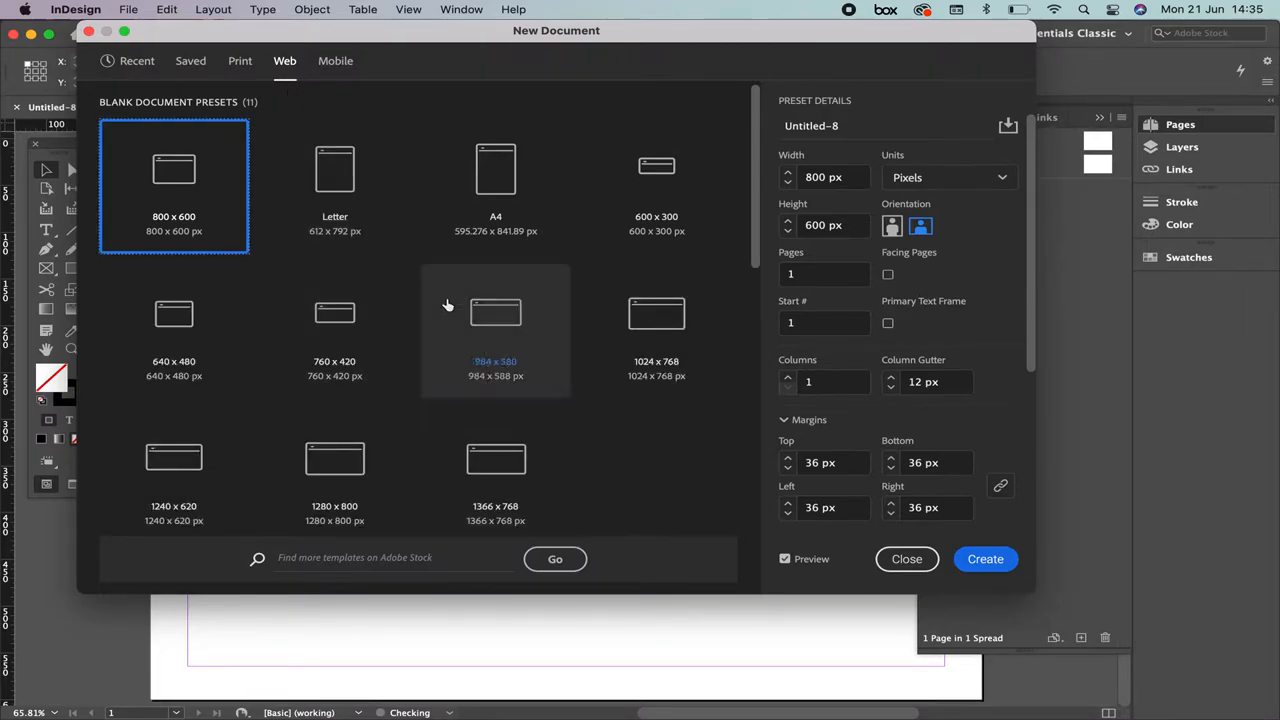
{"action": "mouse_move", "coordinate": [234, 180]}
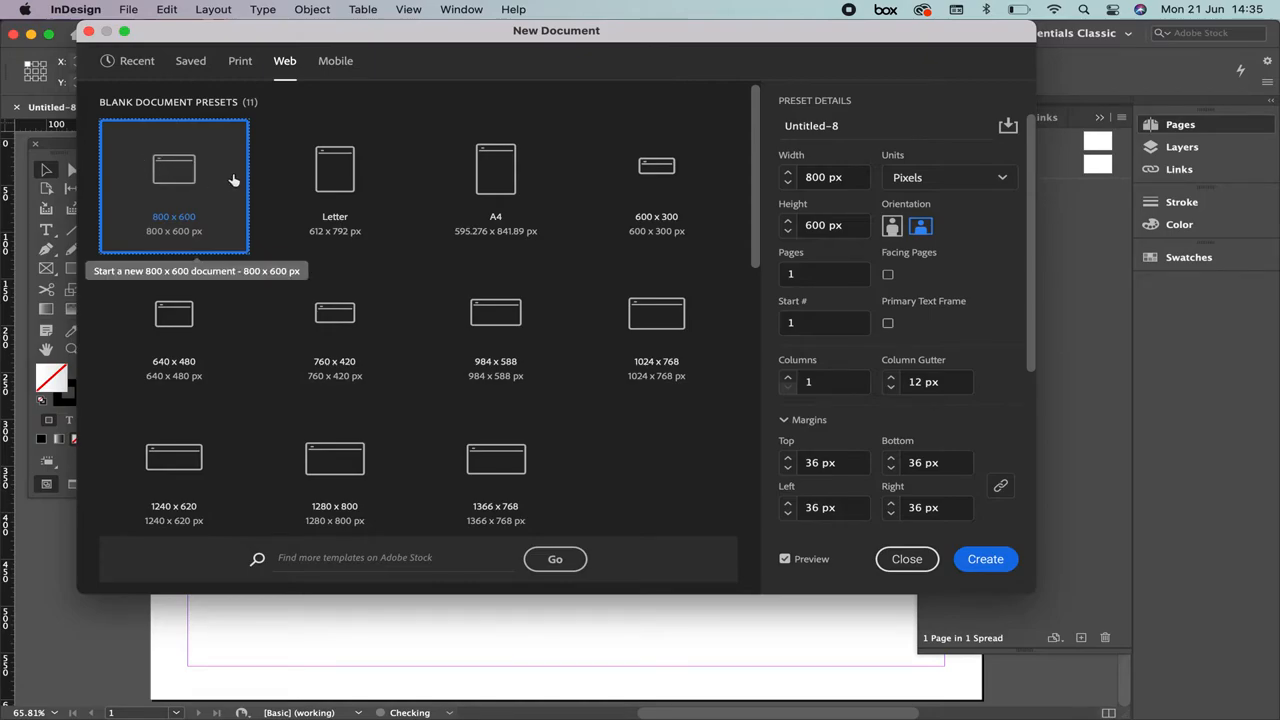
{"action": "mouse_move", "coordinate": [335, 340]}
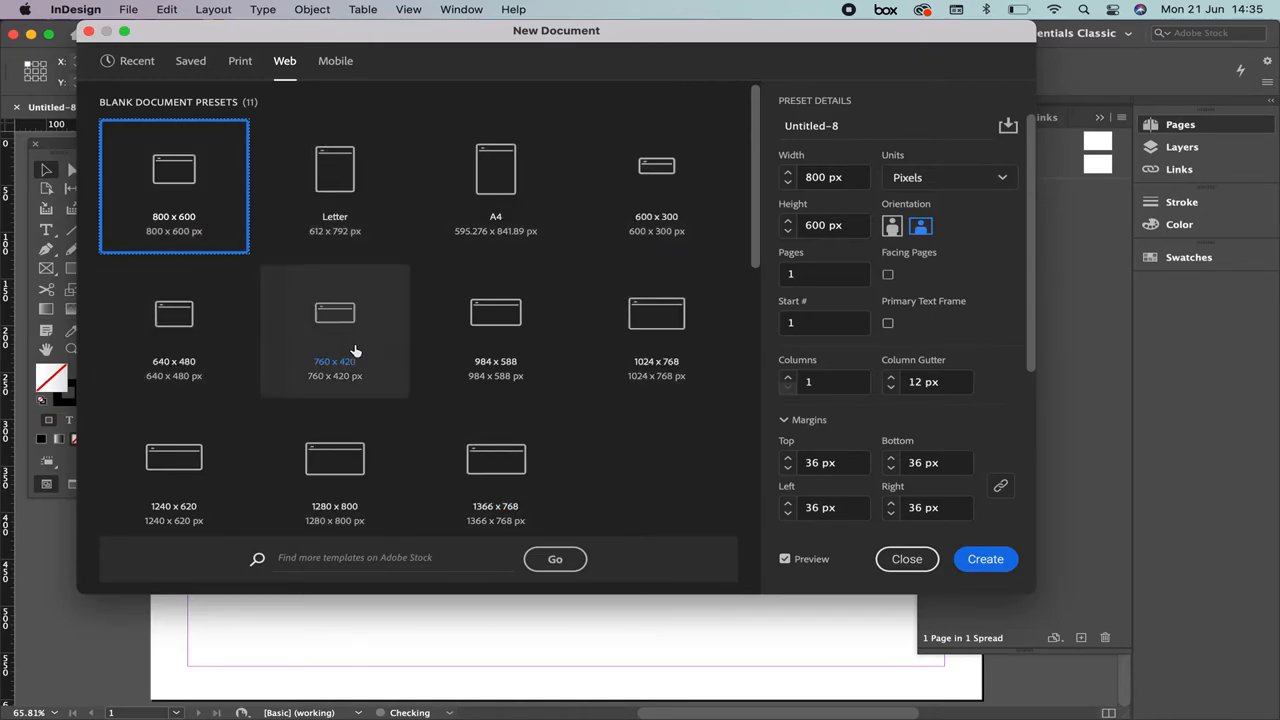
{"action": "mouse_move", "coordinate": [657, 330]}
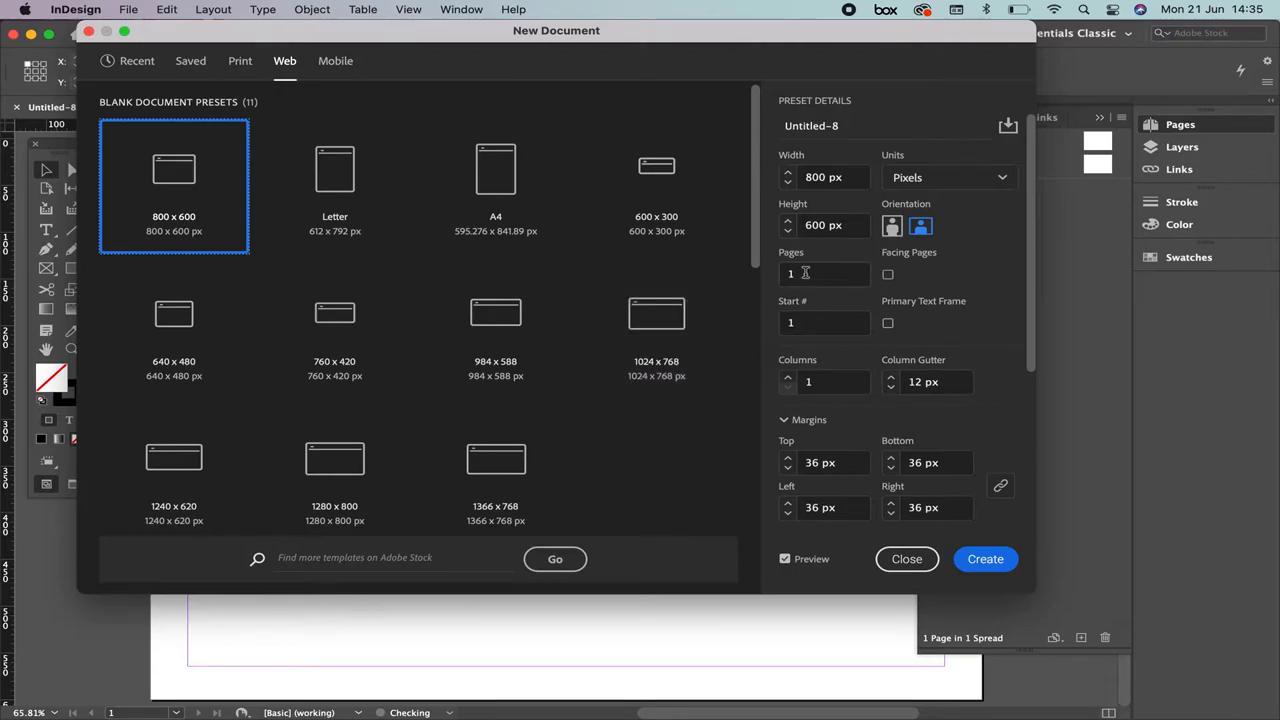
{"action": "left_click", "coordinate": [920, 225]}
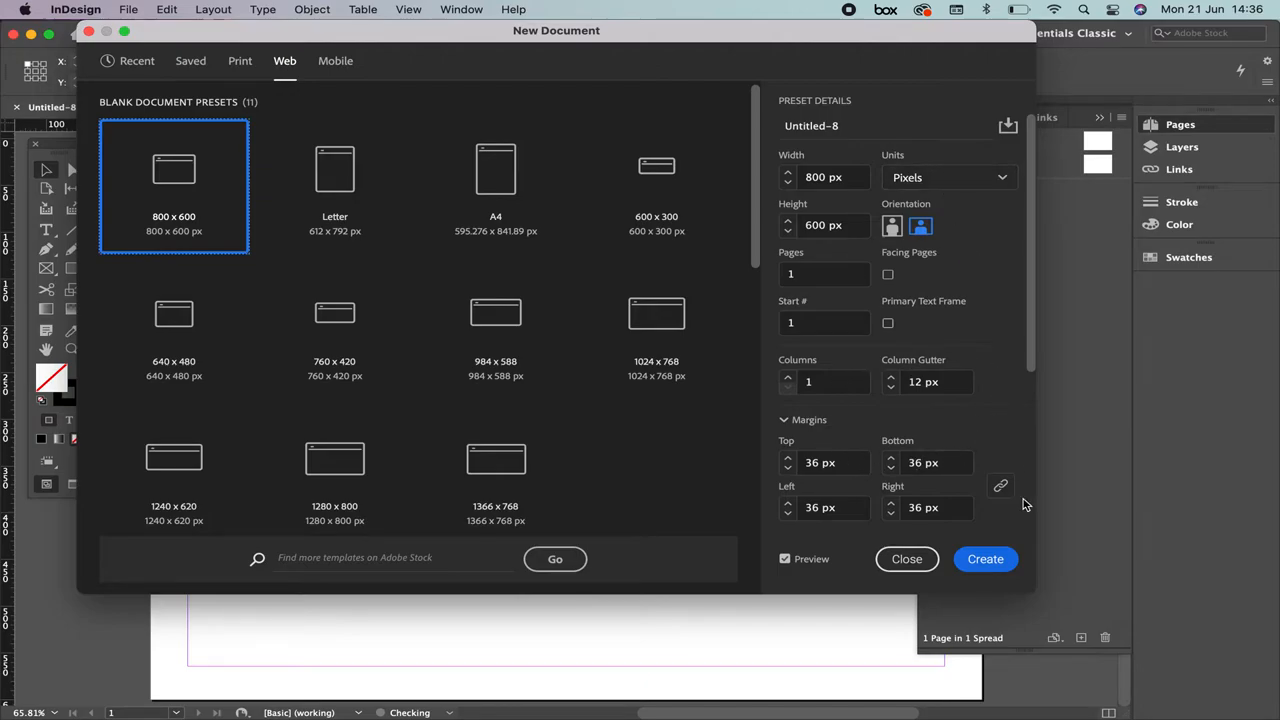
{"action": "mouse_move", "coordinate": [1001, 487]}
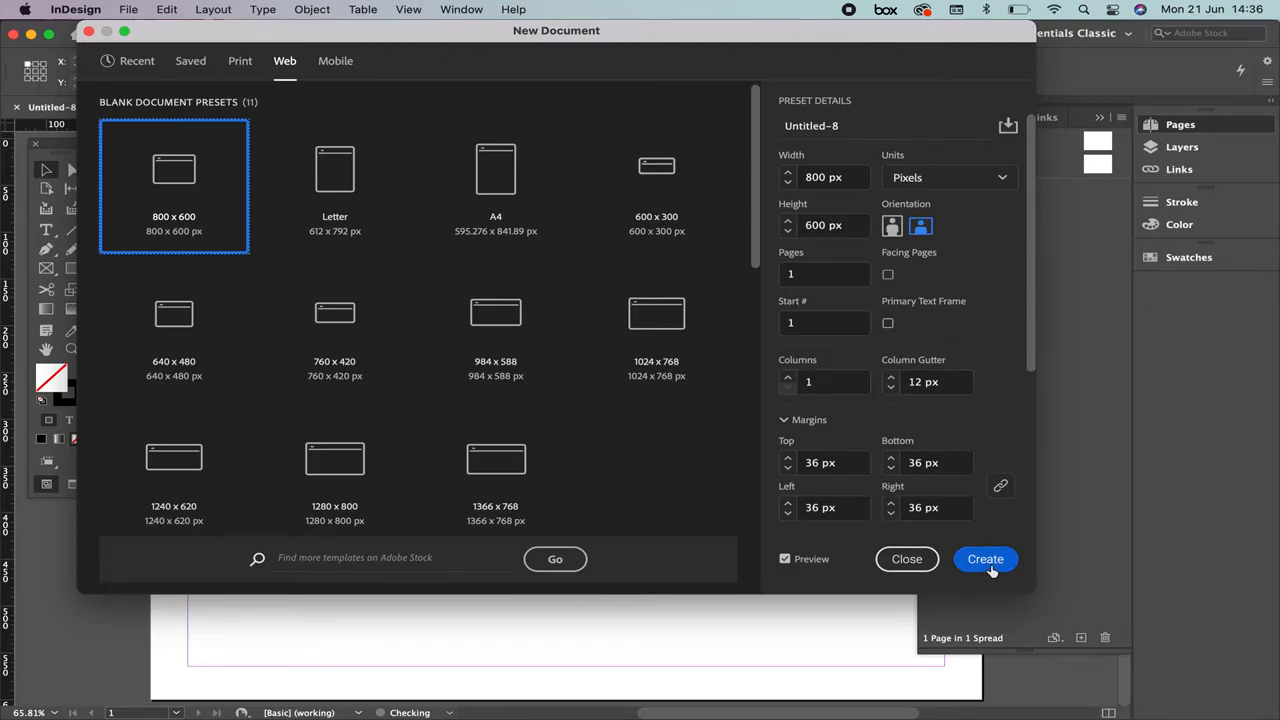
{"action": "left_click", "coordinate": [985, 559]}
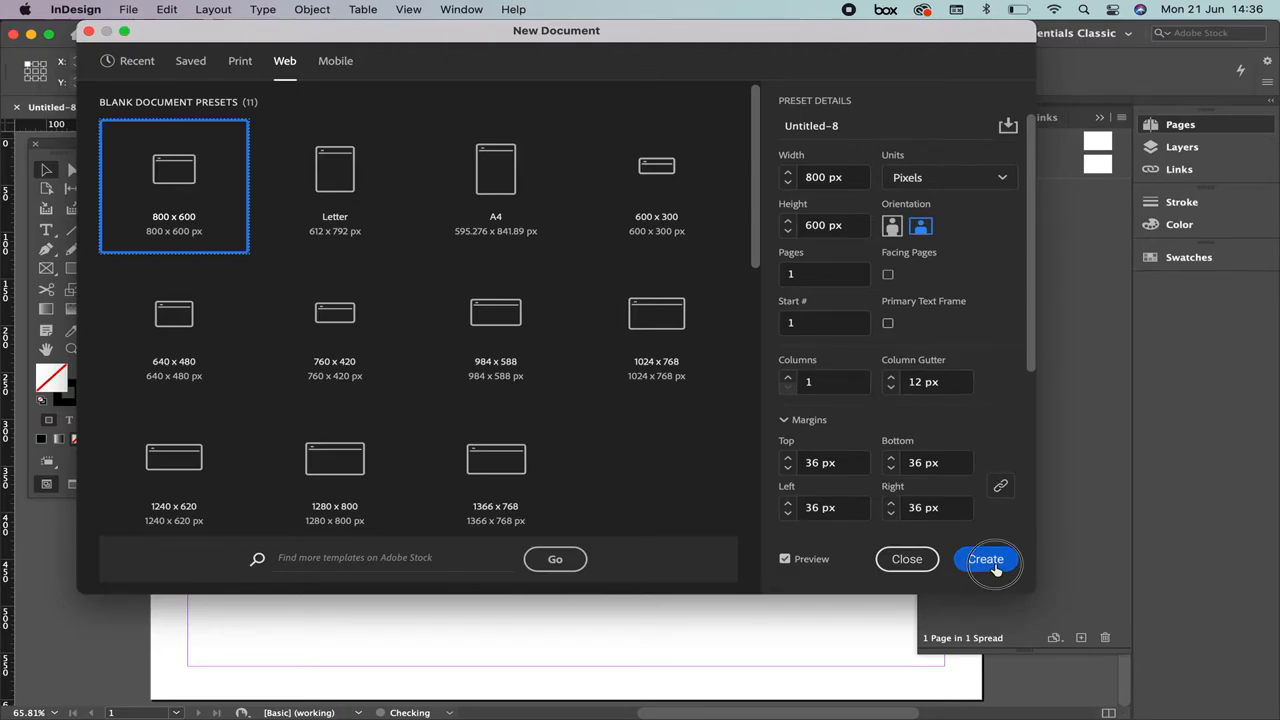
Confirm the 800×600 px document and collapse the Pages panel
{"action": "left_click", "coordinate": [986, 559]}
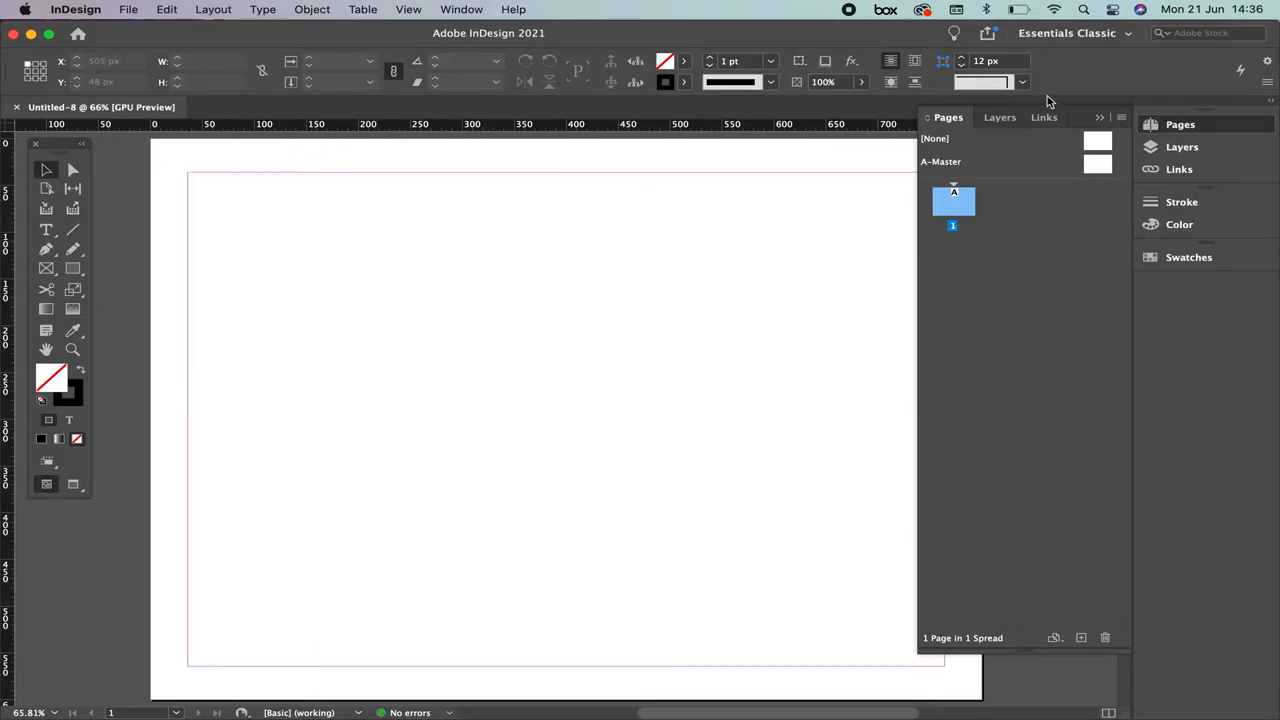
{"action": "left_click", "coordinate": [1099, 117]}
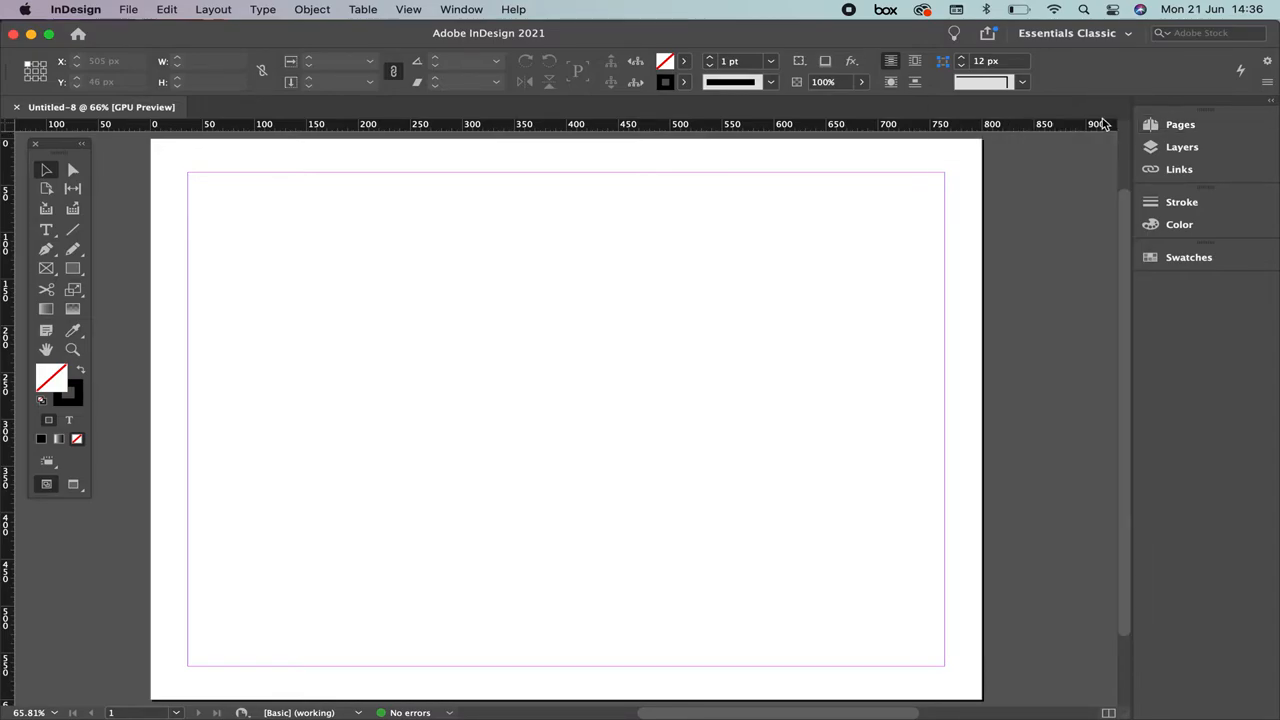
{"action": "mouse_move", "coordinate": [1015, 408]}
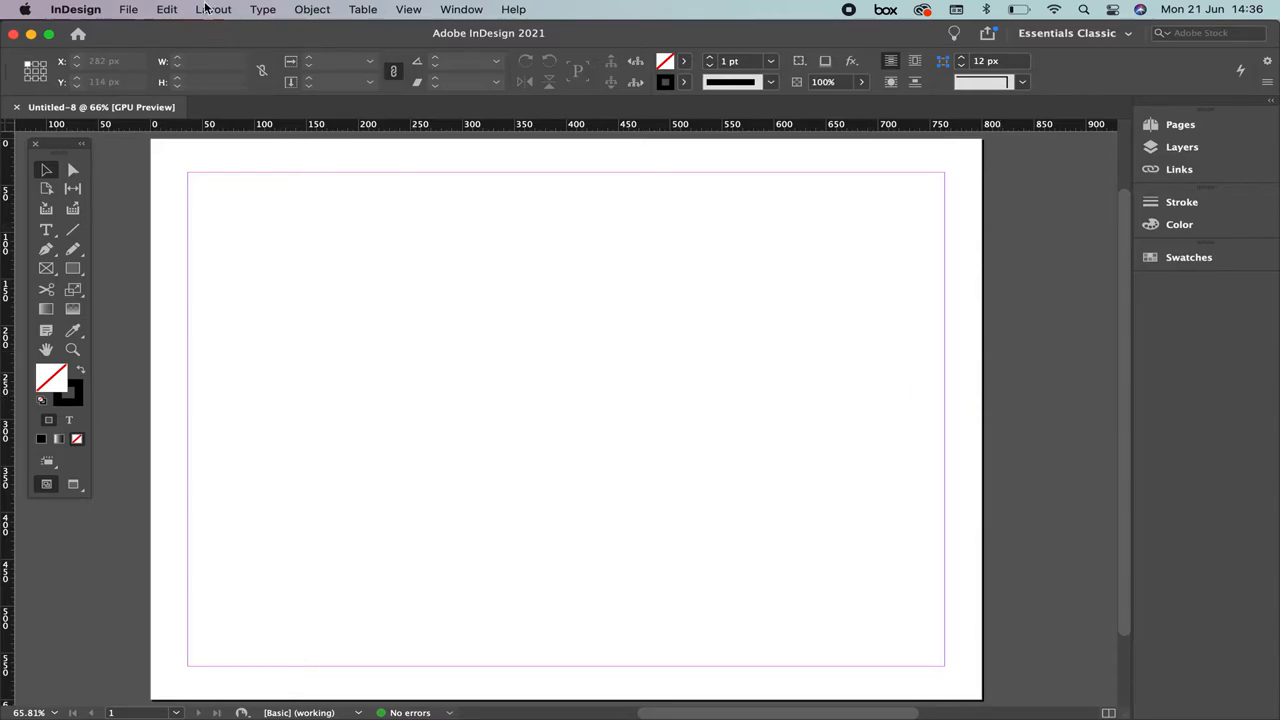
In Margins and Columns, enable preview, link the margins and enter 30 px
{"action": "left_click", "coordinate": [215, 9]}
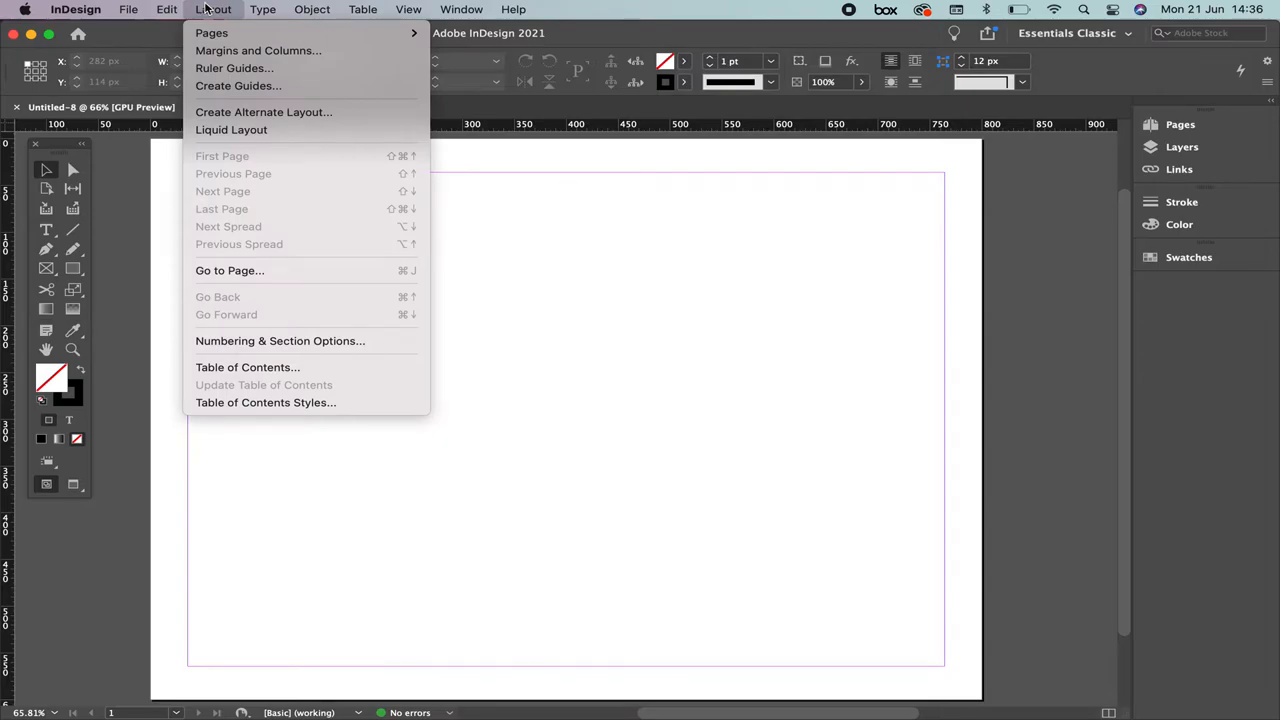
{"action": "left_click", "coordinate": [257, 50]}
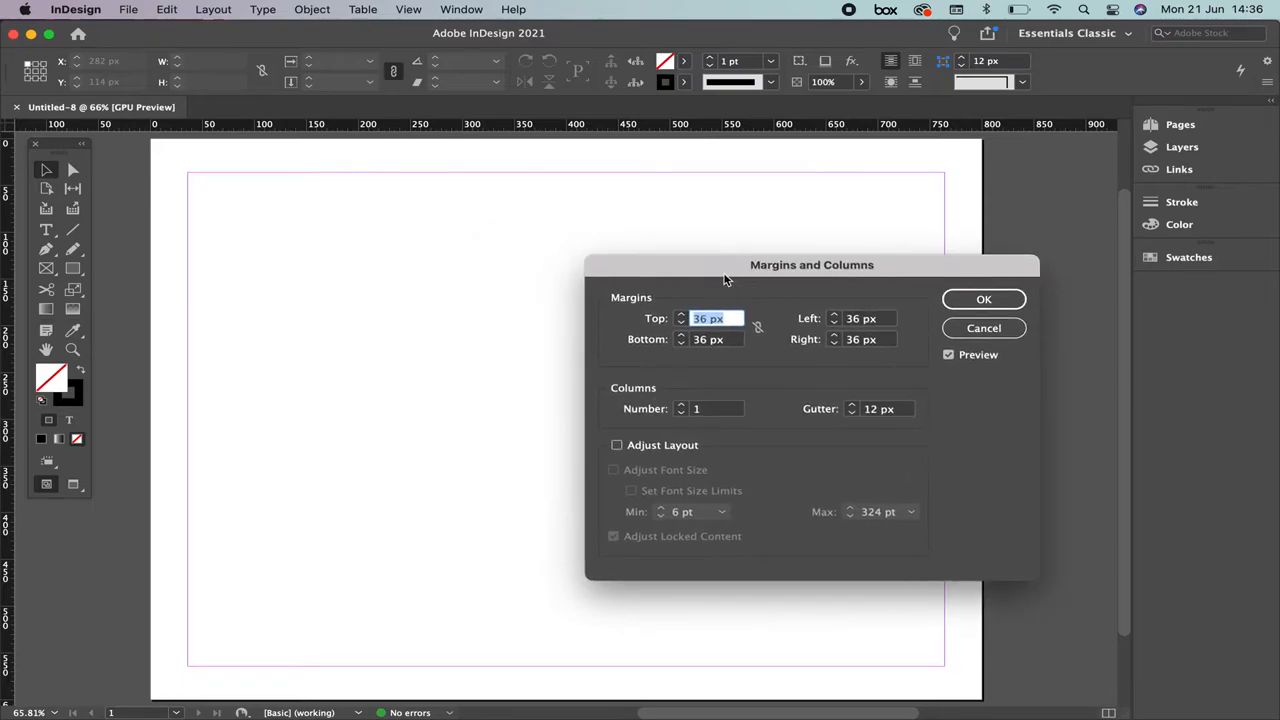
{"action": "mouse_move", "coordinate": [404, 150]}
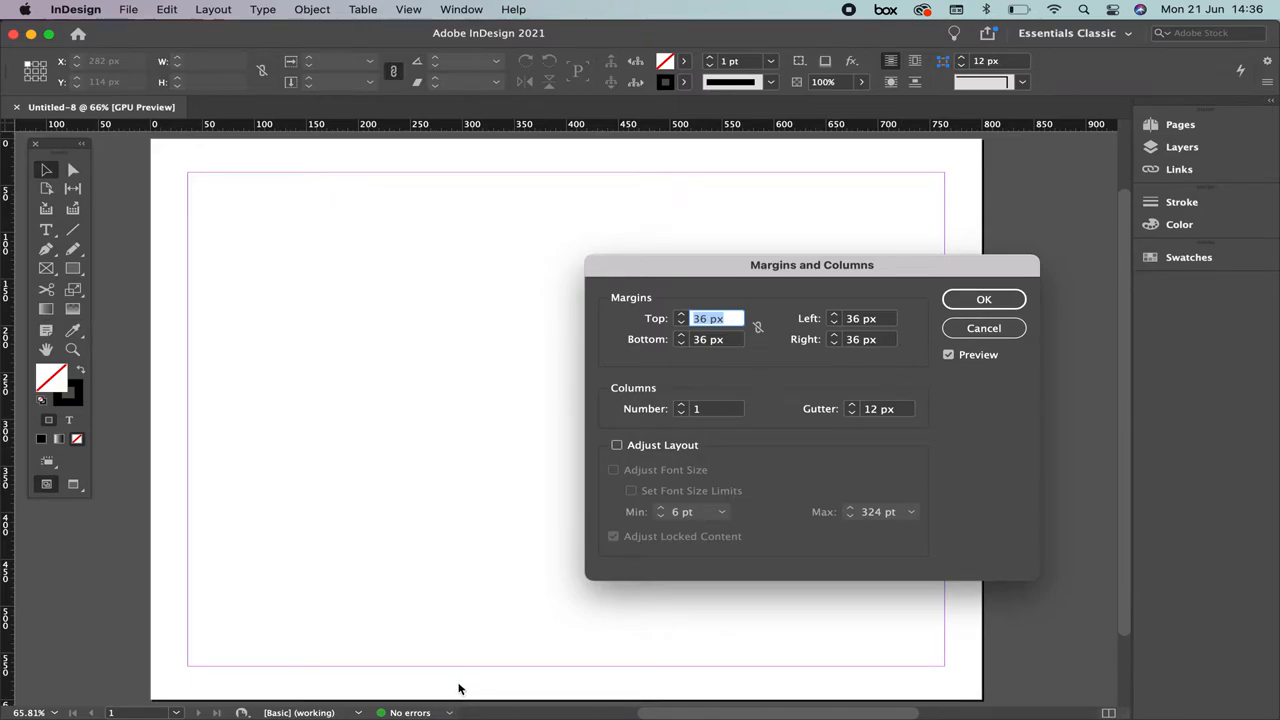
{"action": "mouse_move", "coordinate": [173, 456]}
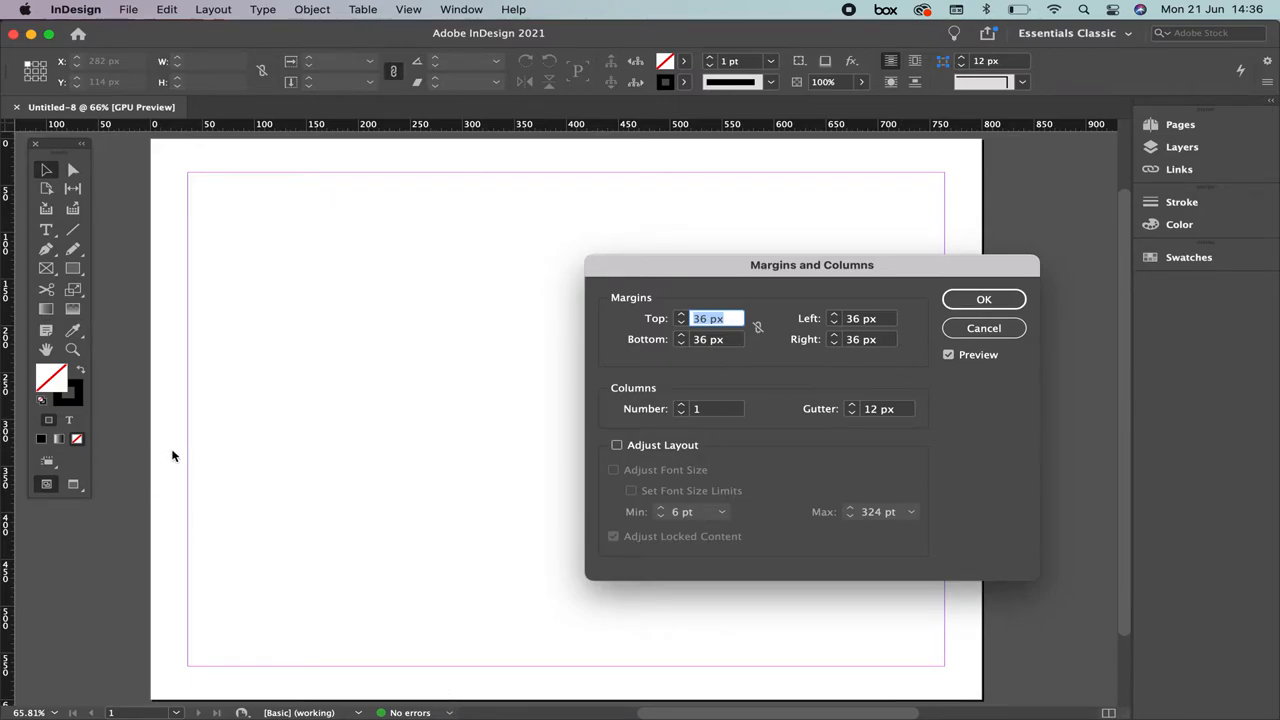
{"action": "mouse_move", "coordinate": [1008, 231]}
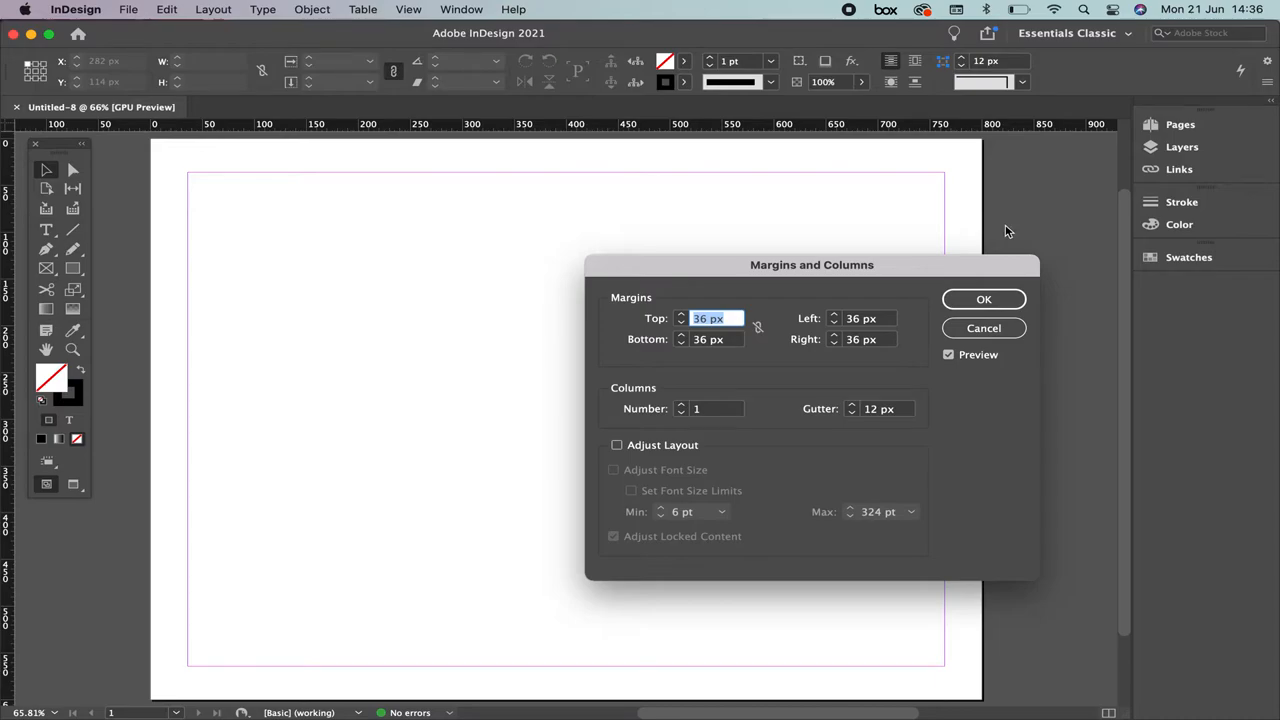
{"action": "mouse_move", "coordinate": [758, 330]}
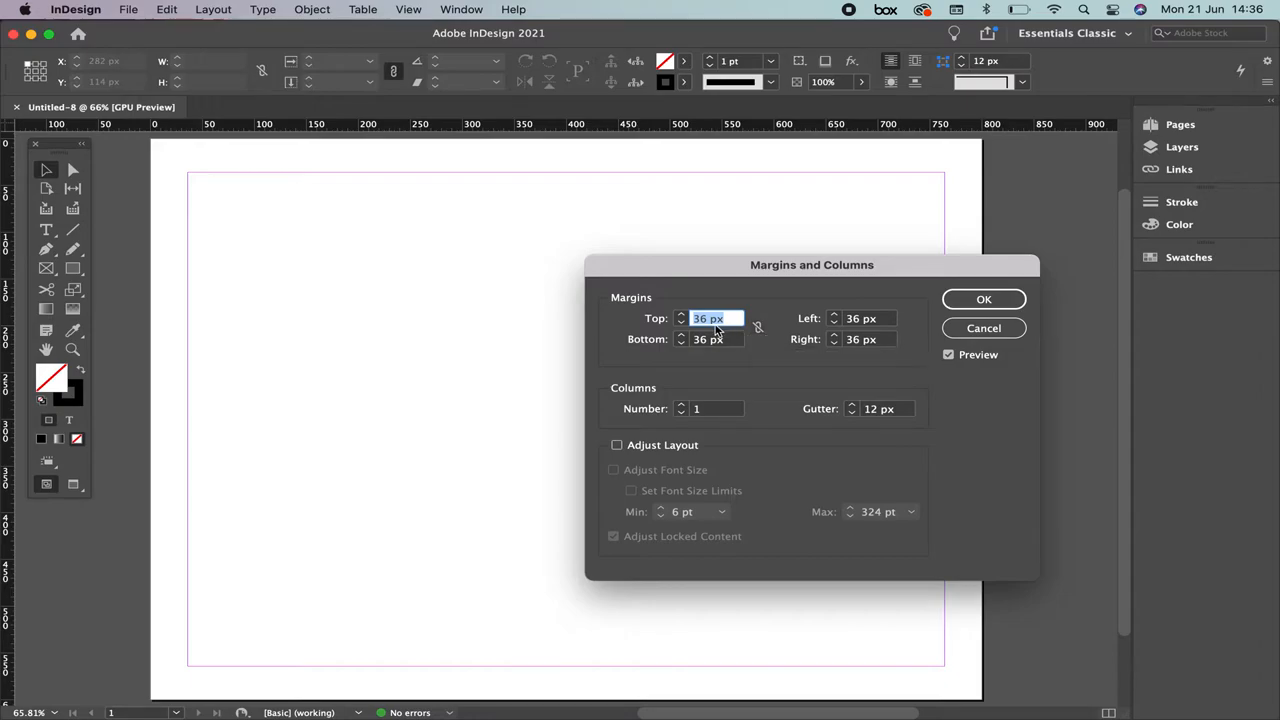
{"action": "mouse_move", "coordinate": [912, 339]}
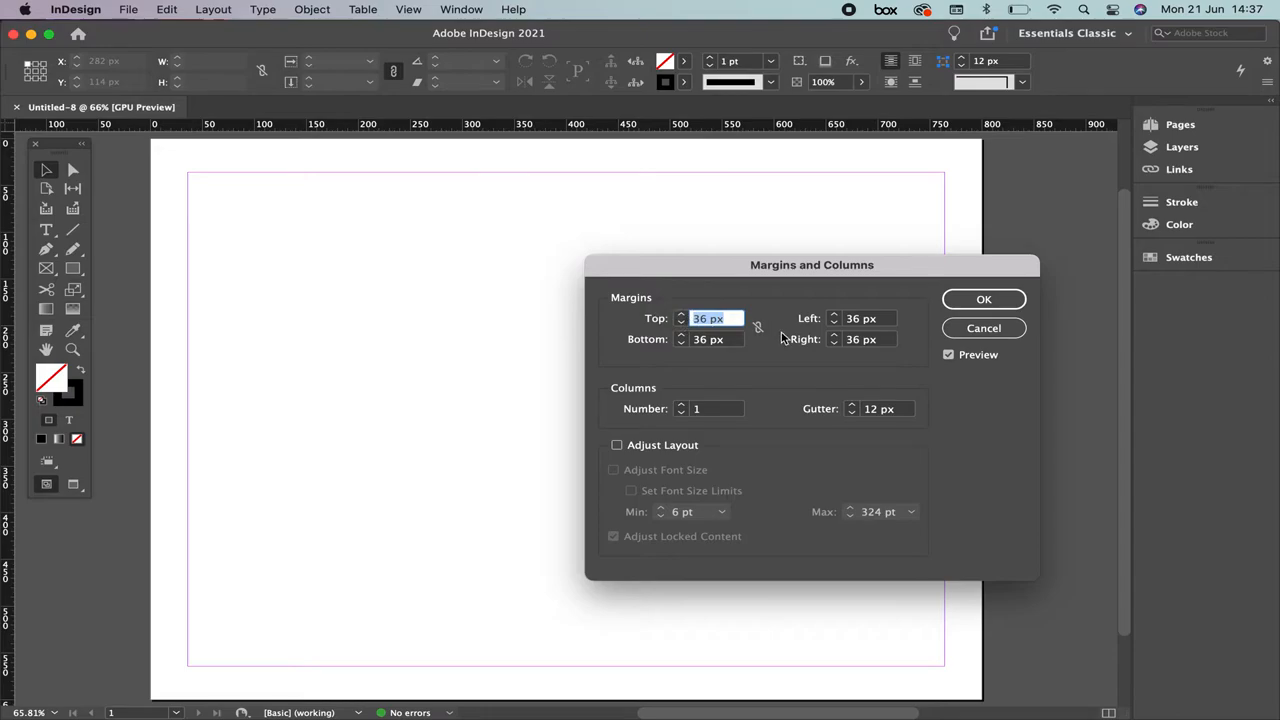
{"action": "type", "text": "50"}
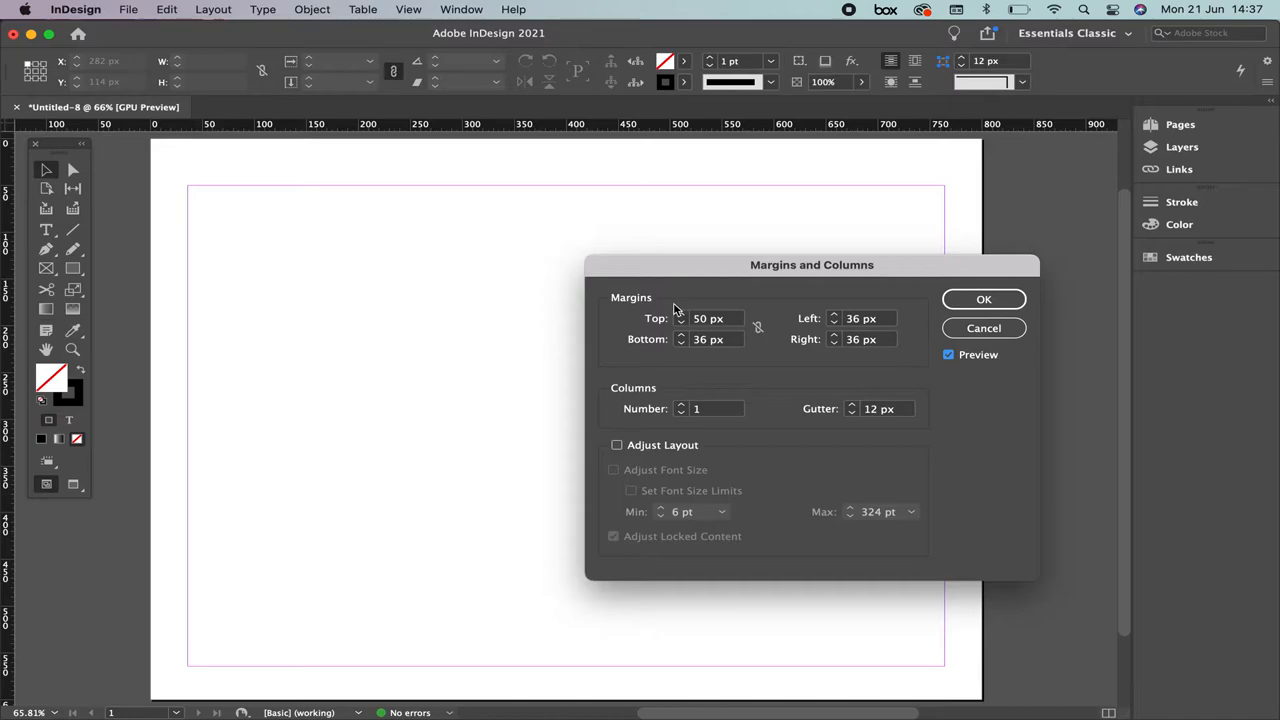
{"action": "type", "text": "80"}
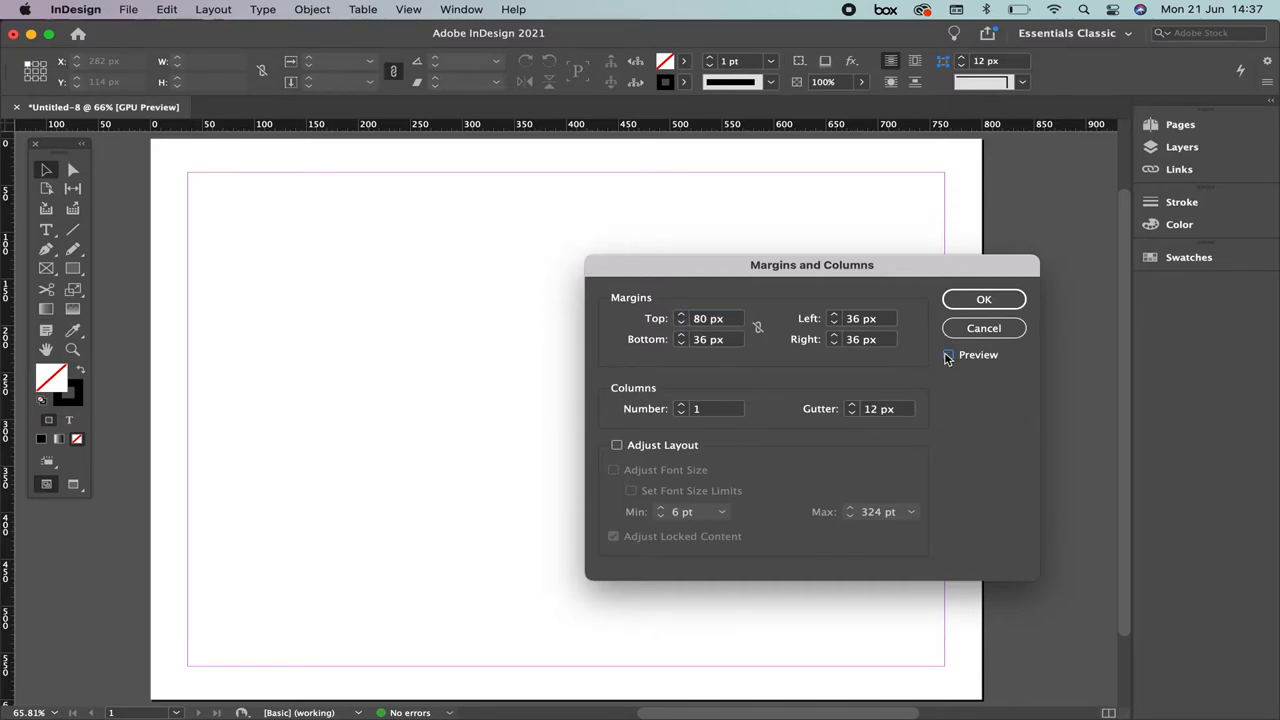
{"action": "left_click", "coordinate": [948, 354]}
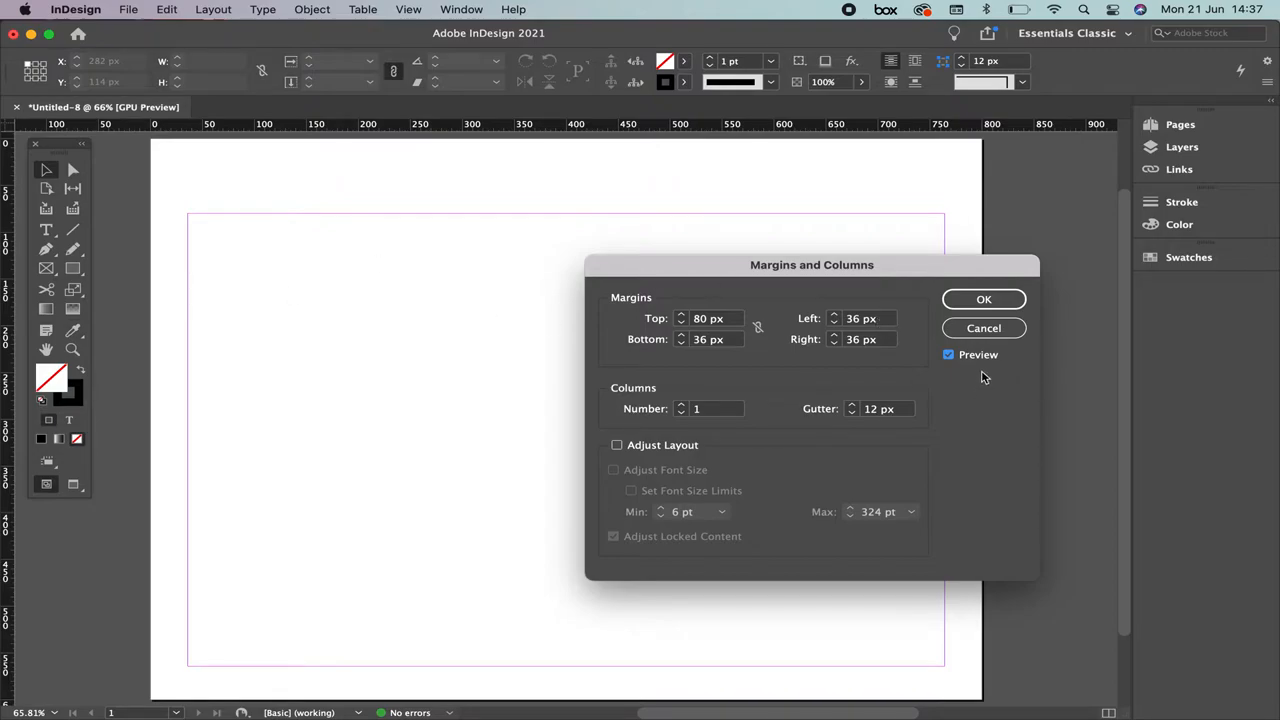
{"action": "type", "text": "10"}
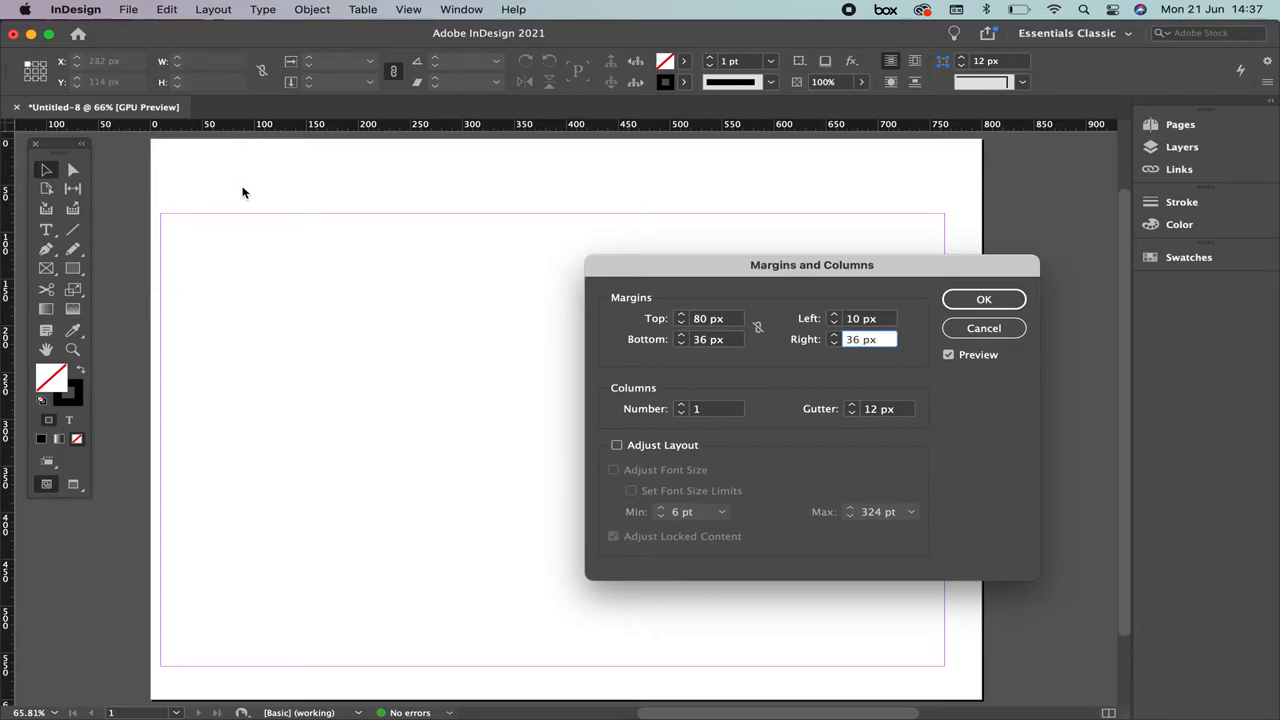
{"action": "left_click", "coordinate": [870, 339]}
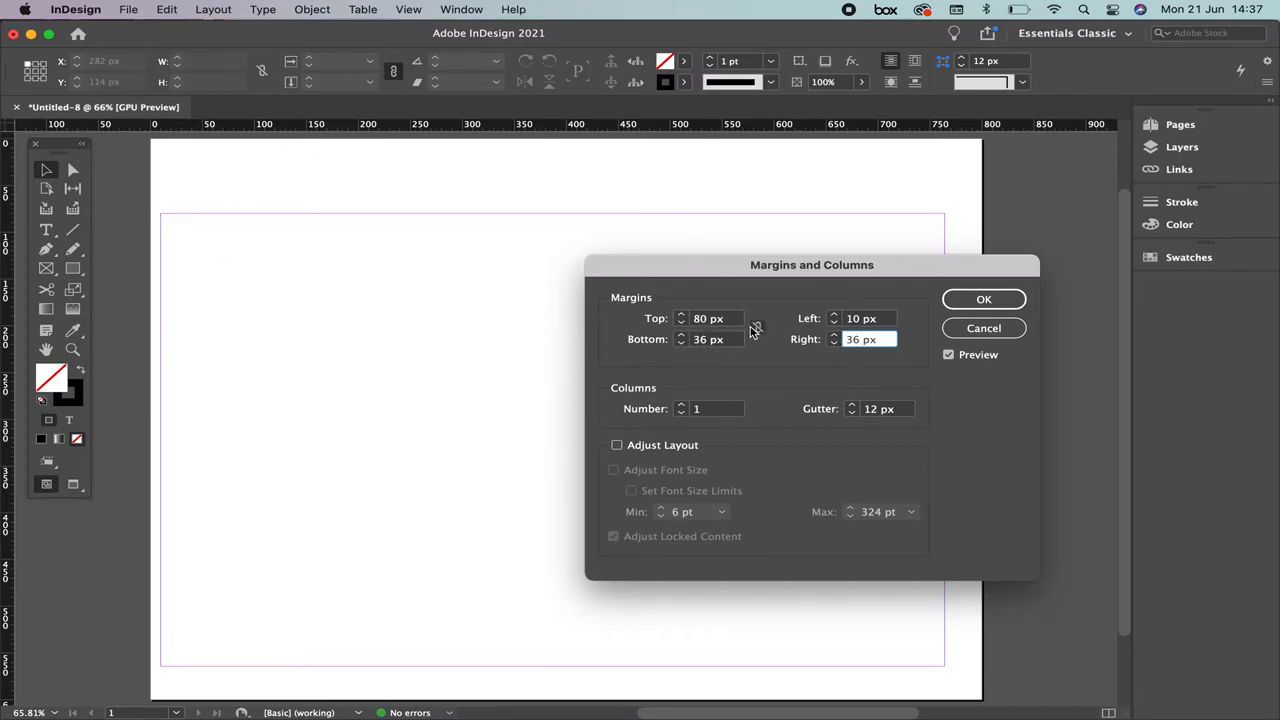
{"action": "left_click", "coordinate": [757, 329]}
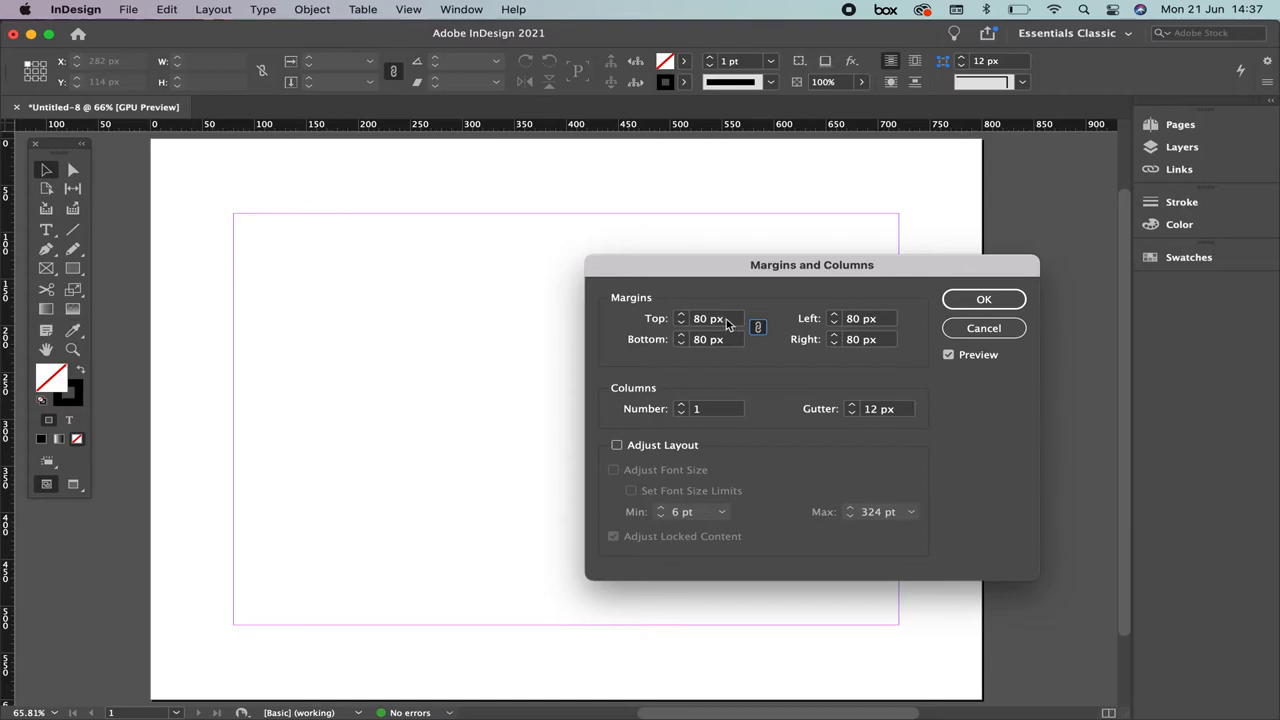
{"action": "type", "text": "30"}
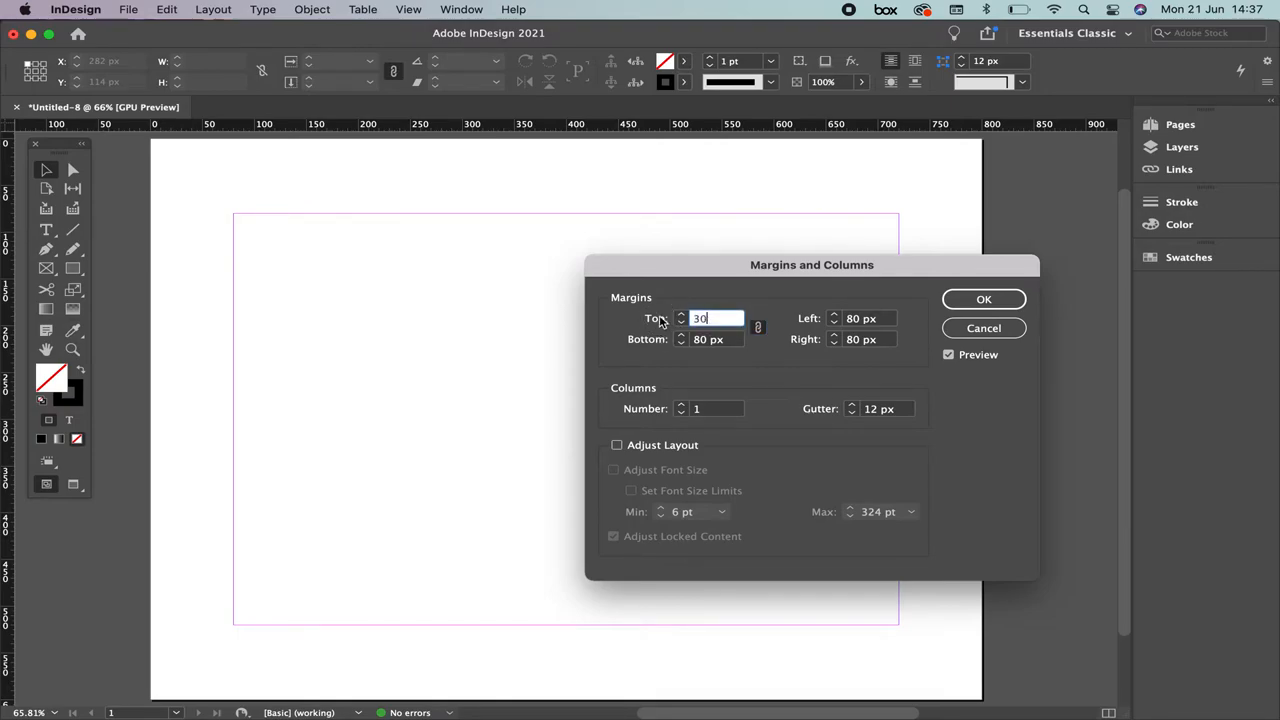
{"action": "type", "text": "30"}
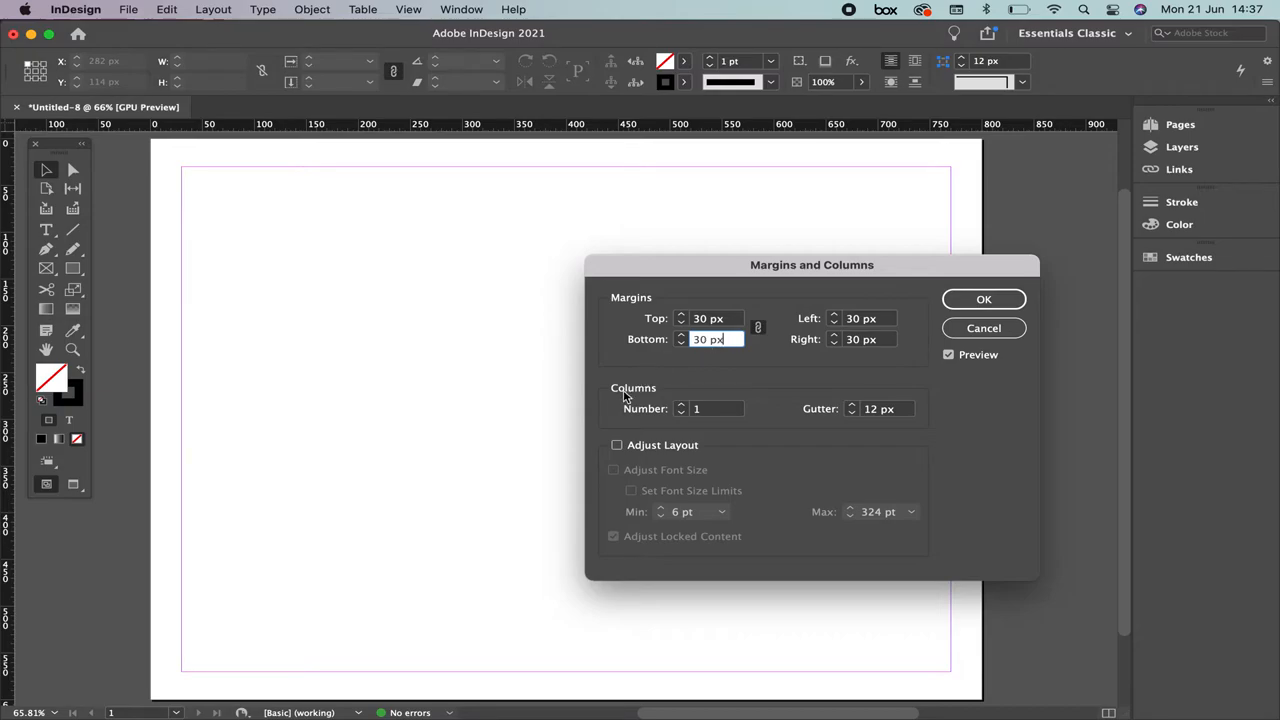
{"action": "mouse_move", "coordinate": [575, 267]}
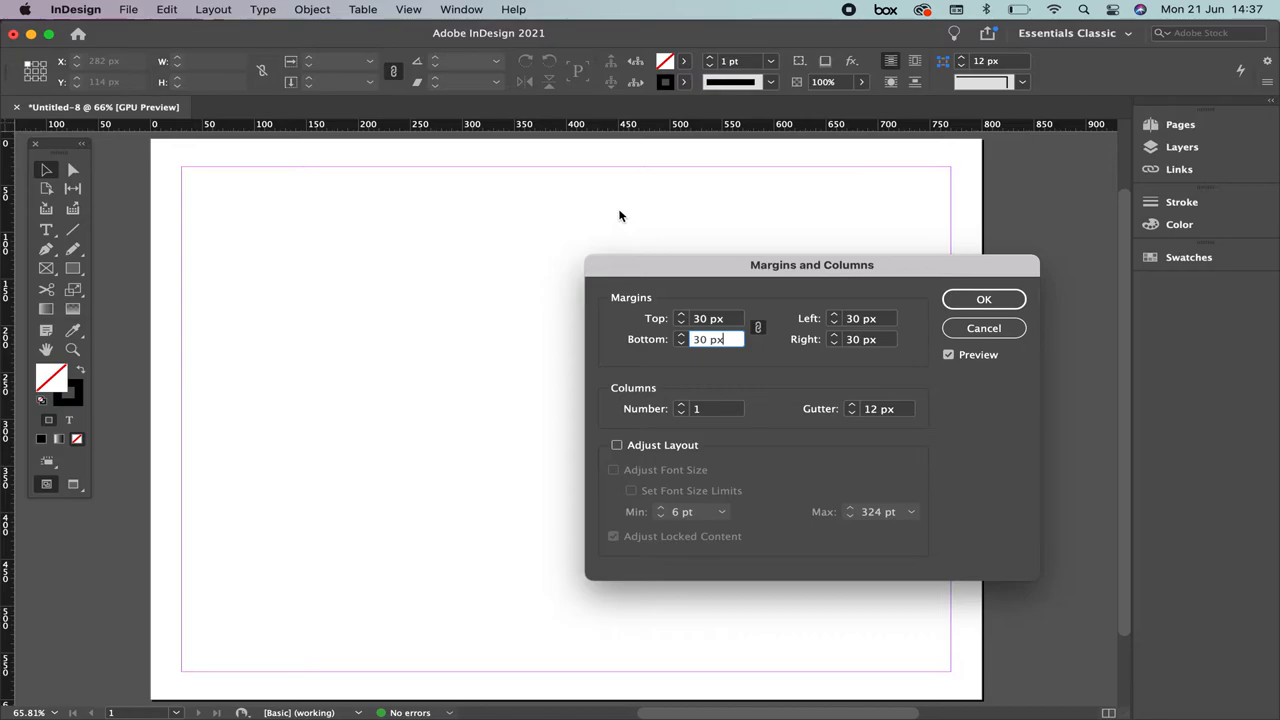
Step the column count up and back down to three columns
{"action": "left_click", "coordinate": [681, 405]}
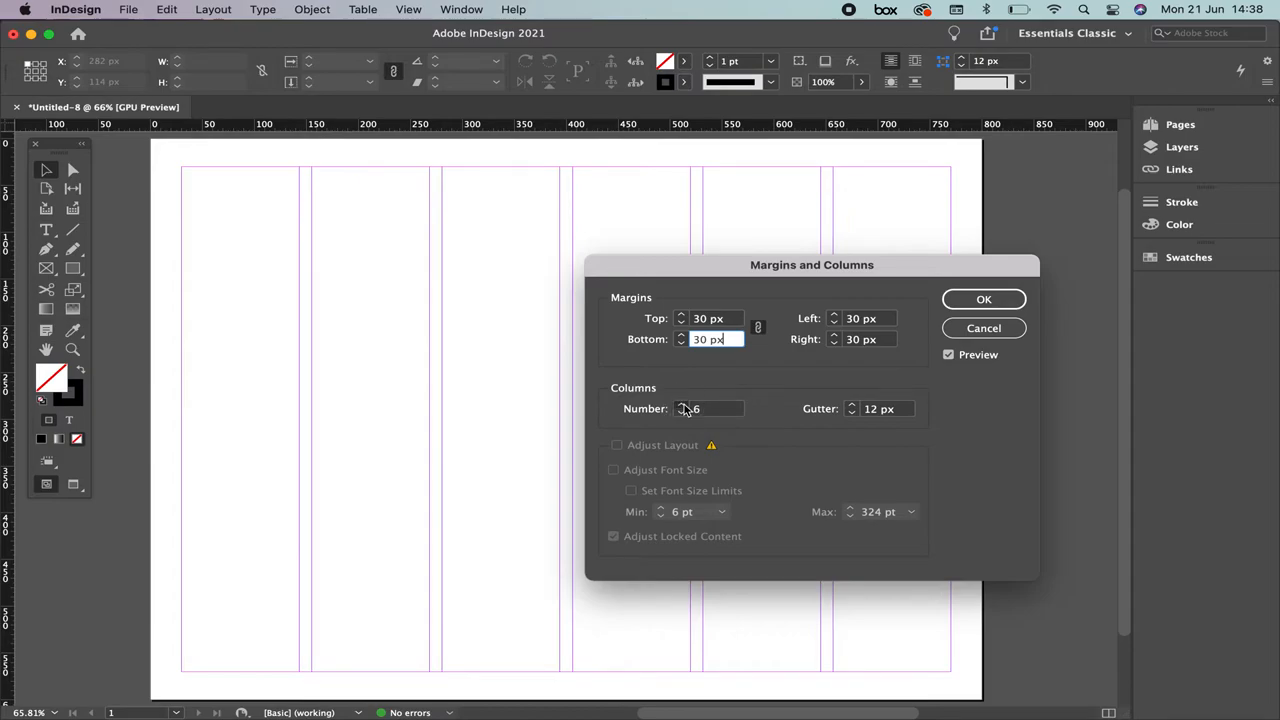
{"action": "left_click", "coordinate": [682, 404]}
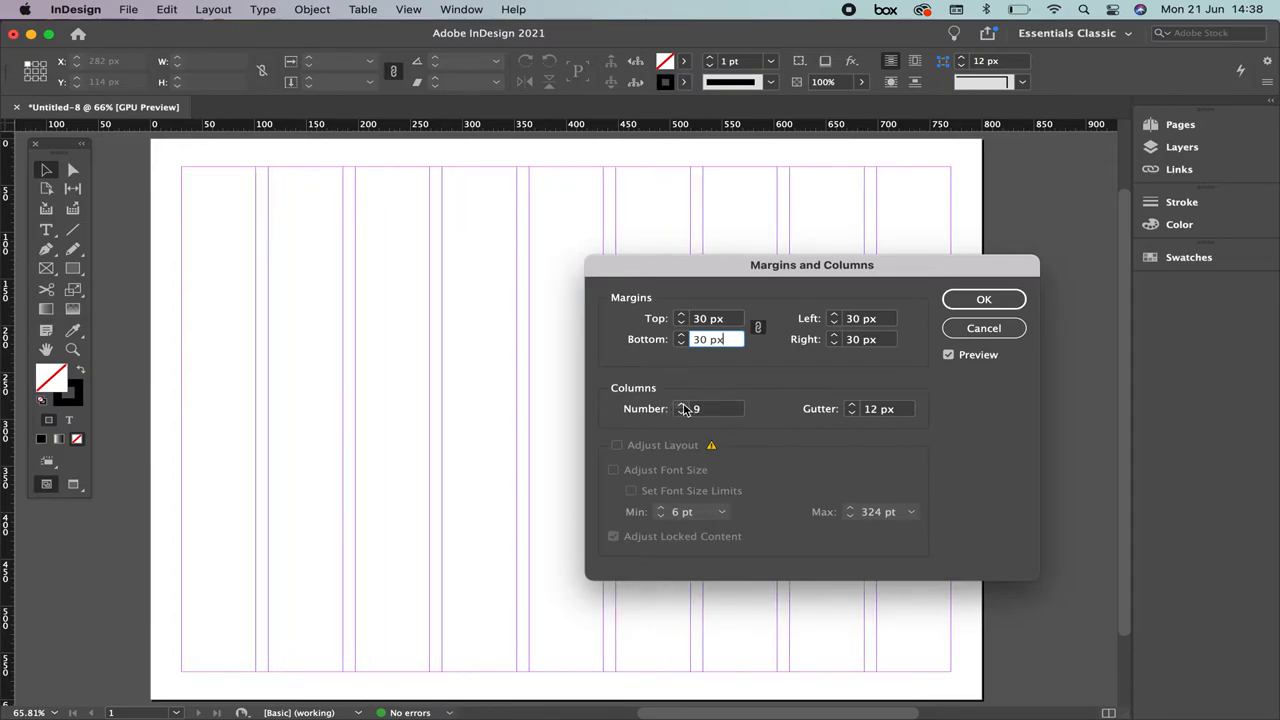
{"action": "left_click", "coordinate": [683, 404]}
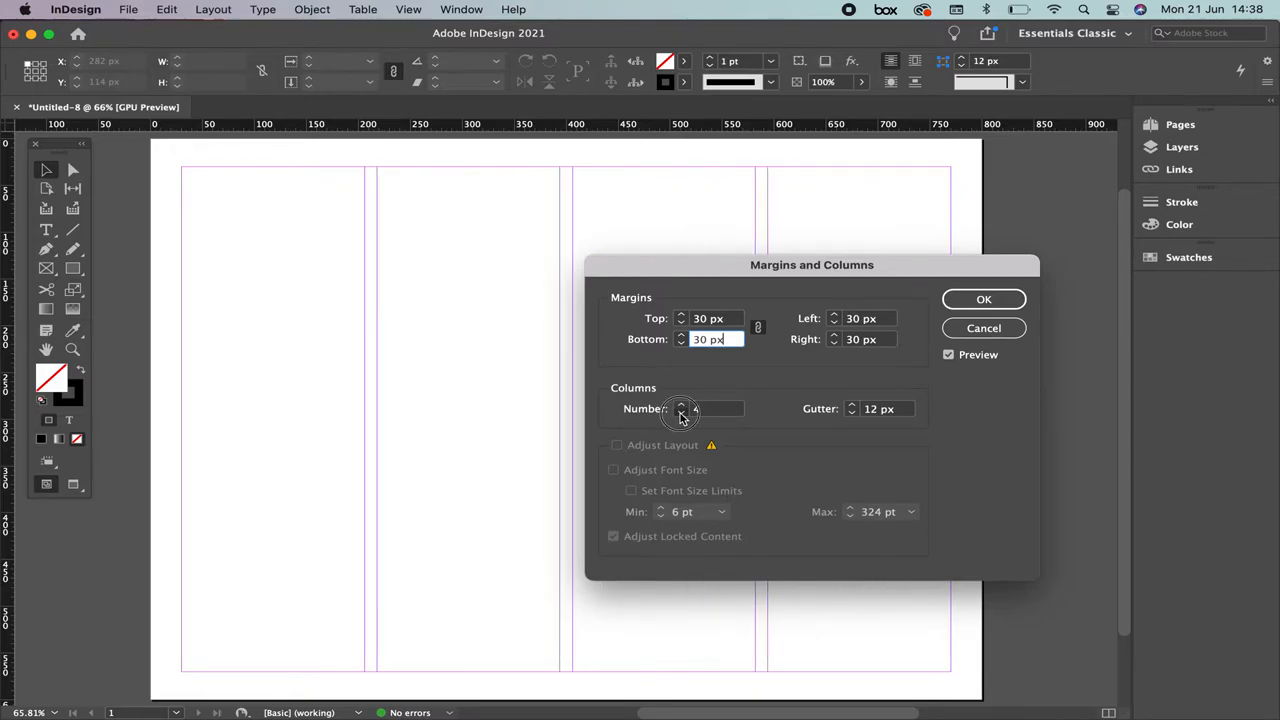
{"action": "left_click", "coordinate": [682, 412]}
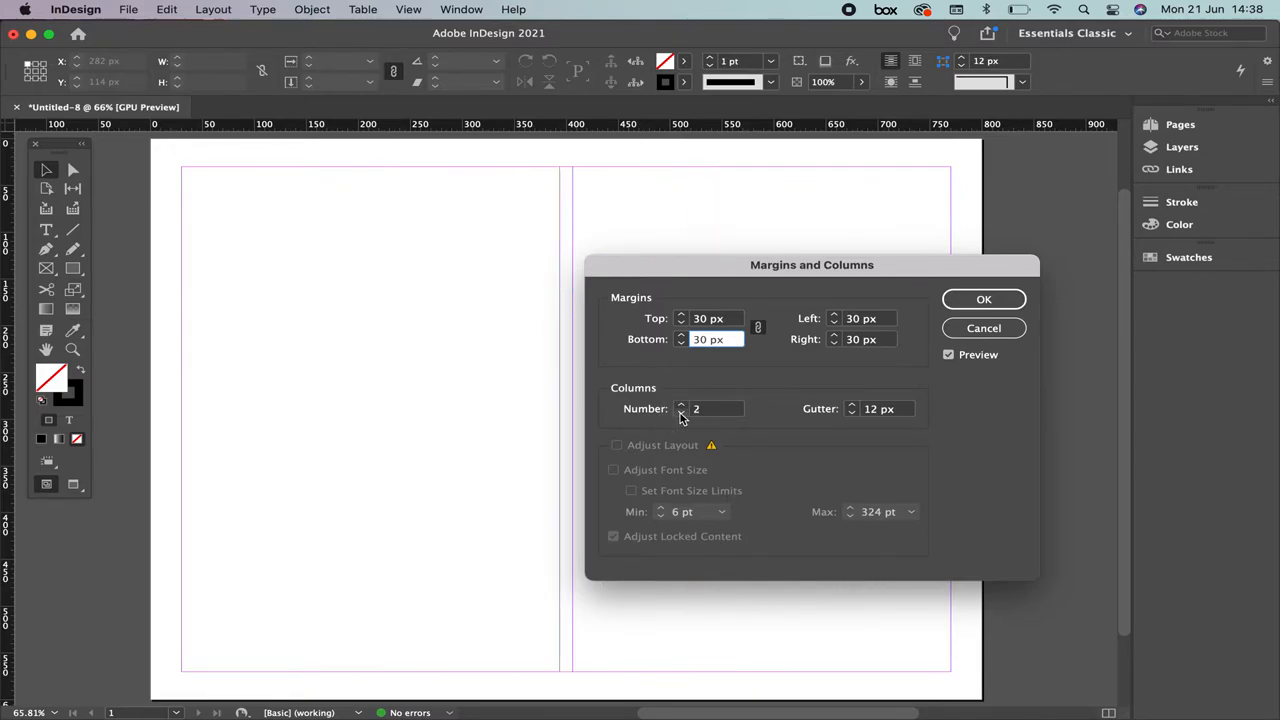
{"action": "left_click_drag", "start_coordinate": [811, 264], "coordinate": [877, 251]}
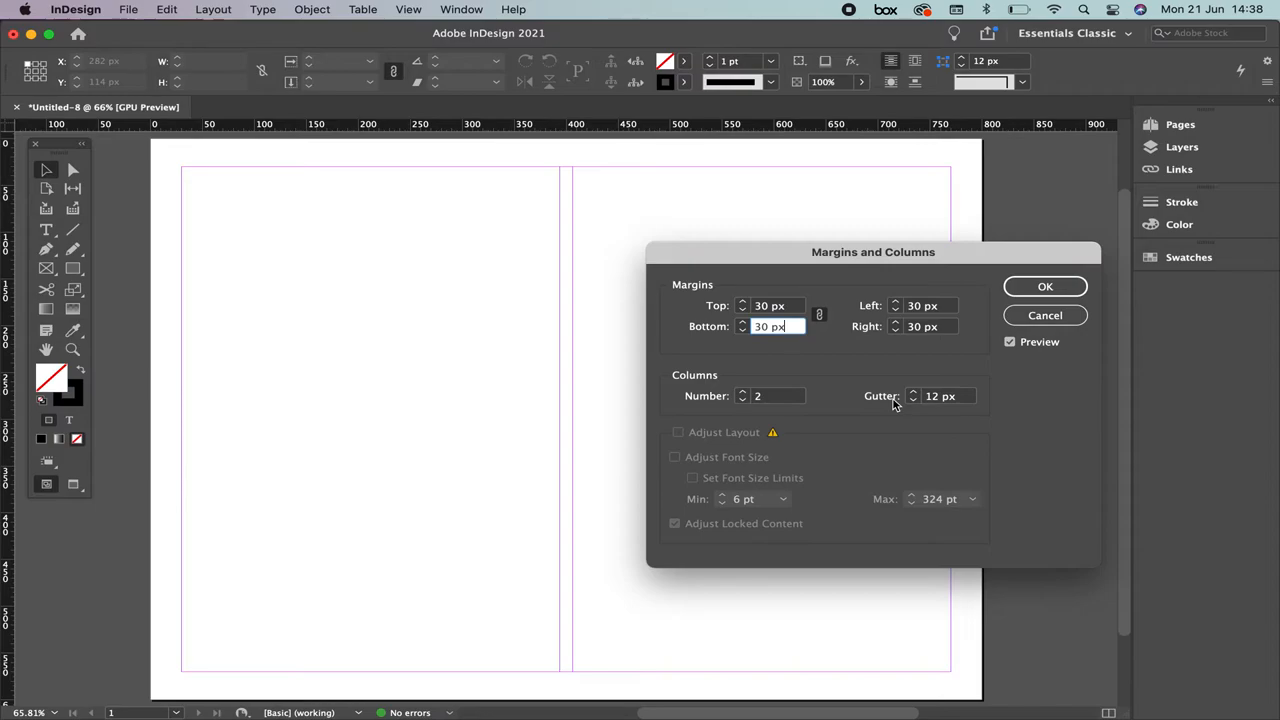
{"action": "mouse_move", "coordinate": [584, 311]}
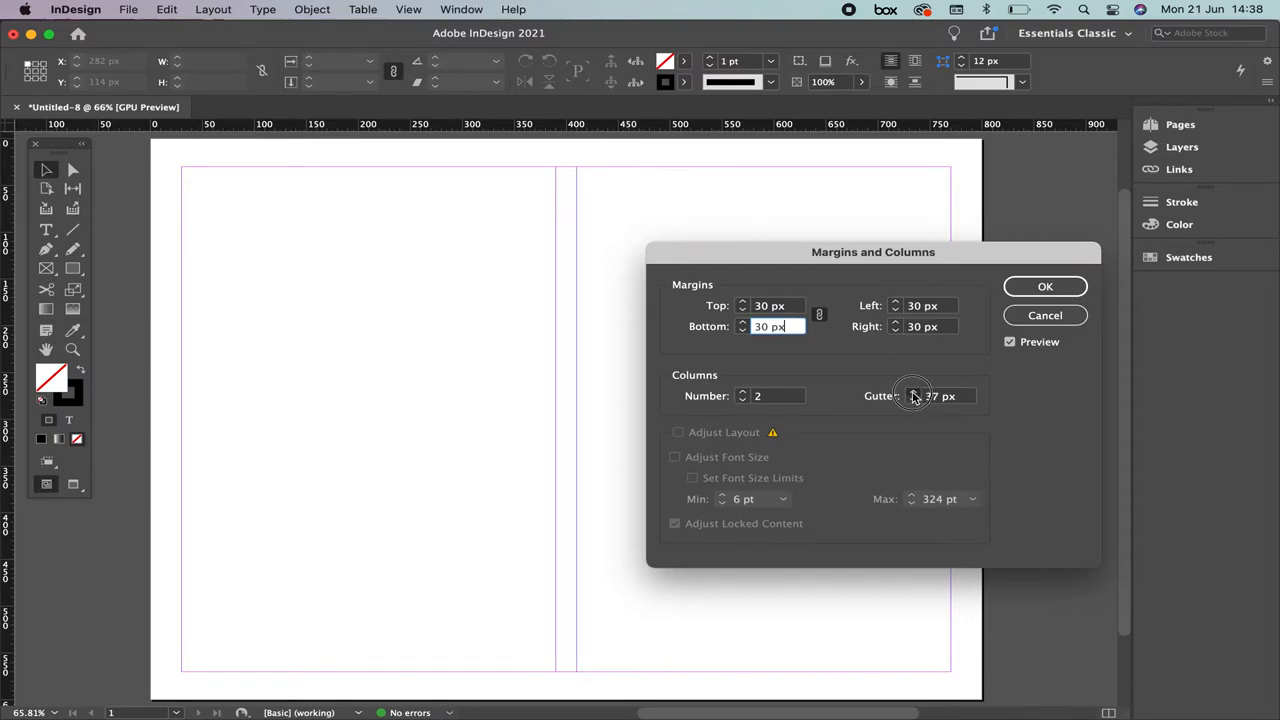
Set the gutter to 23 px with three columns and apply the settings
{"action": "left_click", "coordinate": [912, 391]}
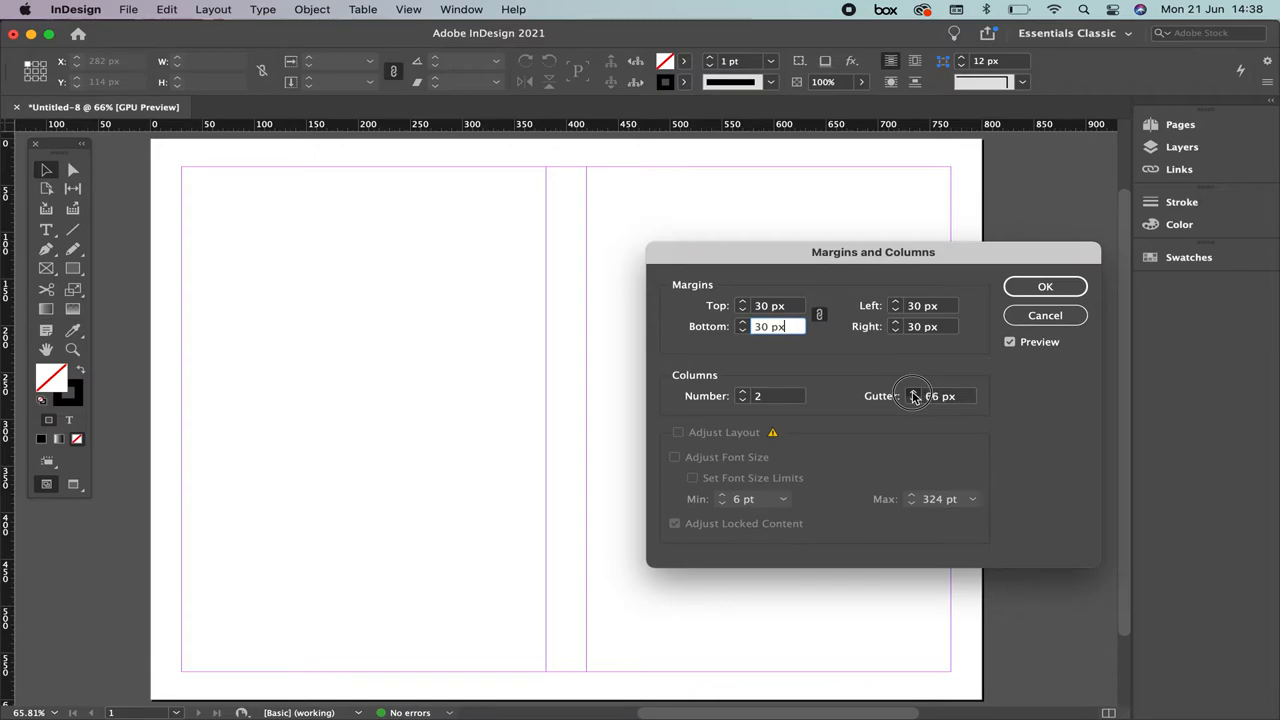
{"action": "left_click", "coordinate": [914, 391]}
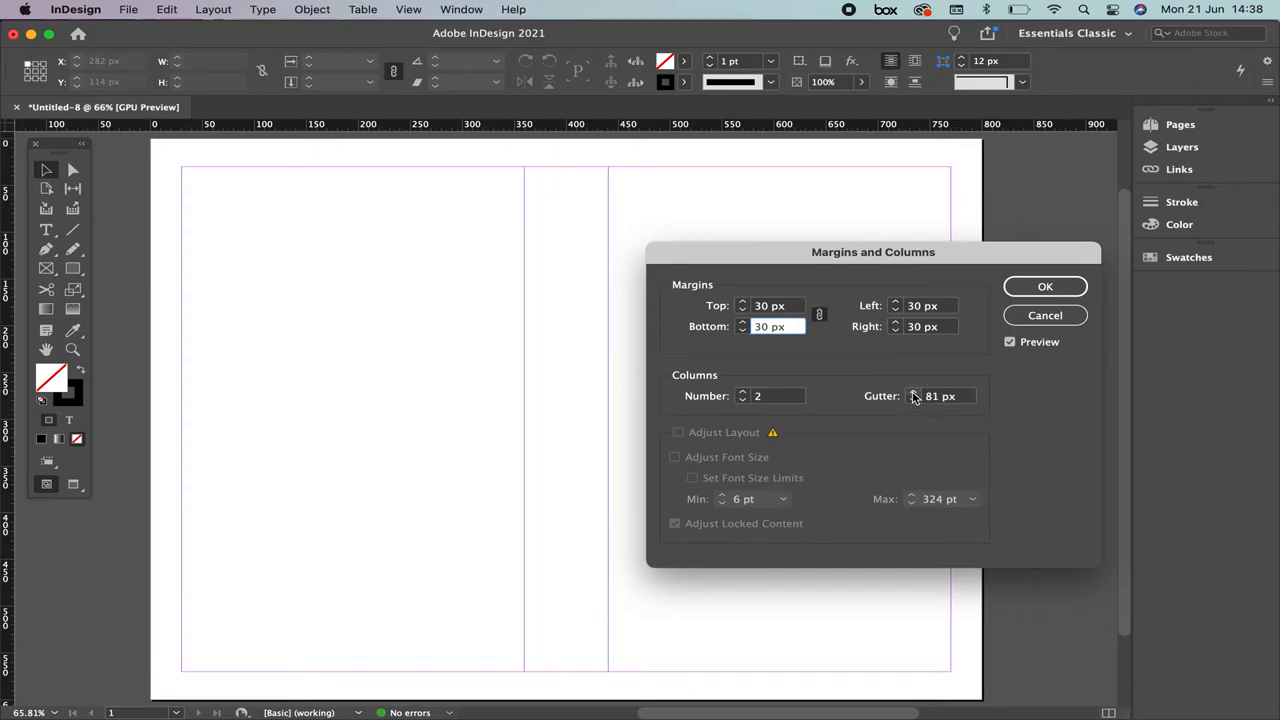
{"action": "mouse_move", "coordinate": [912, 395]}
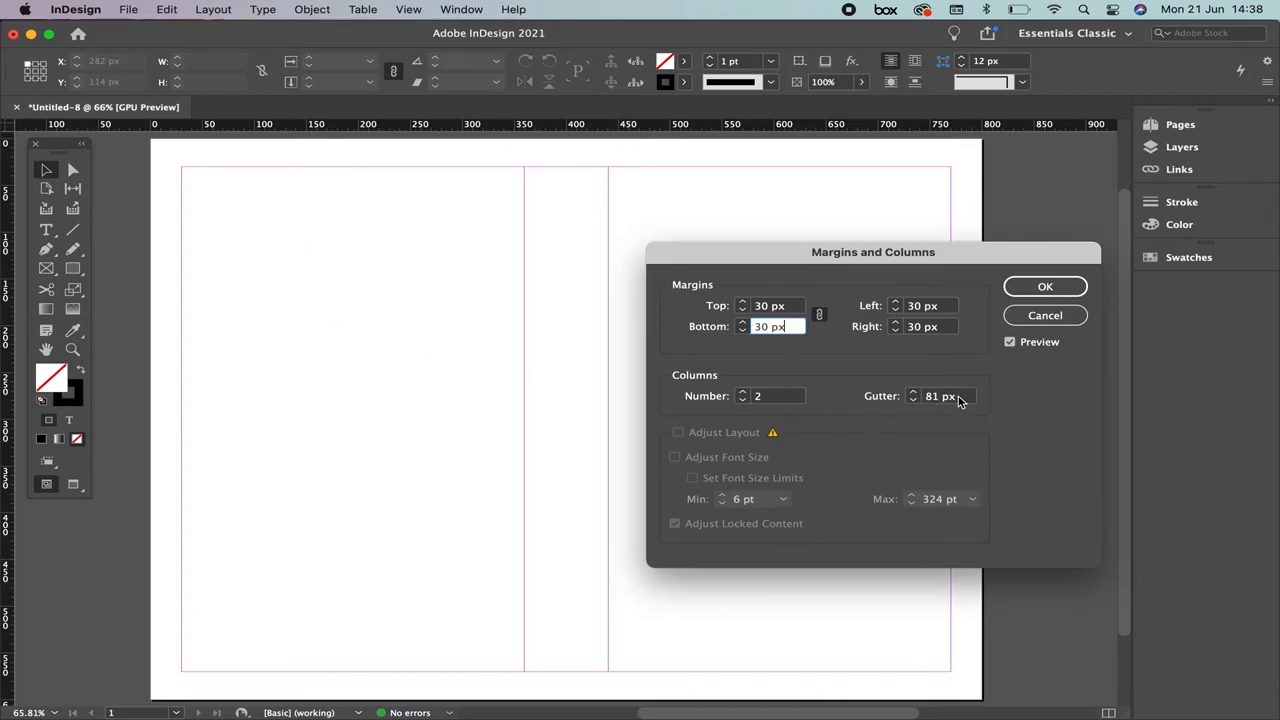
{"action": "left_click", "coordinate": [940, 396]}
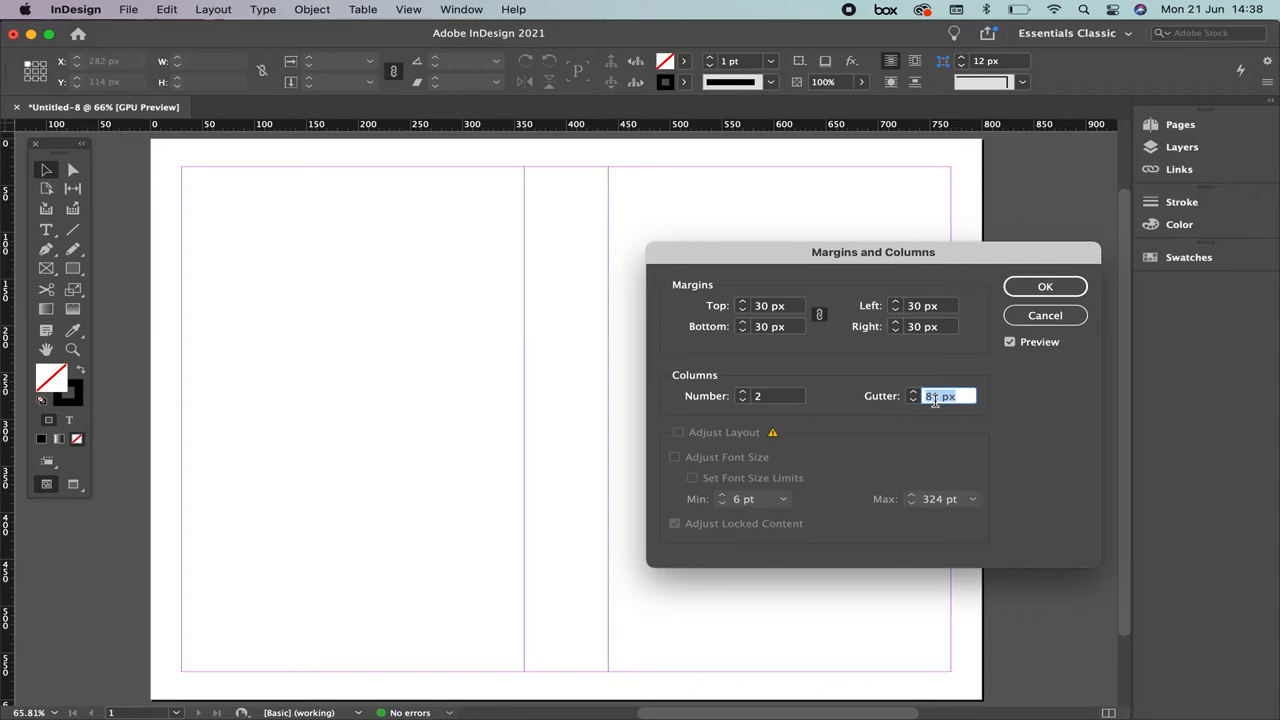
{"action": "type", "text": "10"}
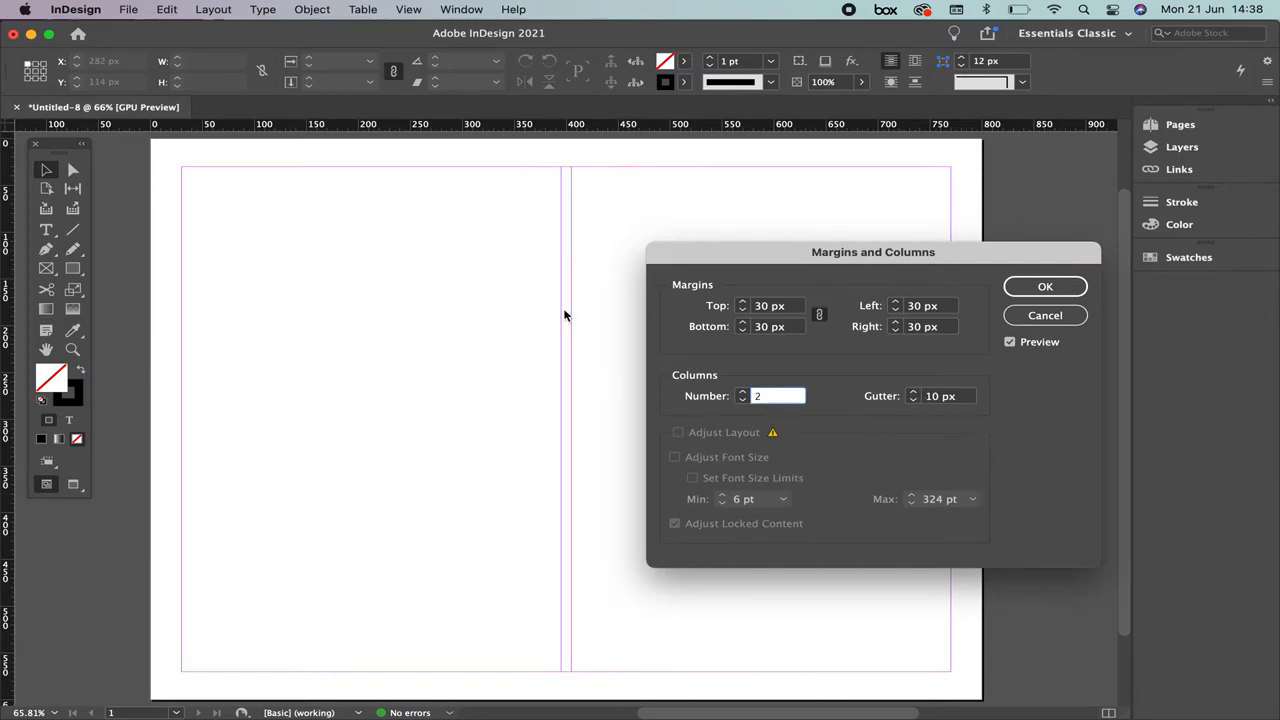
{"action": "left_click", "coordinate": [775, 395]}
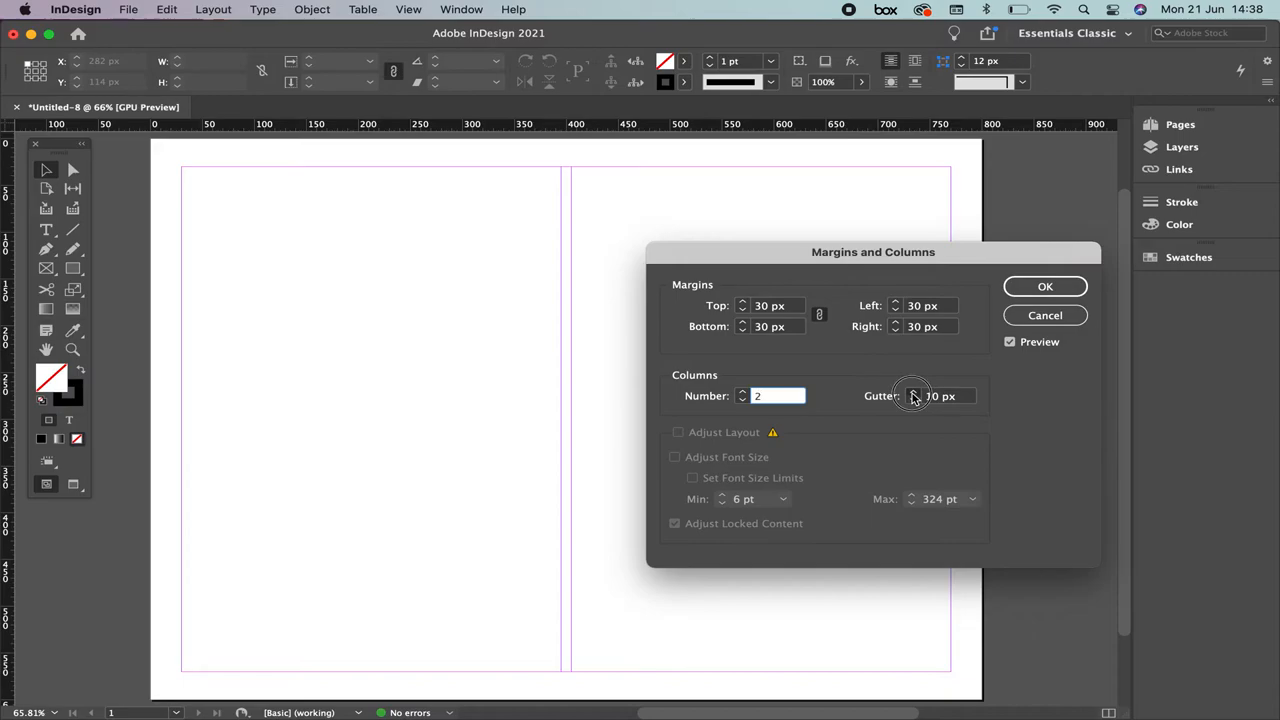
{"action": "left_click", "coordinate": [911, 391]}
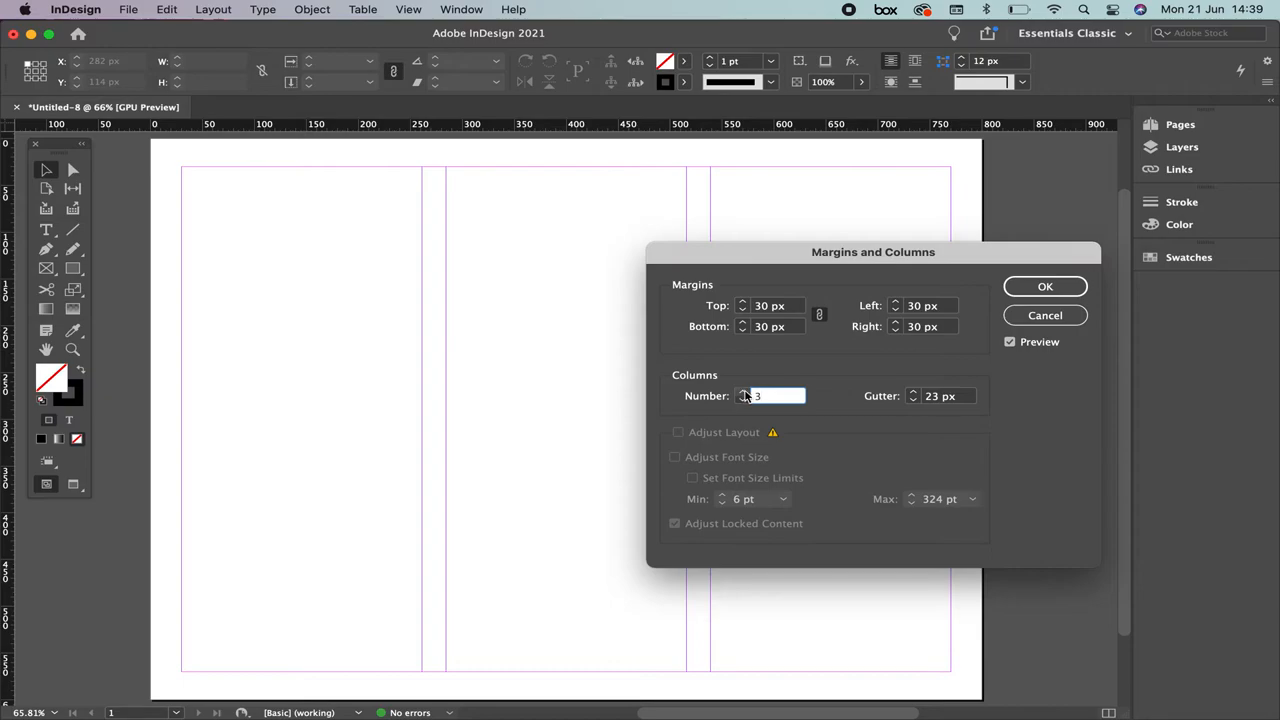
{"action": "left_click", "coordinate": [770, 395]}
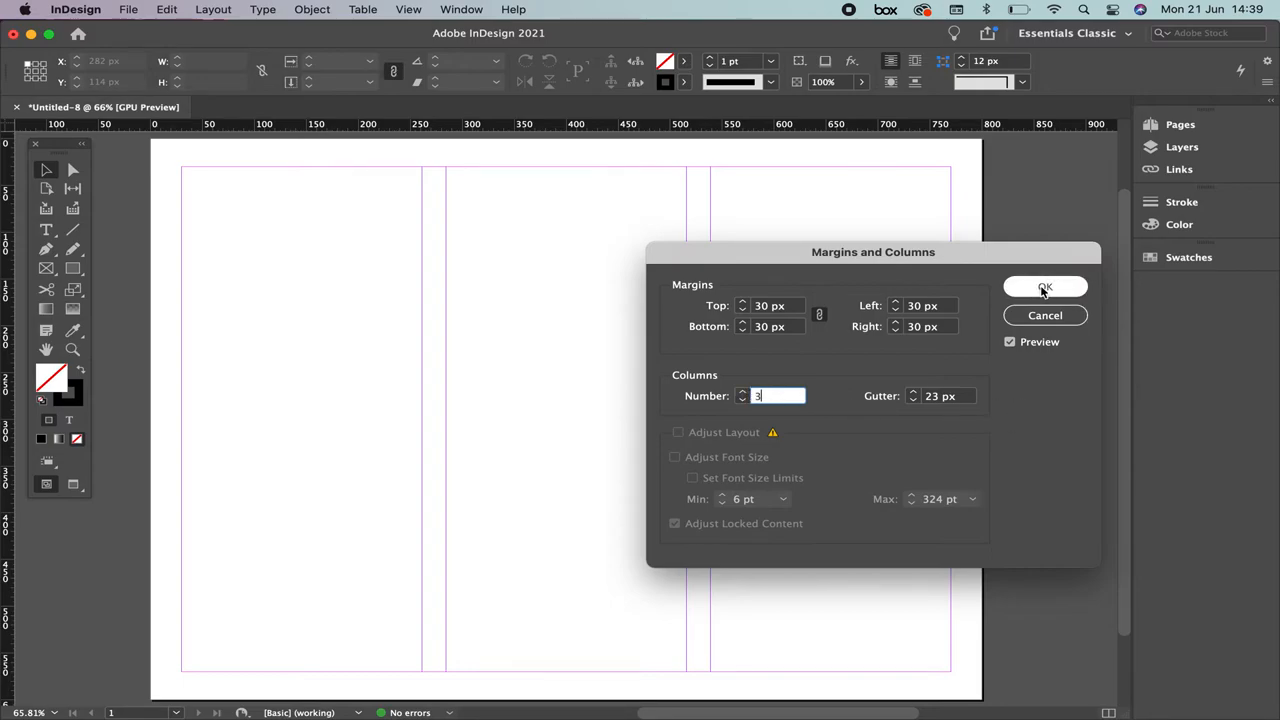
{"action": "left_click", "coordinate": [1044, 288]}
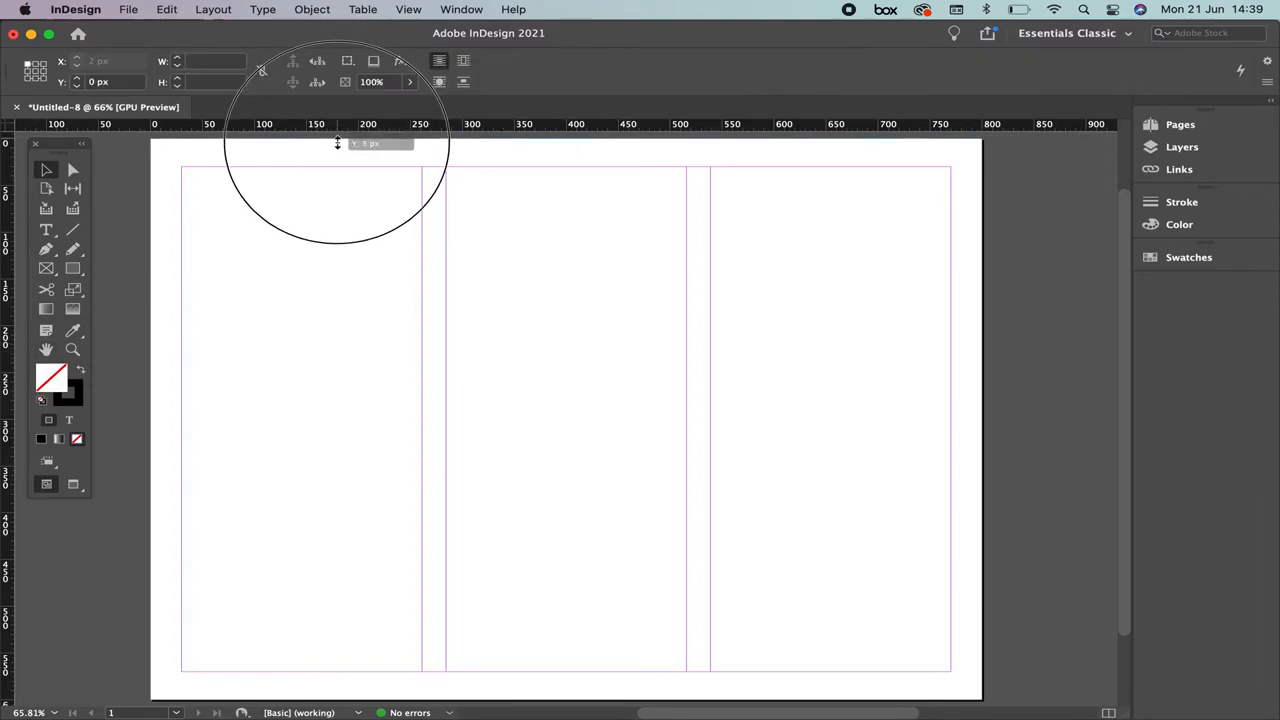
Drag out a horizontal guide at about 156 px and a vertical guide near 405 px
{"action": "left_click_drag", "start_coordinate": [337, 142], "coordinate": [333, 294]}
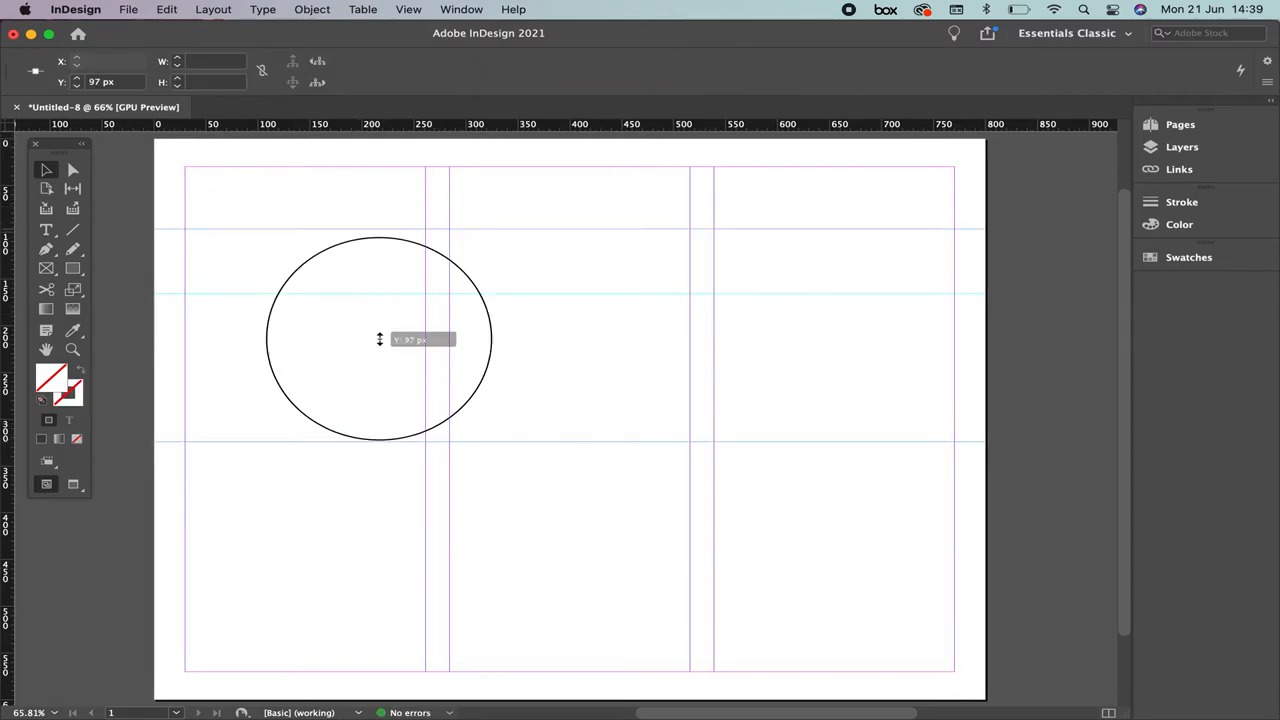
{"action": "left_click_drag", "start_coordinate": [379, 339], "coordinate": [393, 285]}
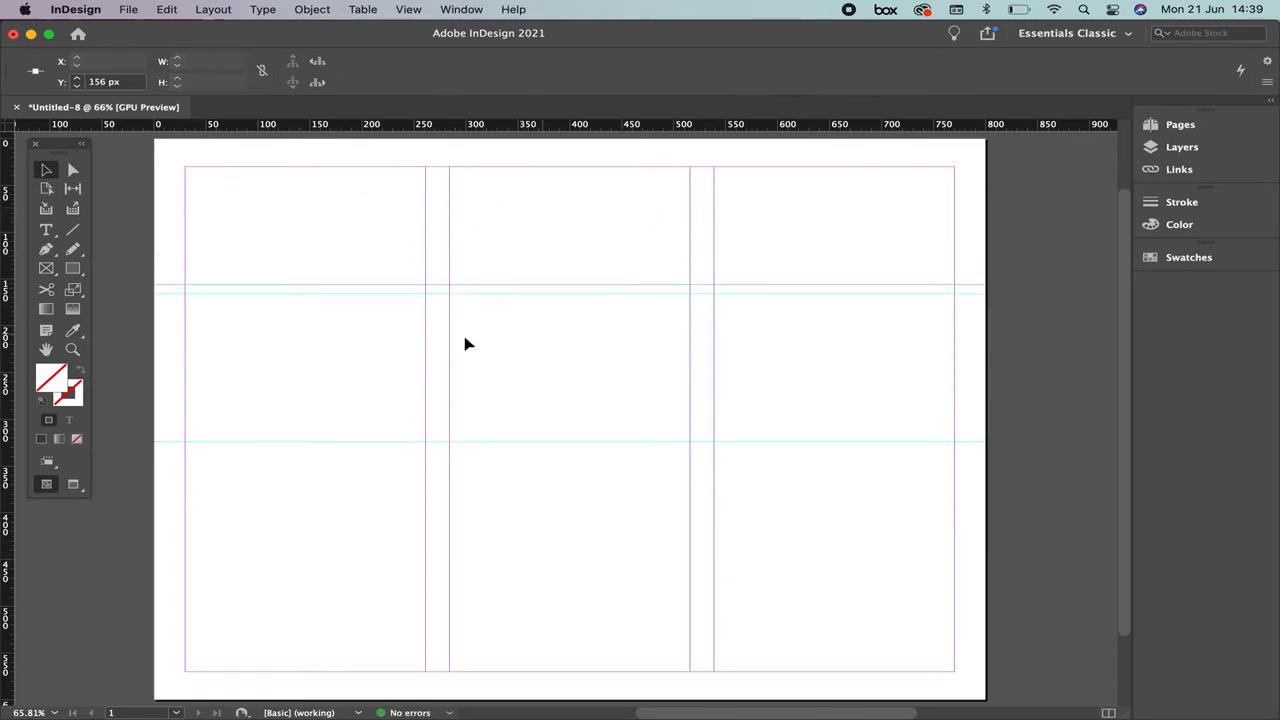
{"action": "mouse_move", "coordinate": [905, 345]}
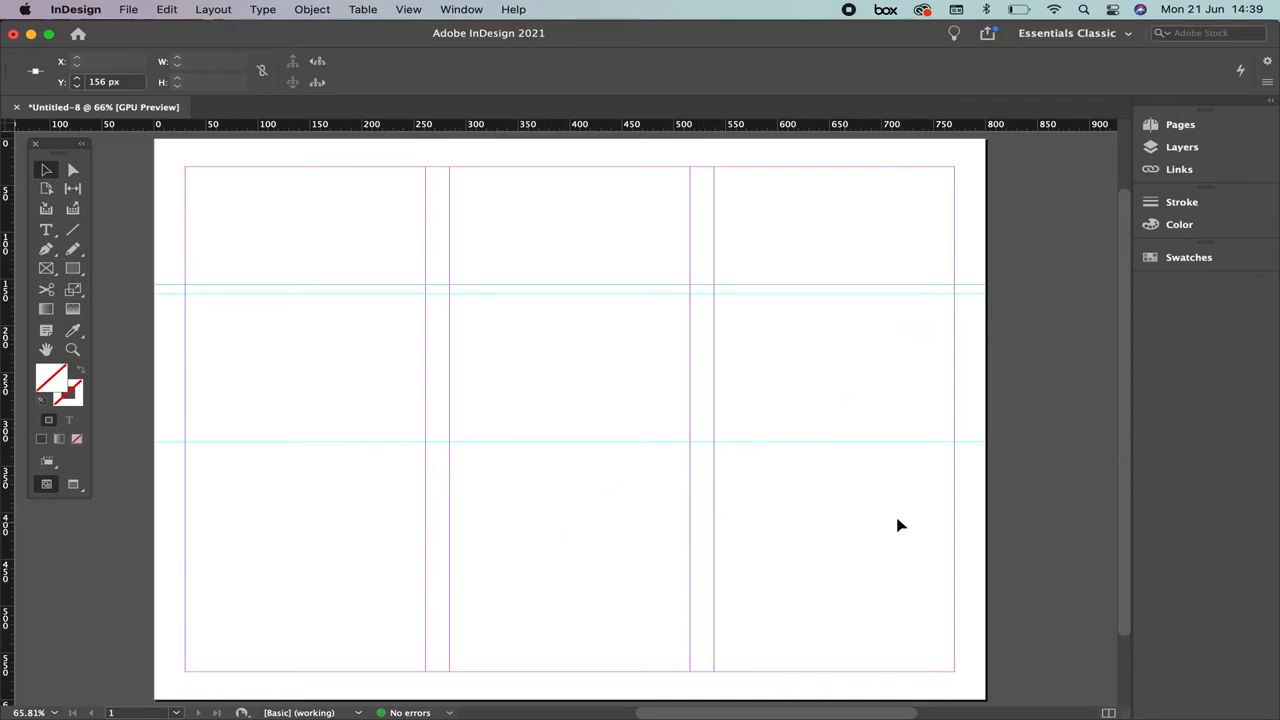
{"action": "mouse_move", "coordinate": [15, 405]}
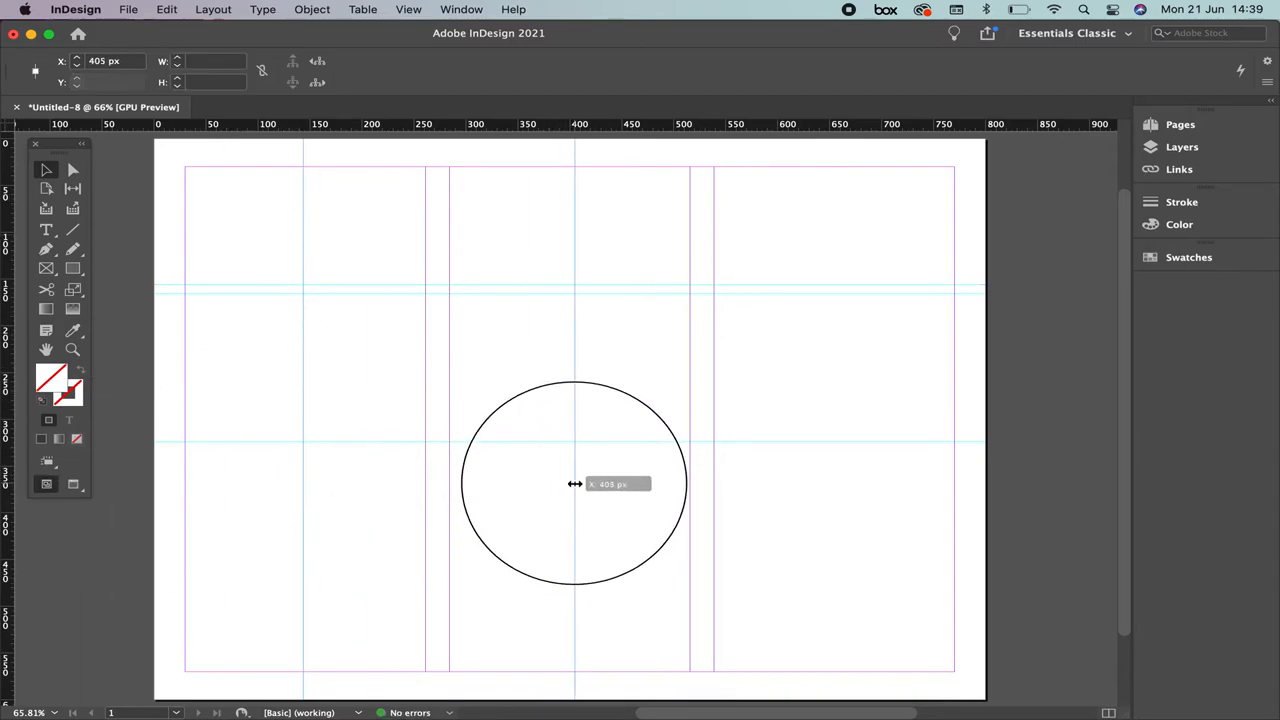
{"action": "left_click_drag", "start_coordinate": [575, 483], "coordinate": [800, 467]}
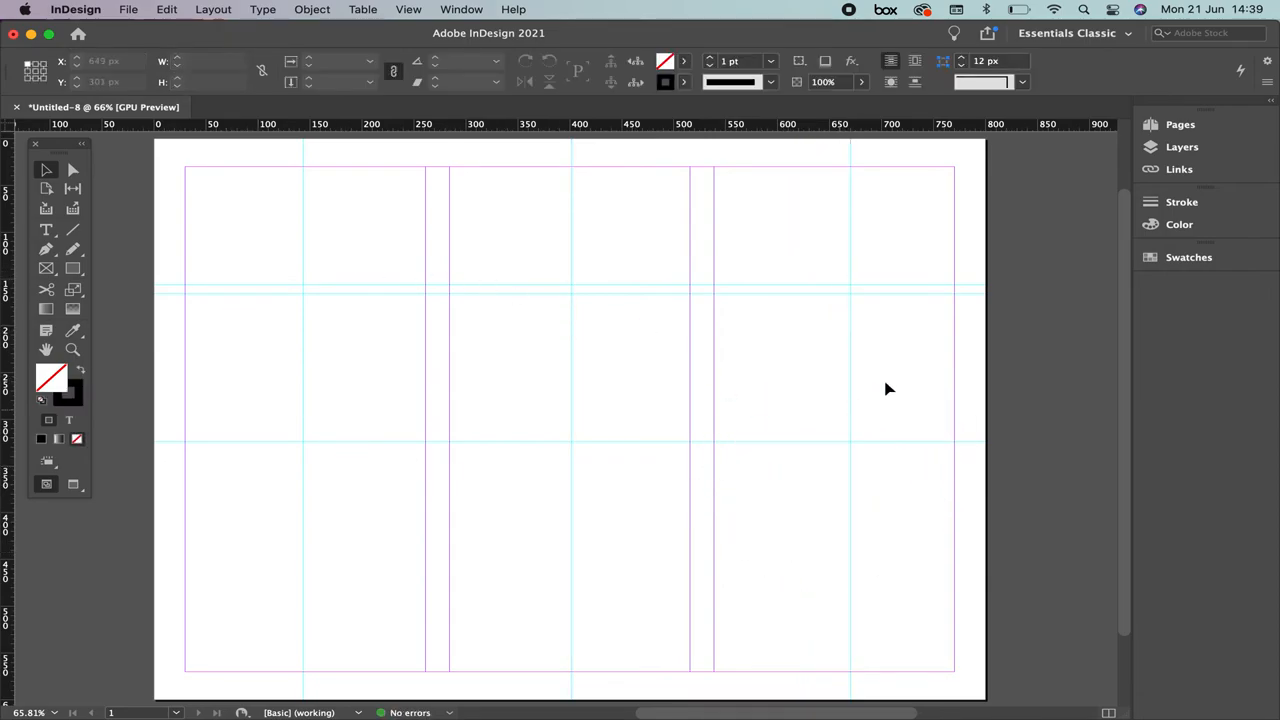
{"action": "mouse_move", "coordinate": [925, 428]}
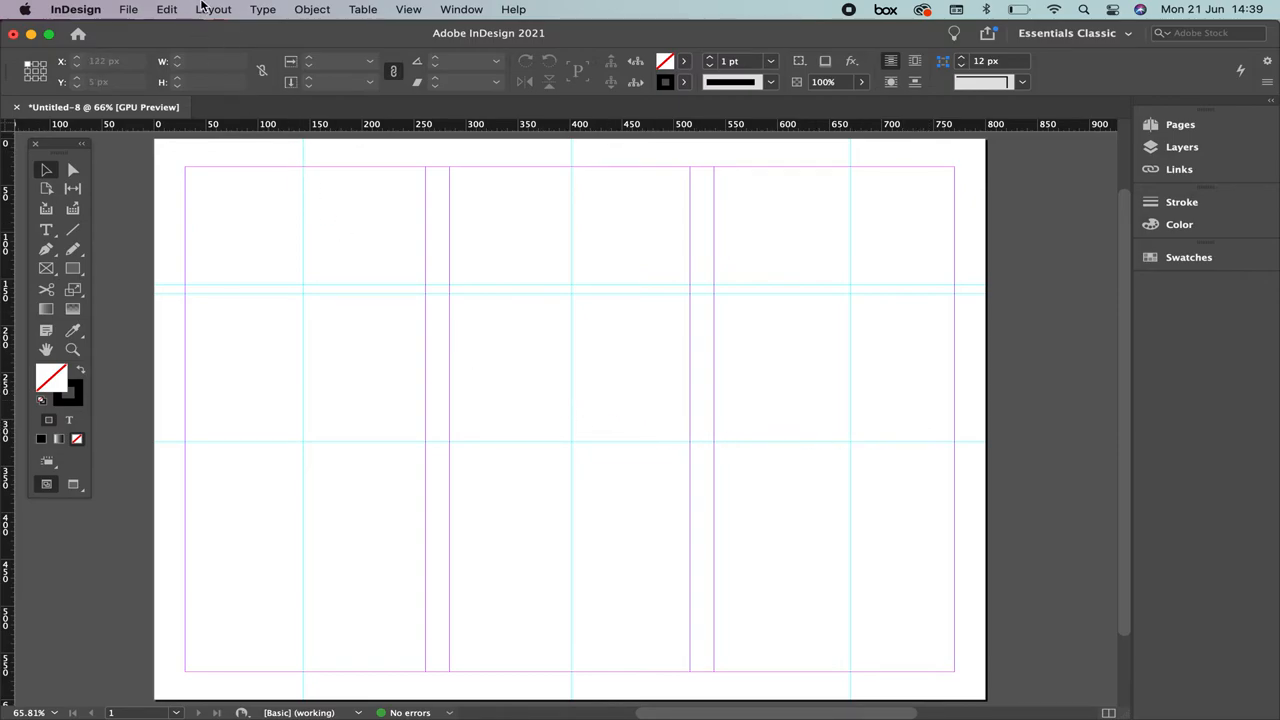
Reopen Margins and Columns, toggle Adjust Layout on then off, and cancel without changes
{"action": "left_click", "coordinate": [213, 9]}
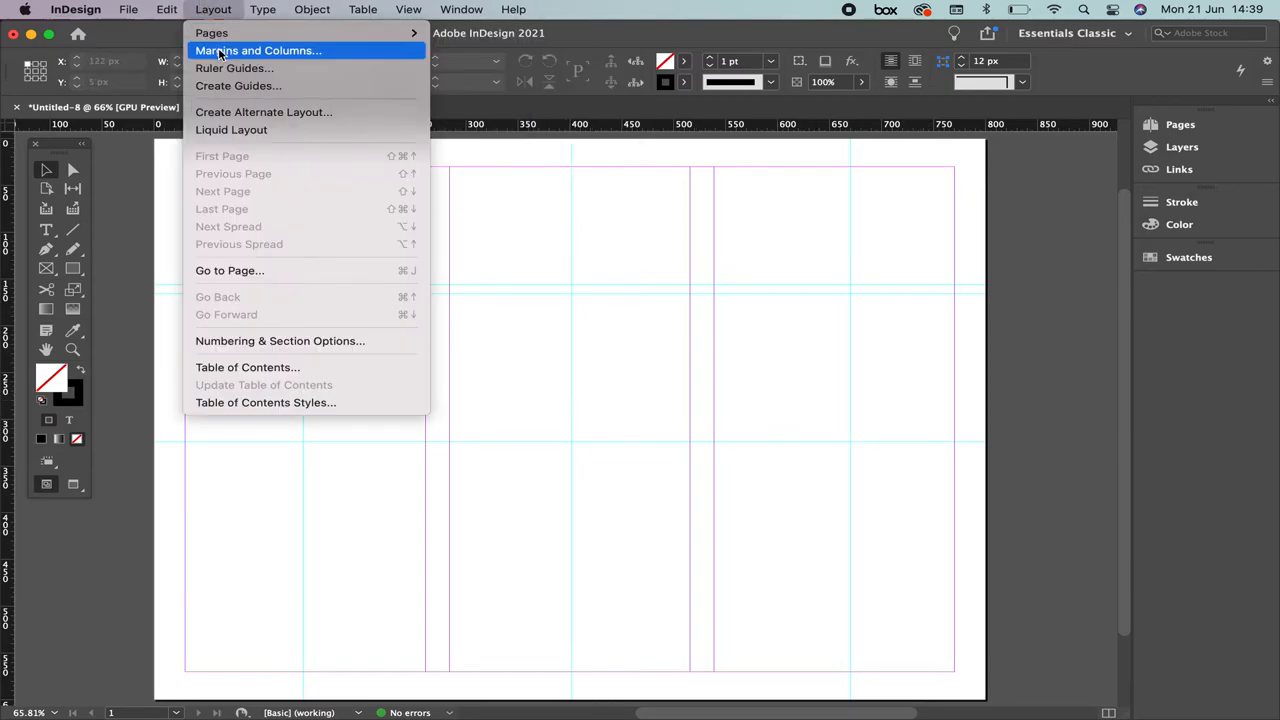
{"action": "left_click", "coordinate": [258, 50]}
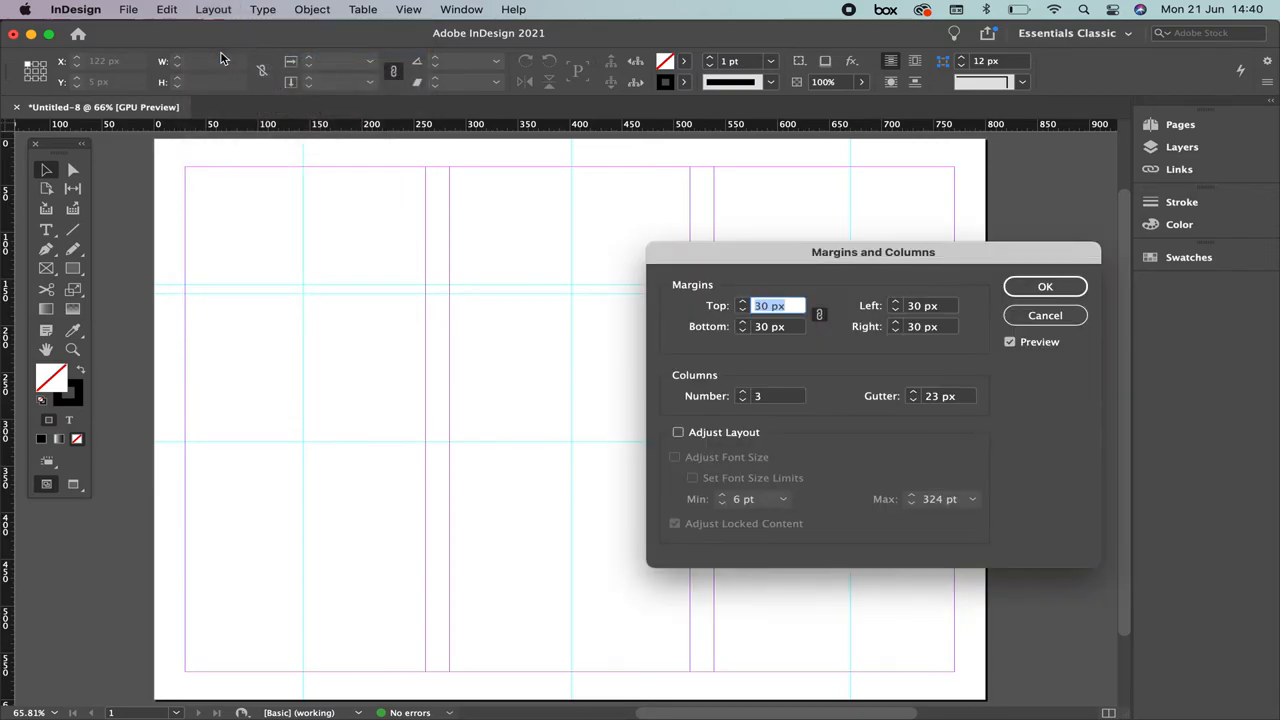
{"action": "mouse_move", "coordinate": [767, 256]}
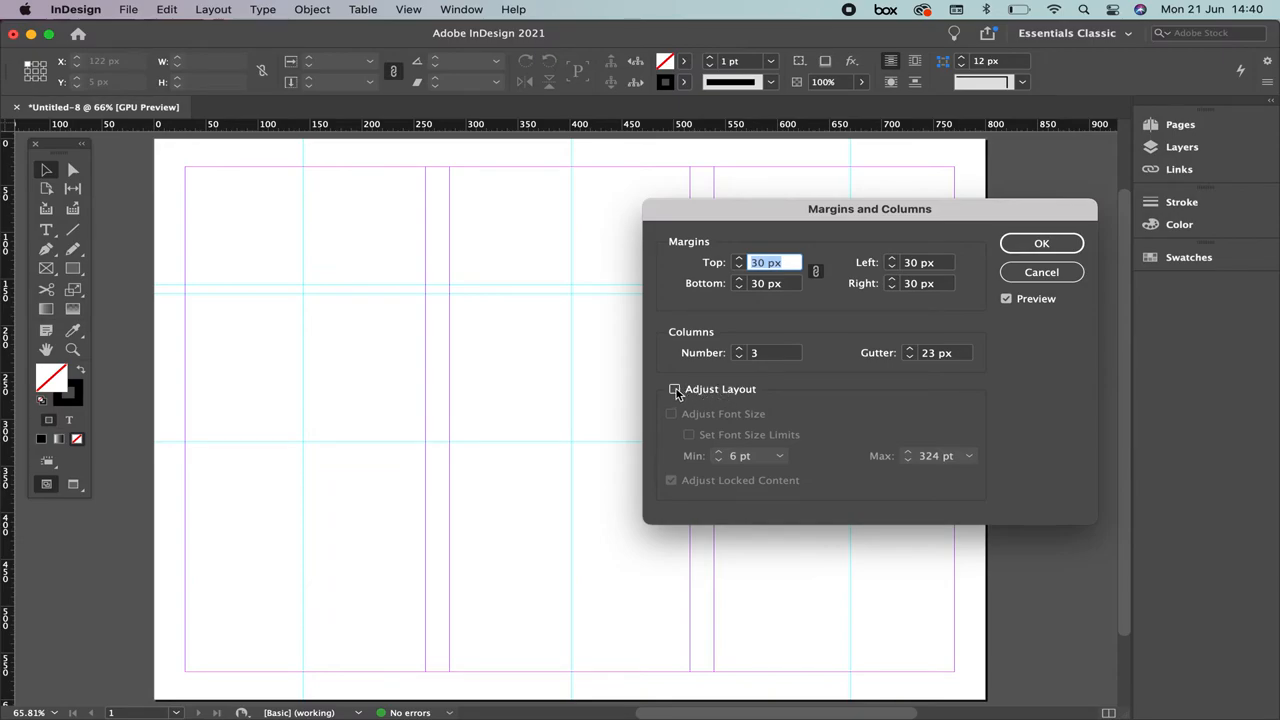
{"action": "left_click", "coordinate": [673, 389]}
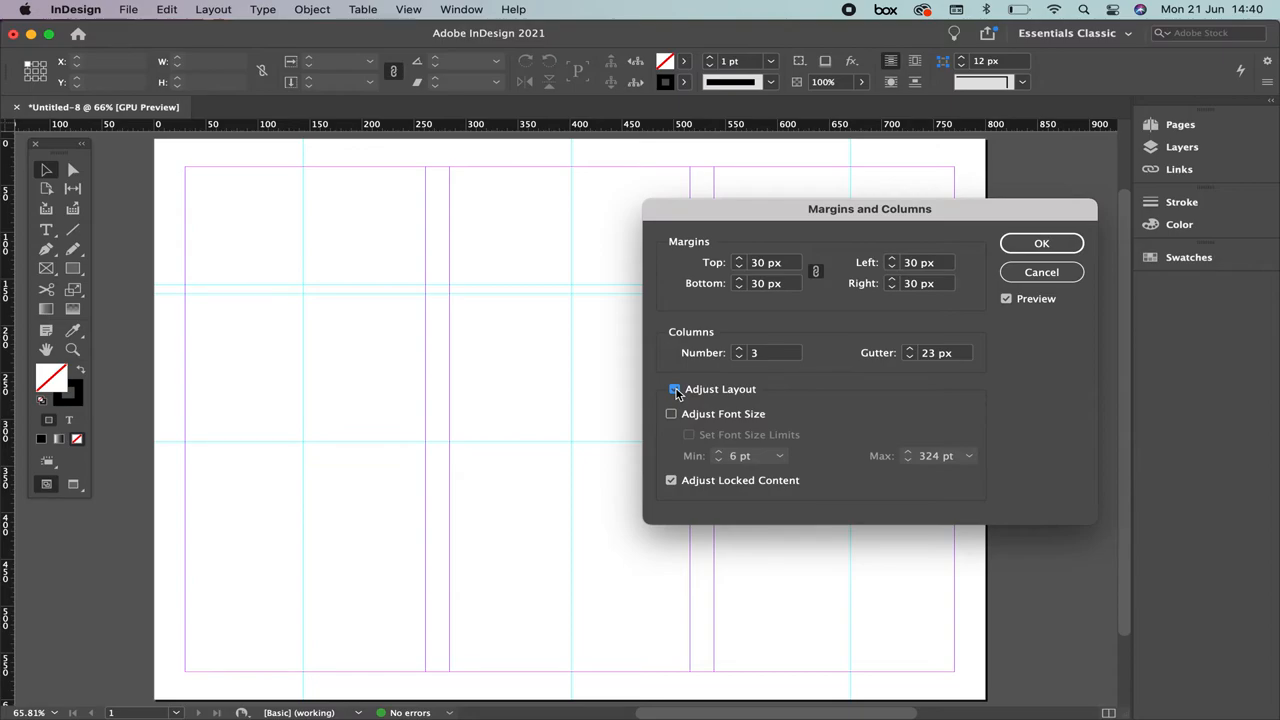
{"action": "left_click", "coordinate": [675, 389]}
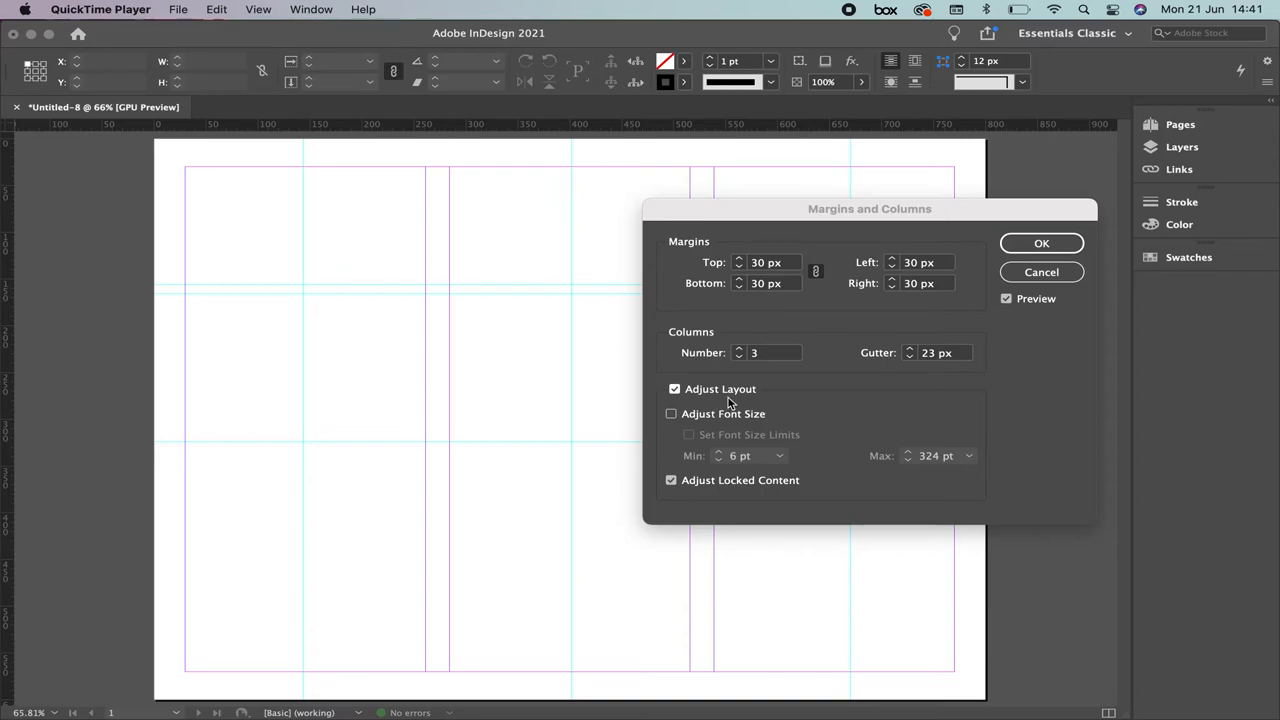
{"action": "left_click", "coordinate": [674, 389]}
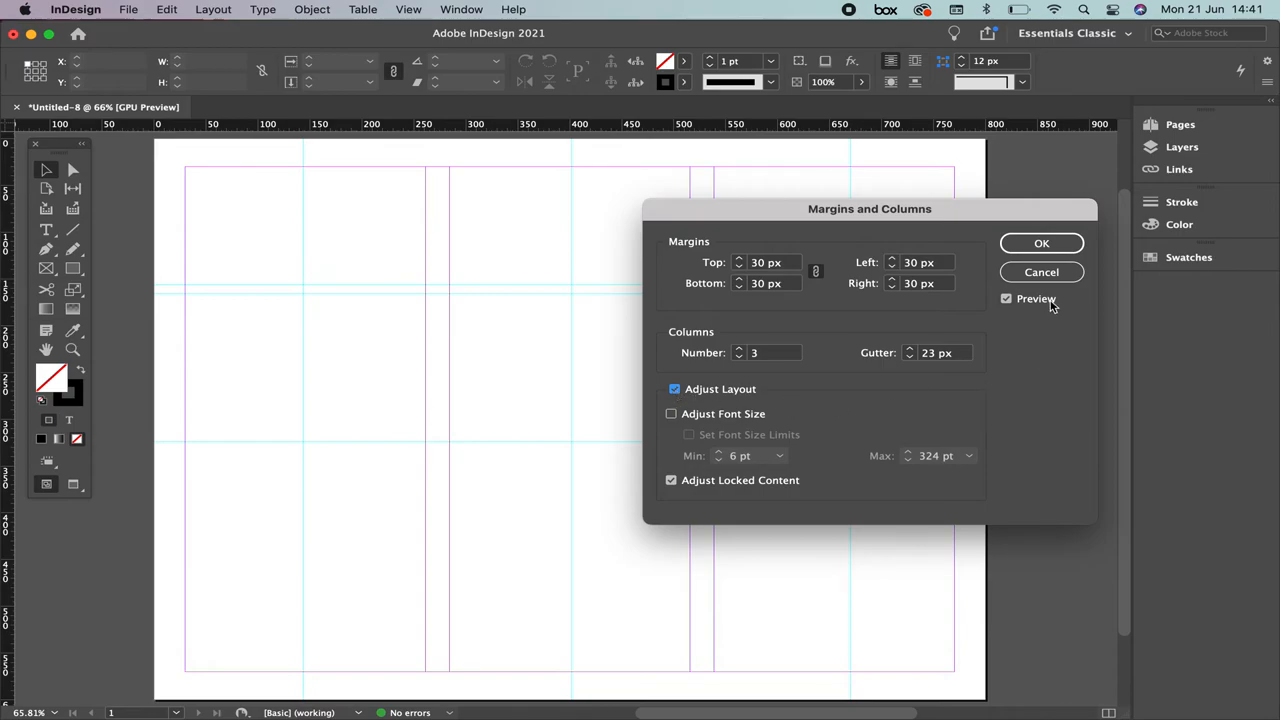
{"action": "left_click", "coordinate": [674, 389]}
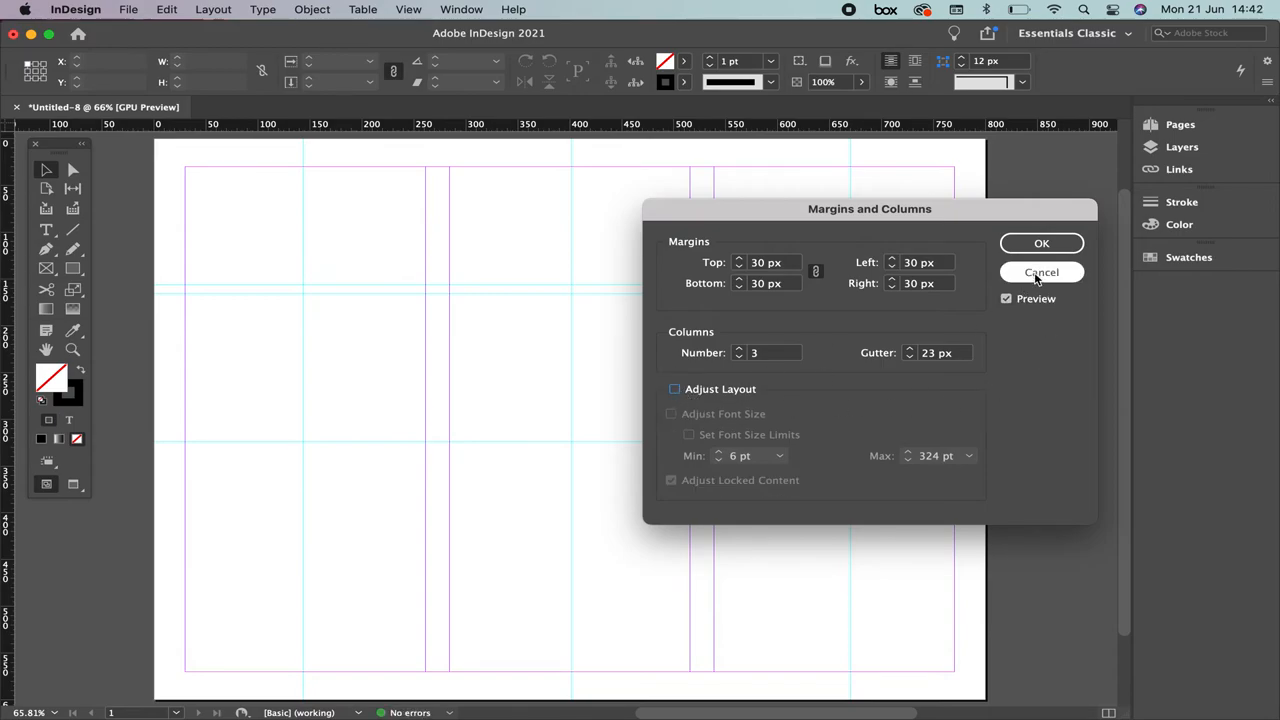
{"action": "left_click", "coordinate": [1041, 272]}
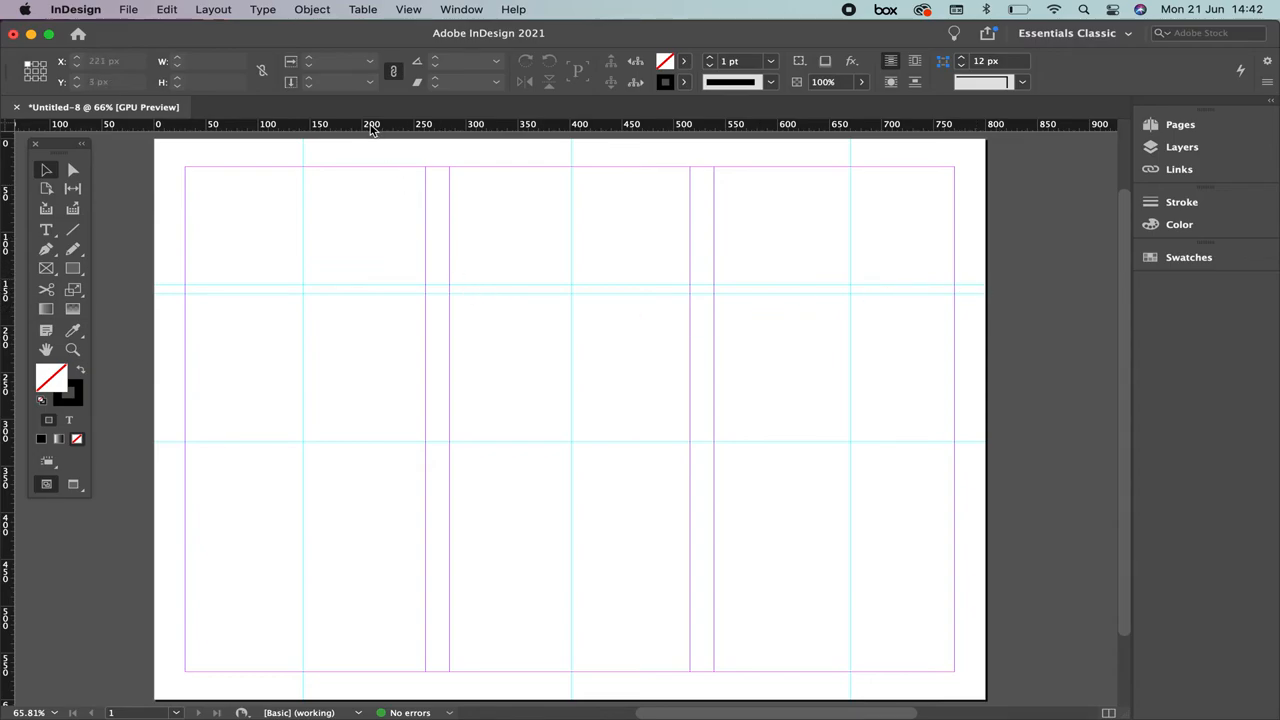
Switch the ruler units to inches, then to millimetres, and reopen the ruler menu
{"action": "right_click", "coordinate": [371, 124]}
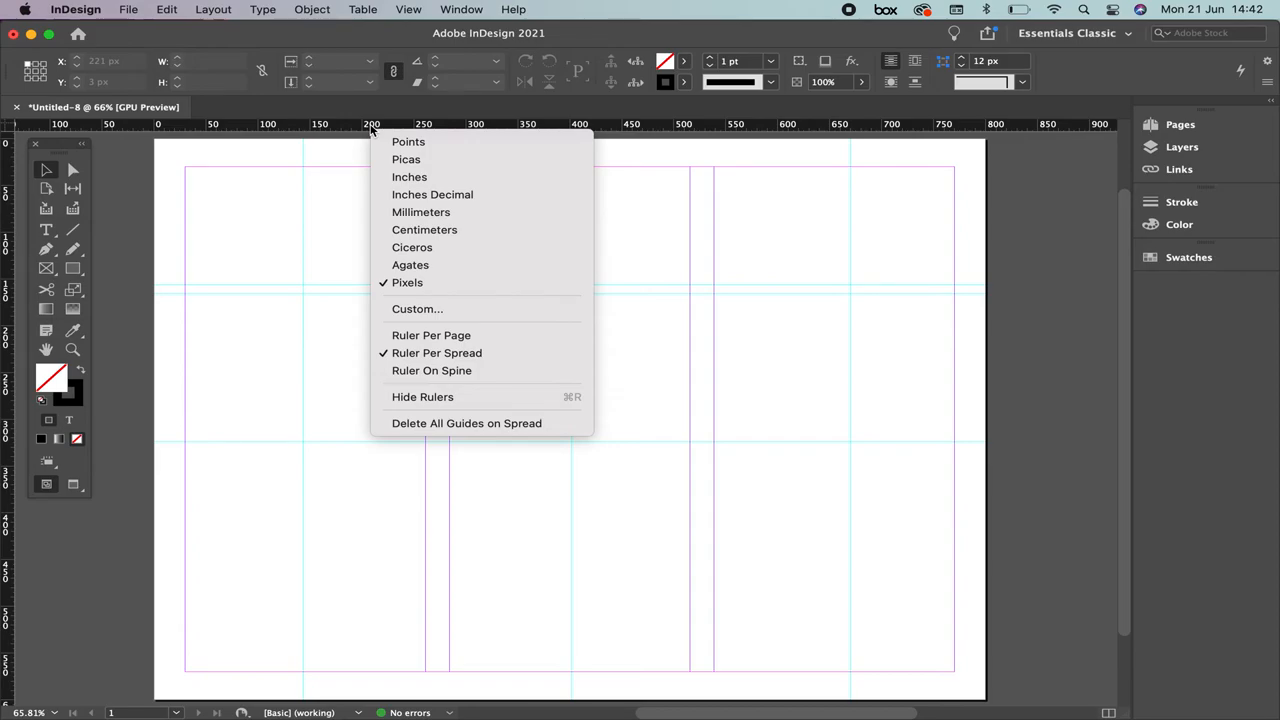
{"action": "left_click", "coordinate": [432, 194]}
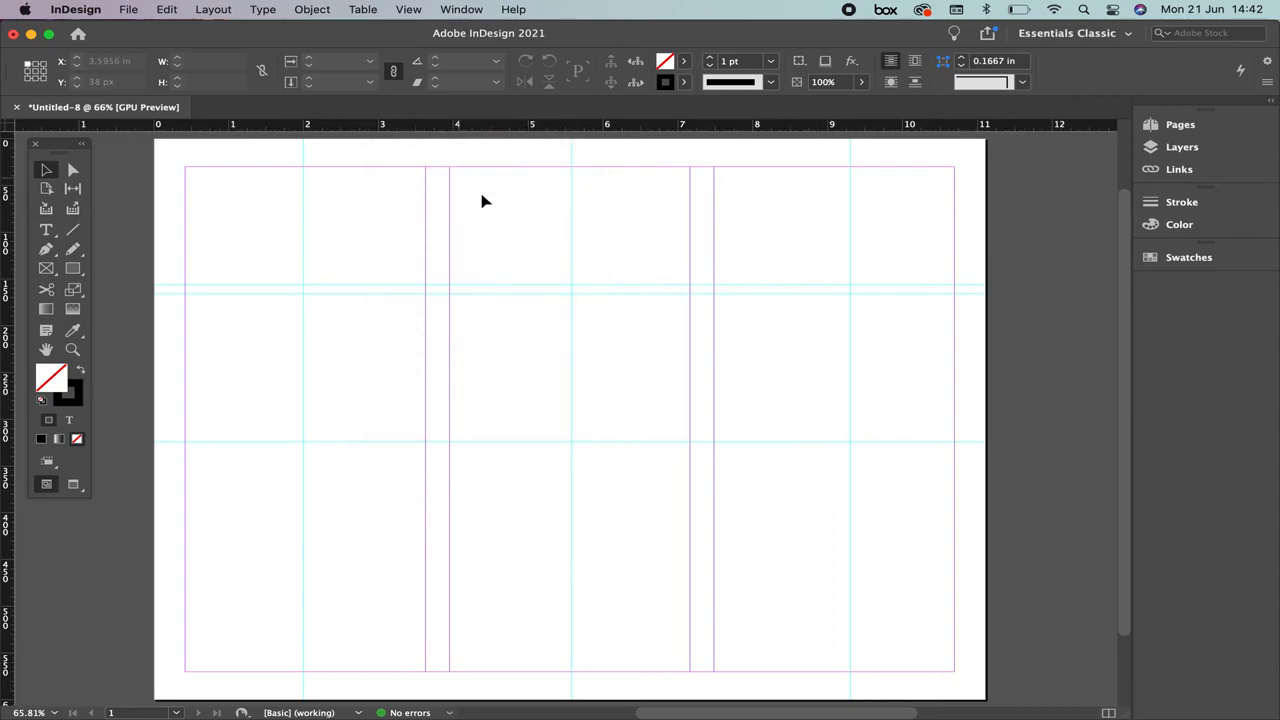
{"action": "right_click", "coordinate": [470, 124]}
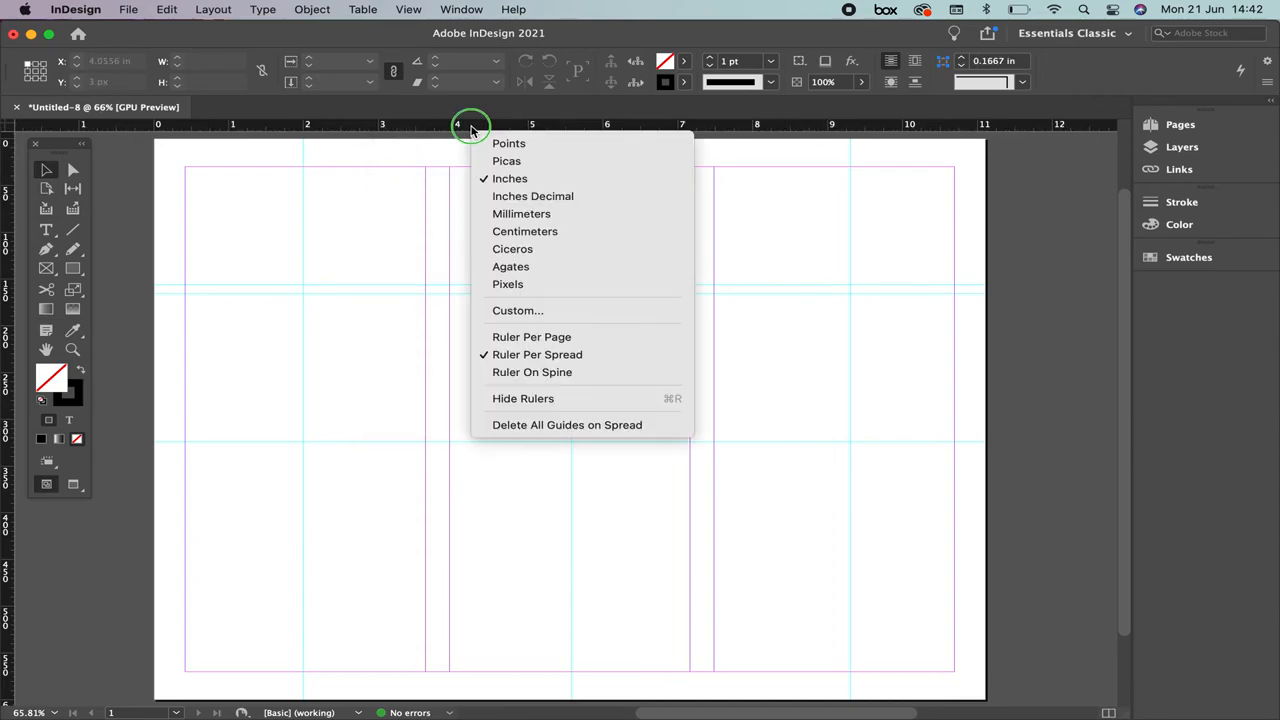
{"action": "left_click", "coordinate": [521, 213]}
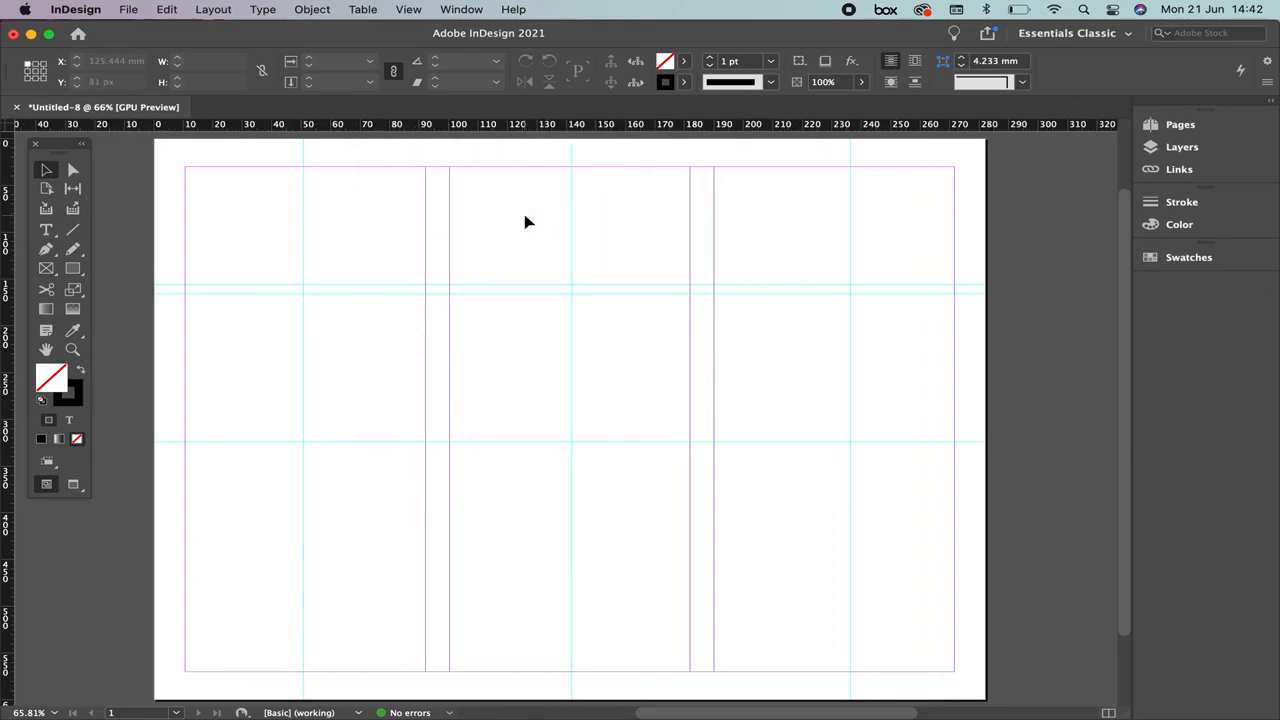
{"action": "right_click", "coordinate": [425, 124]}
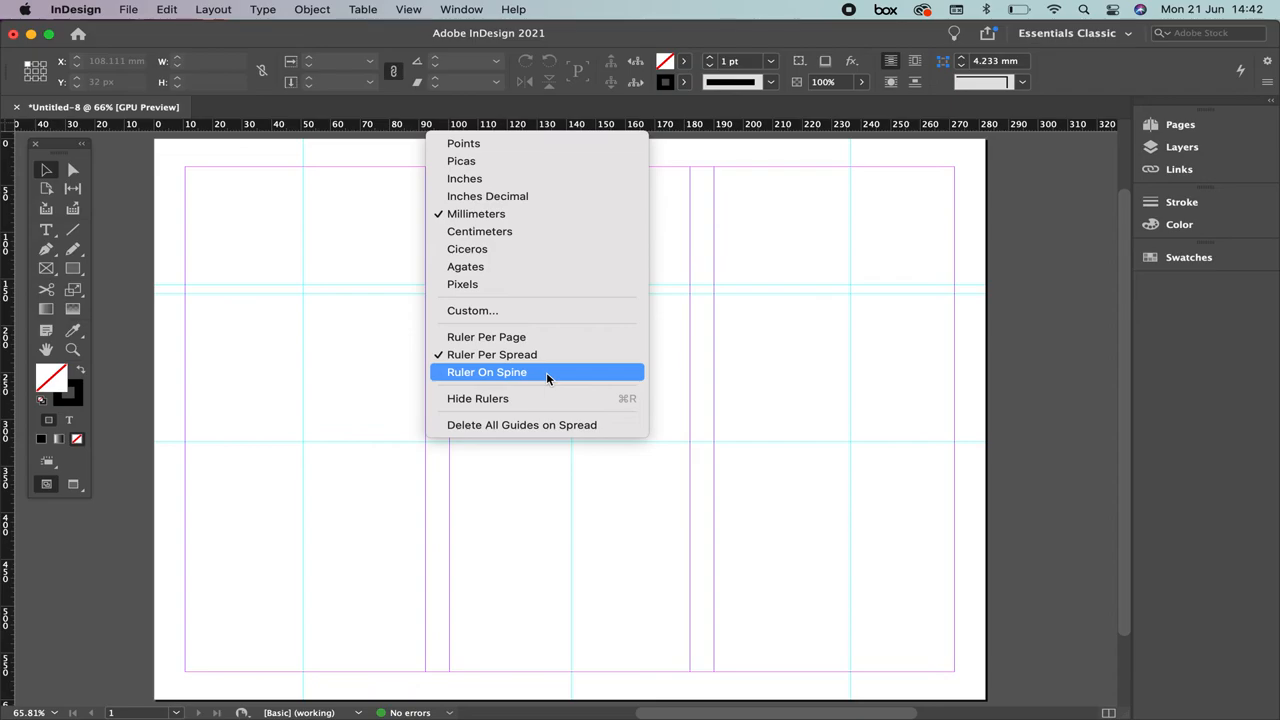
{"action": "mouse_move", "coordinate": [540, 424]}
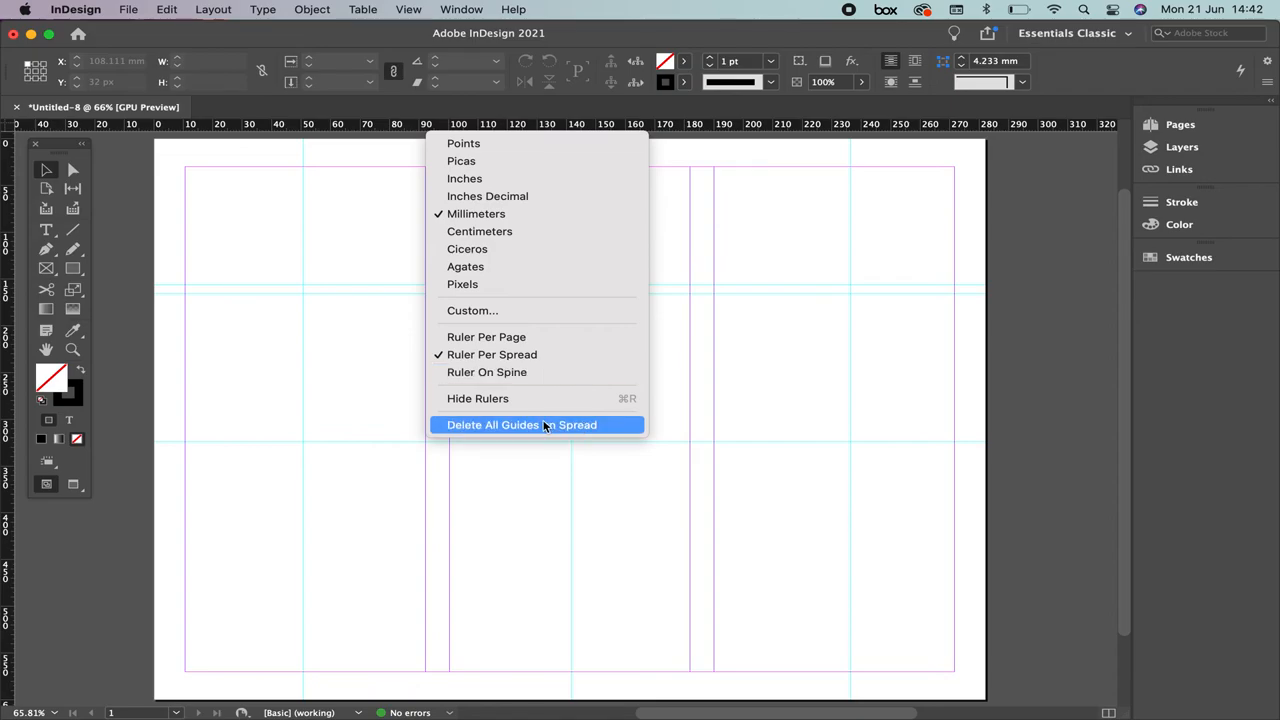
{"action": "mouse_move", "coordinate": [540, 428]}
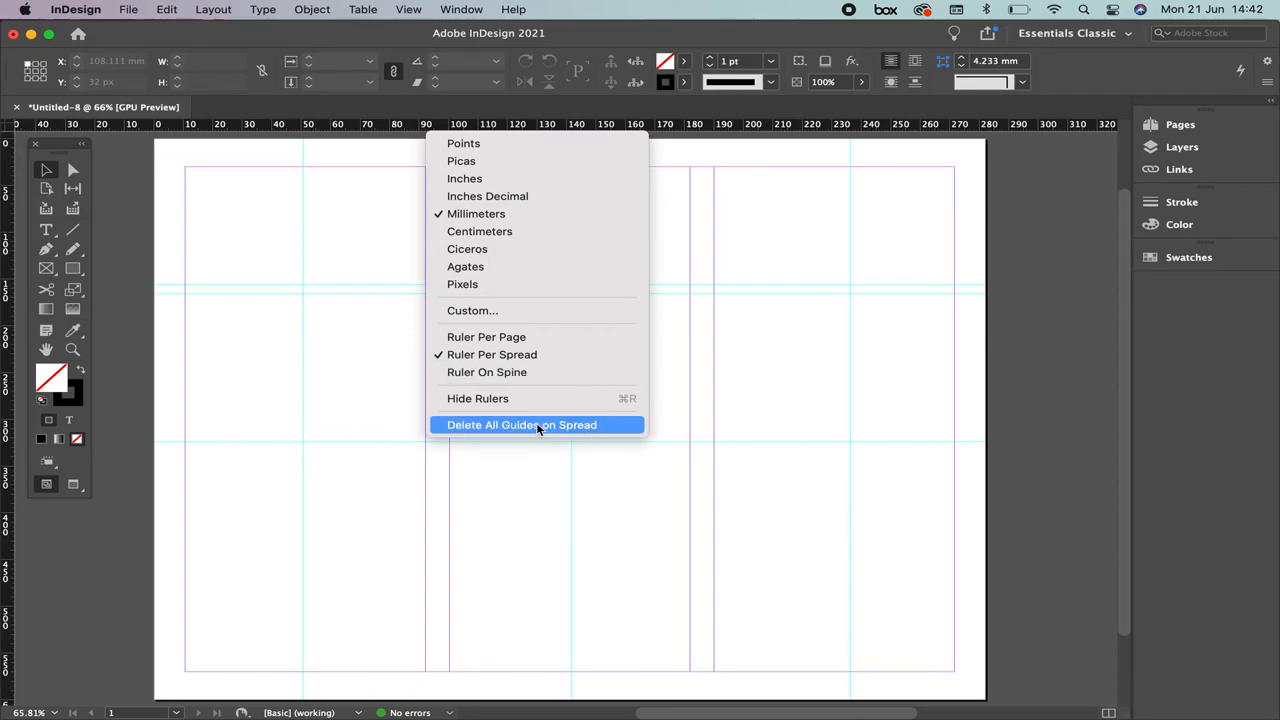
{"action": "left_click", "coordinate": [521, 424]}
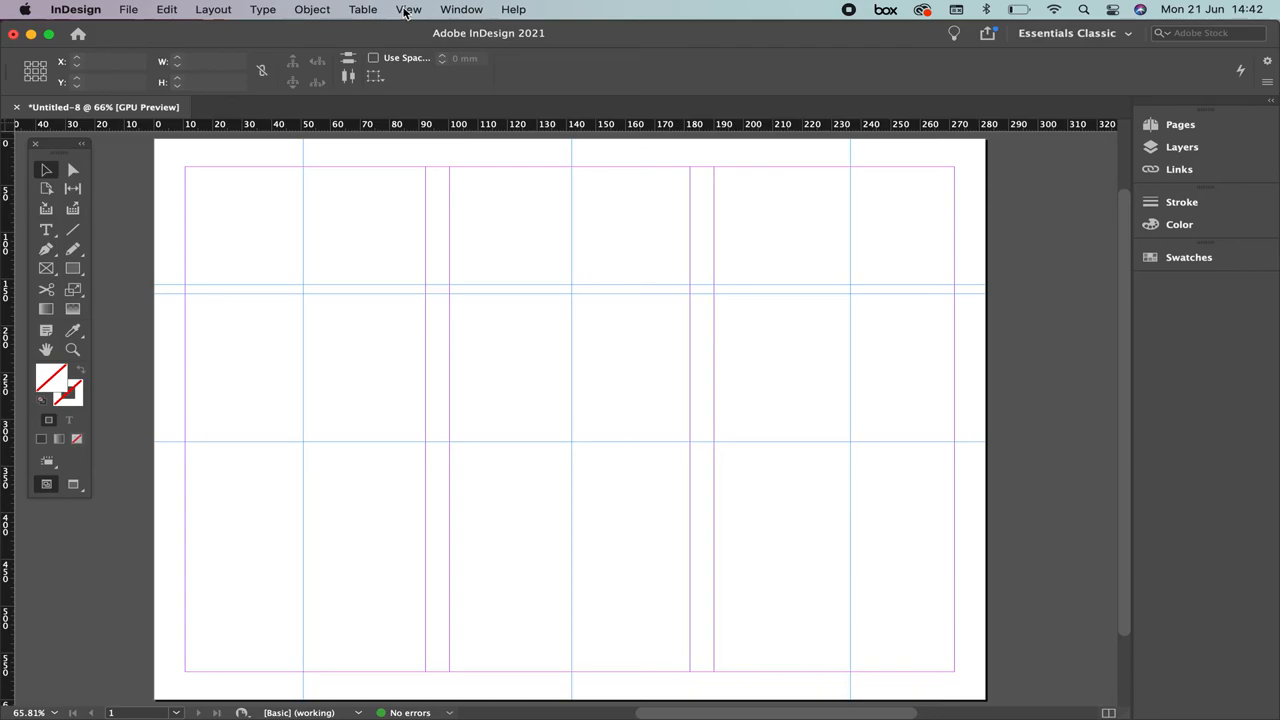
Enable Smart Guides and Snap to Document Grid under View > Grids & Guides
{"action": "left_click", "coordinate": [408, 9]}
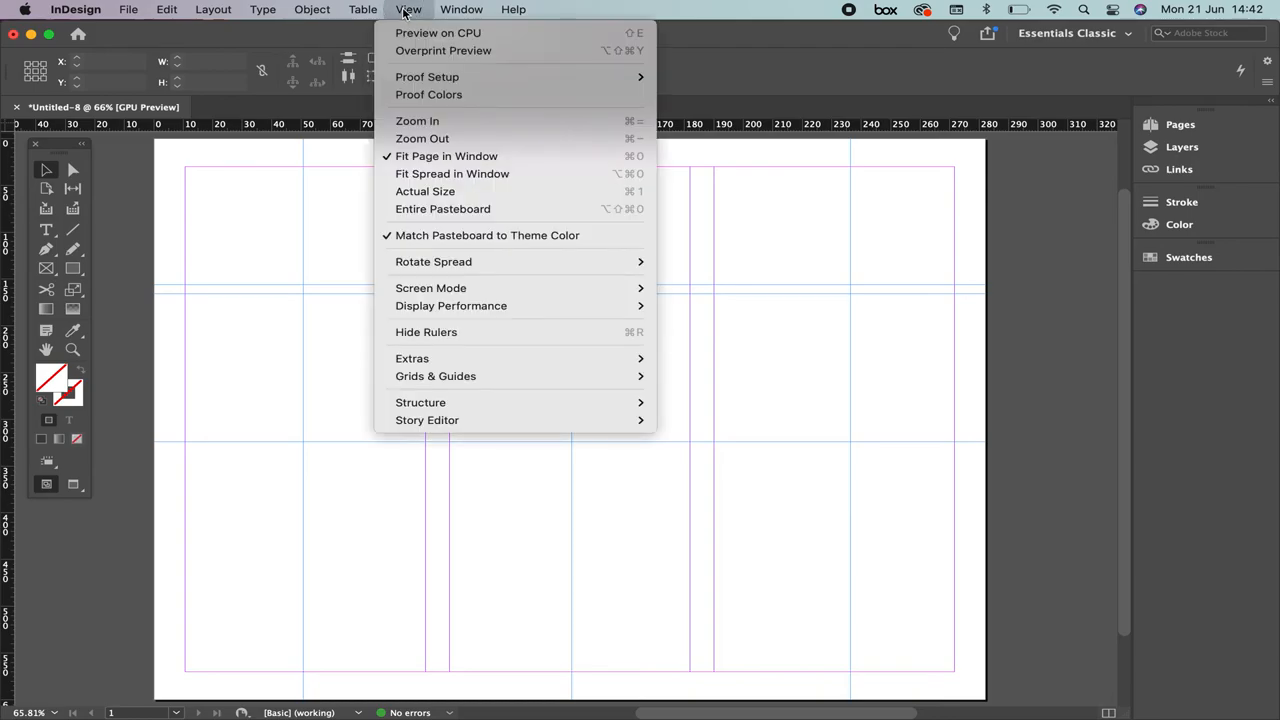
{"action": "mouse_move", "coordinate": [435, 375]}
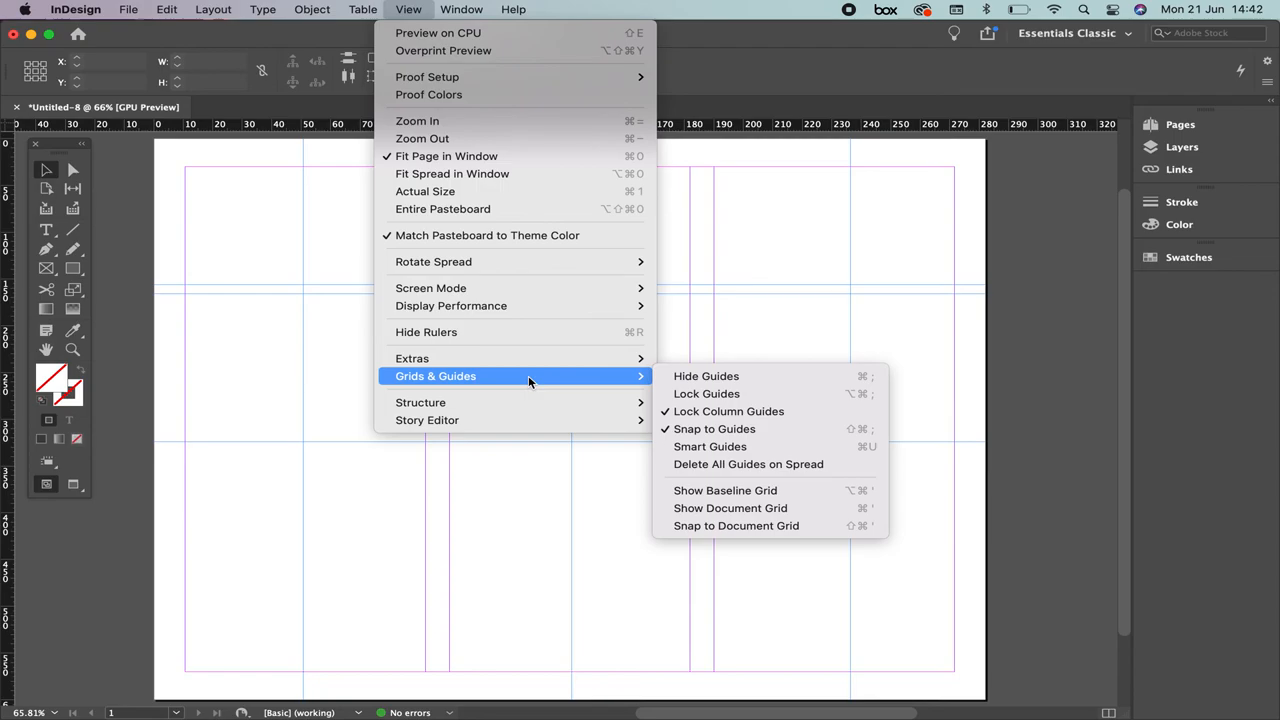
{"action": "mouse_move", "coordinate": [706, 376]}
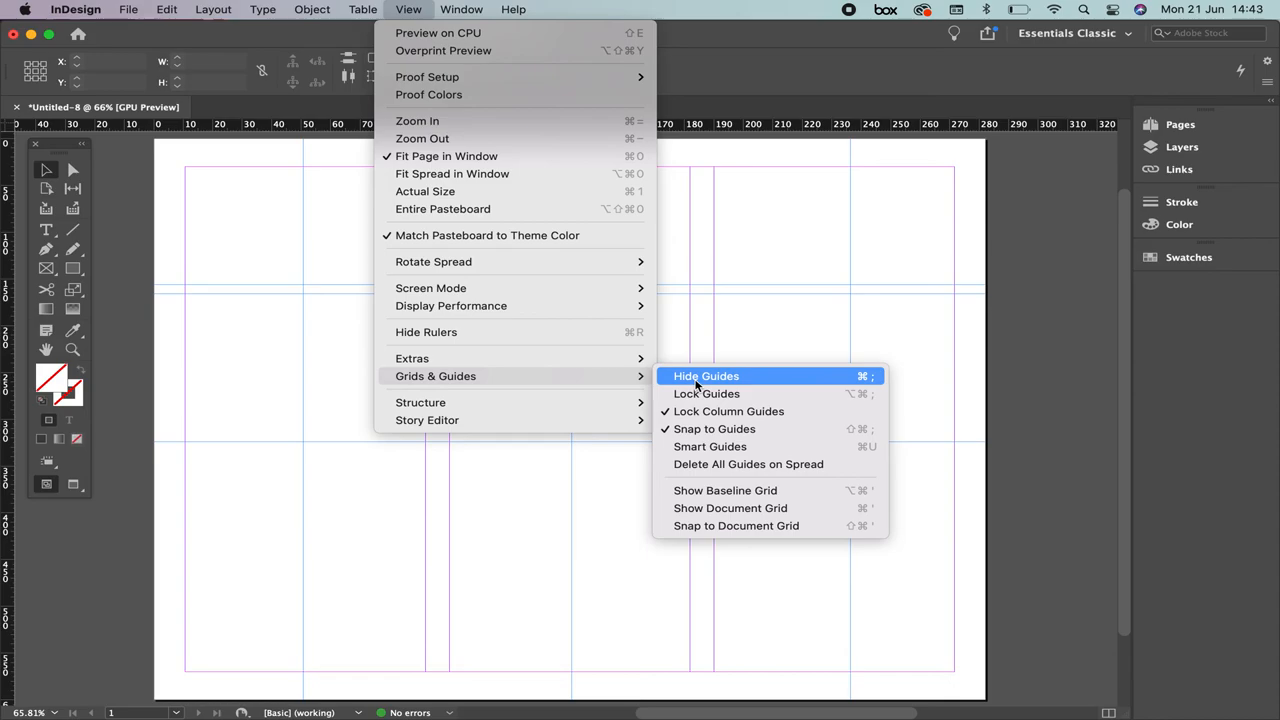
{"action": "mouse_move", "coordinate": [706, 393]}
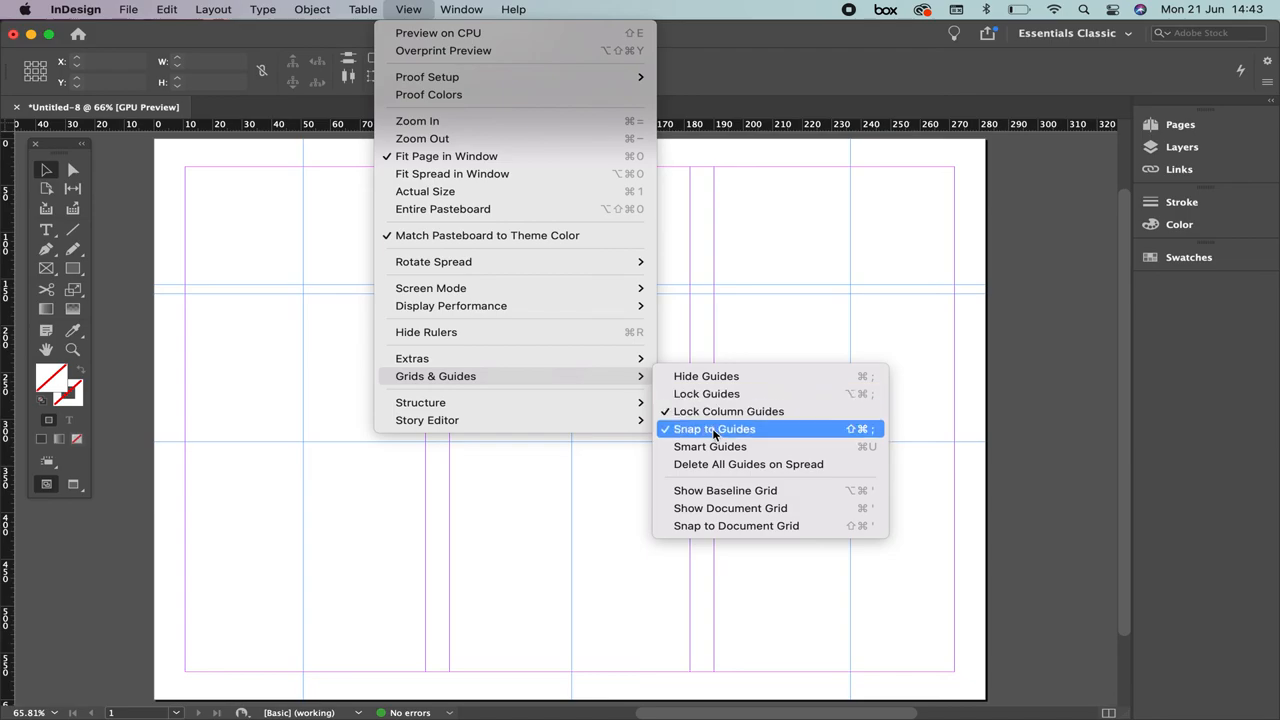
{"action": "left_click", "coordinate": [714, 428]}
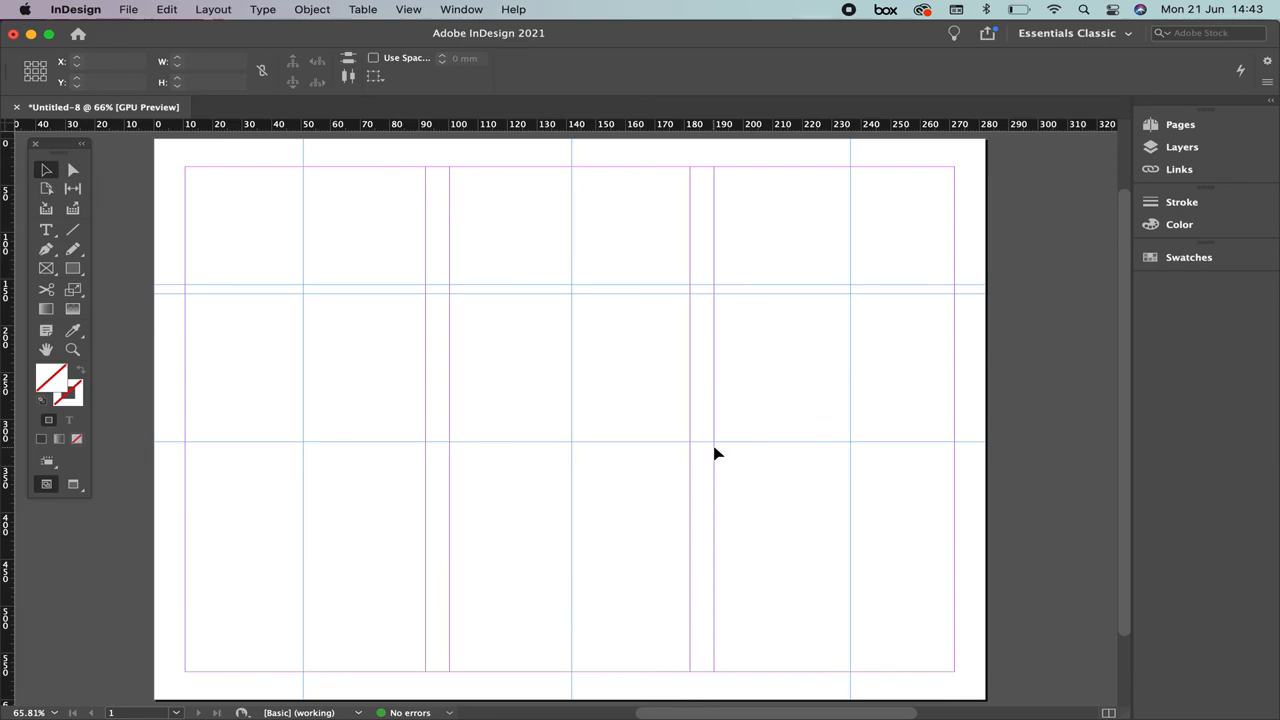
{"action": "mouse_move", "coordinate": [782, 458]}
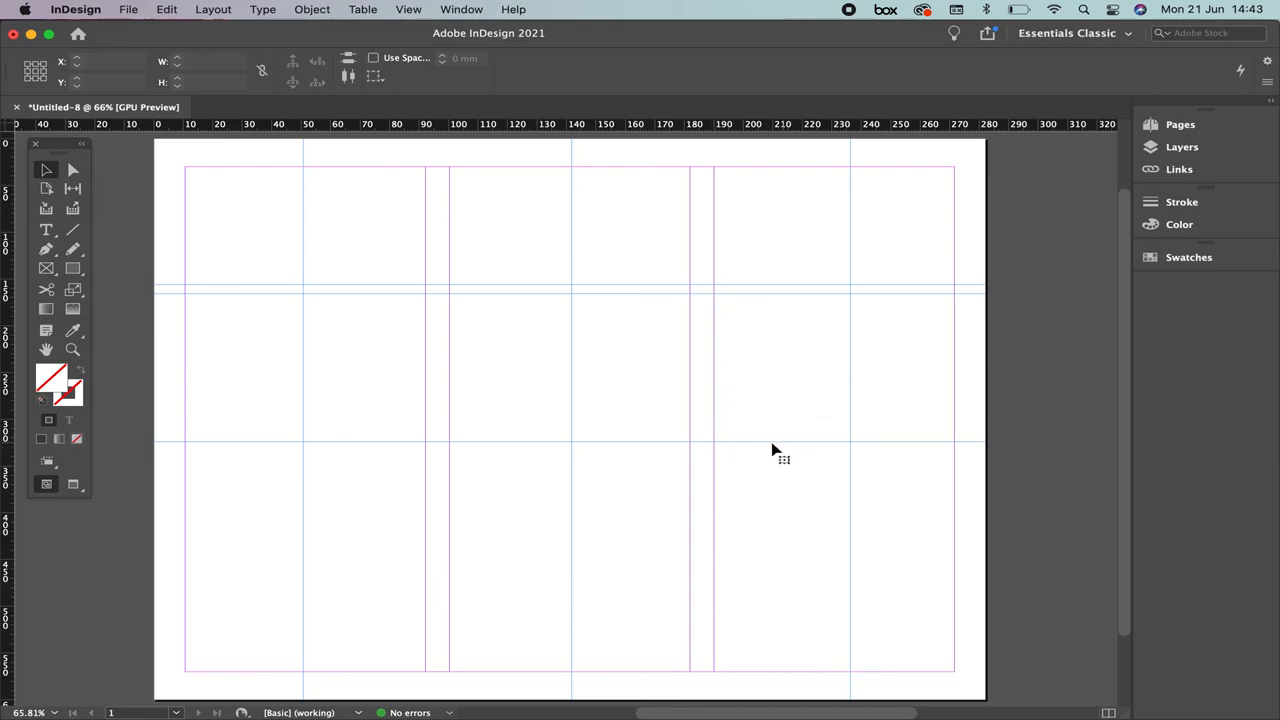
{"action": "left_click", "coordinate": [408, 9]}
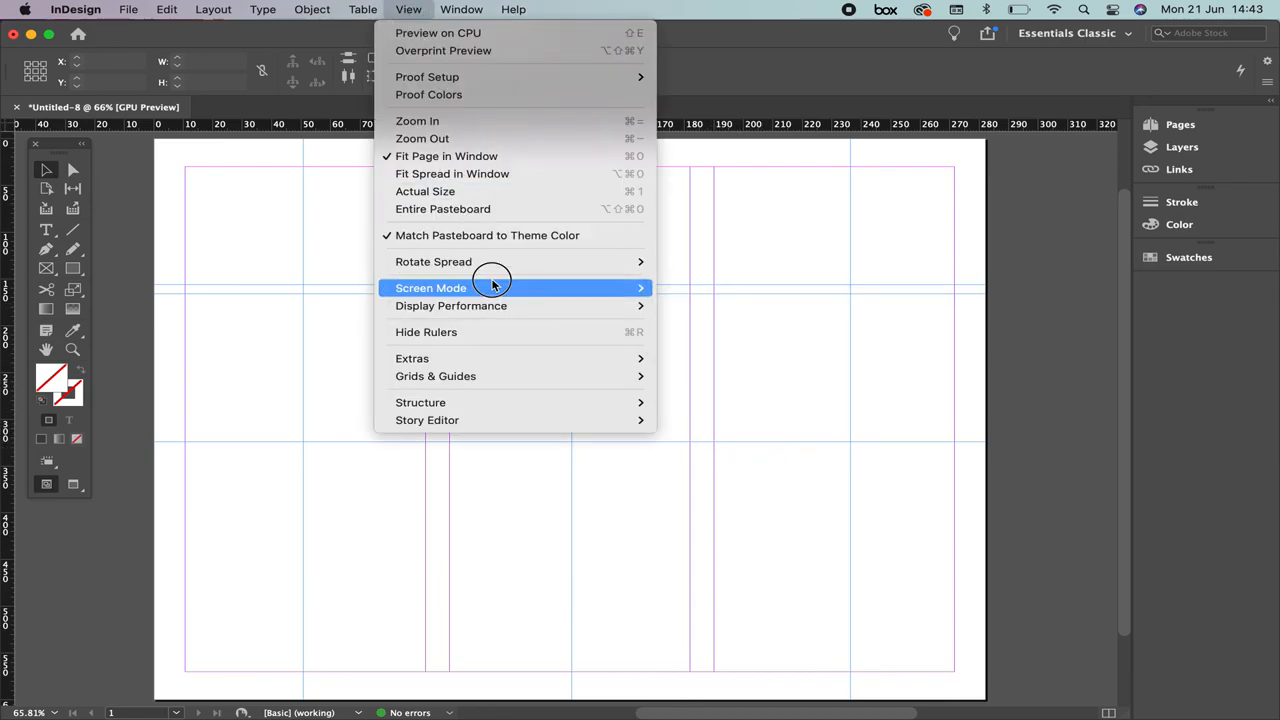
{"action": "mouse_move", "coordinate": [490, 332]}
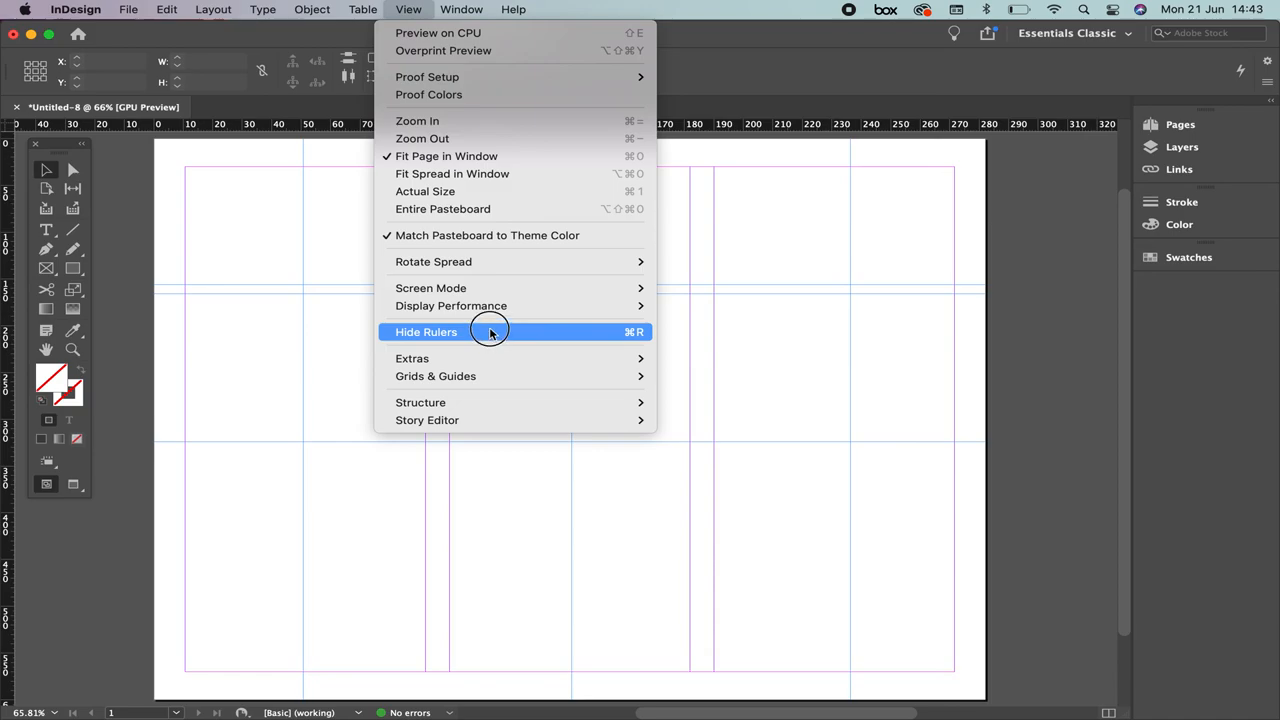
{"action": "mouse_move", "coordinate": [493, 358]}
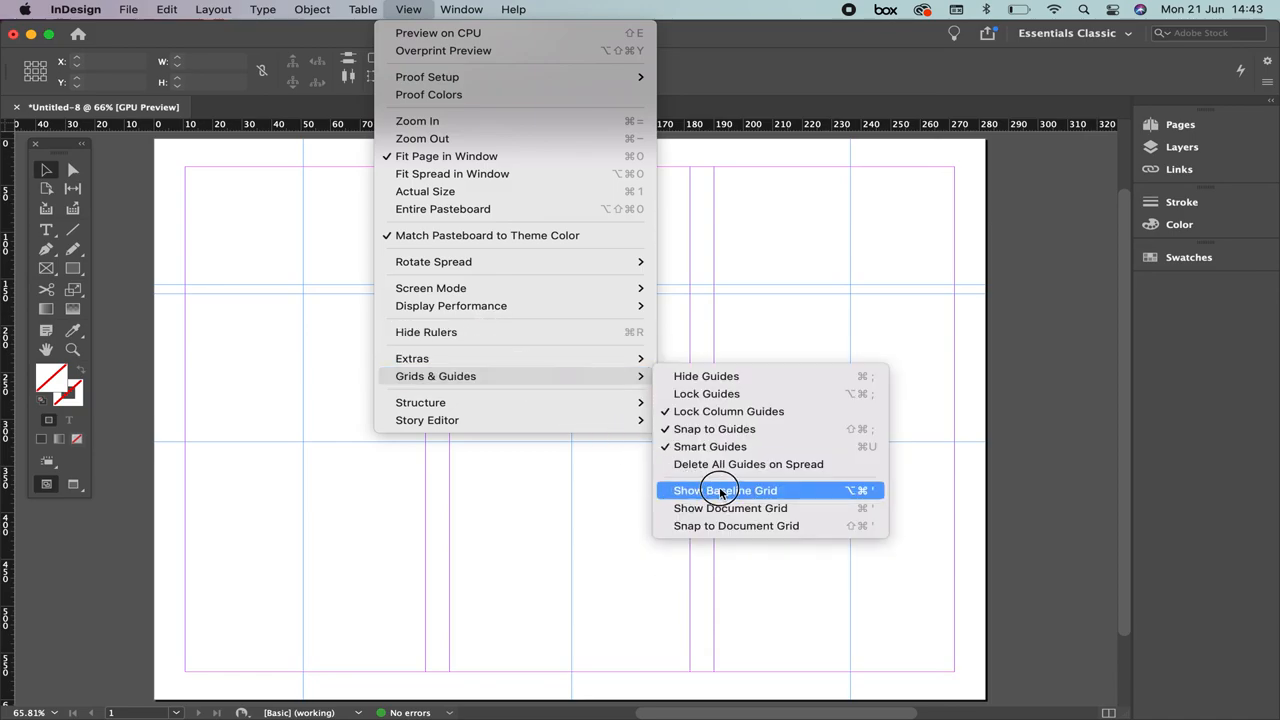
{"action": "mouse_move", "coordinate": [705, 375]}
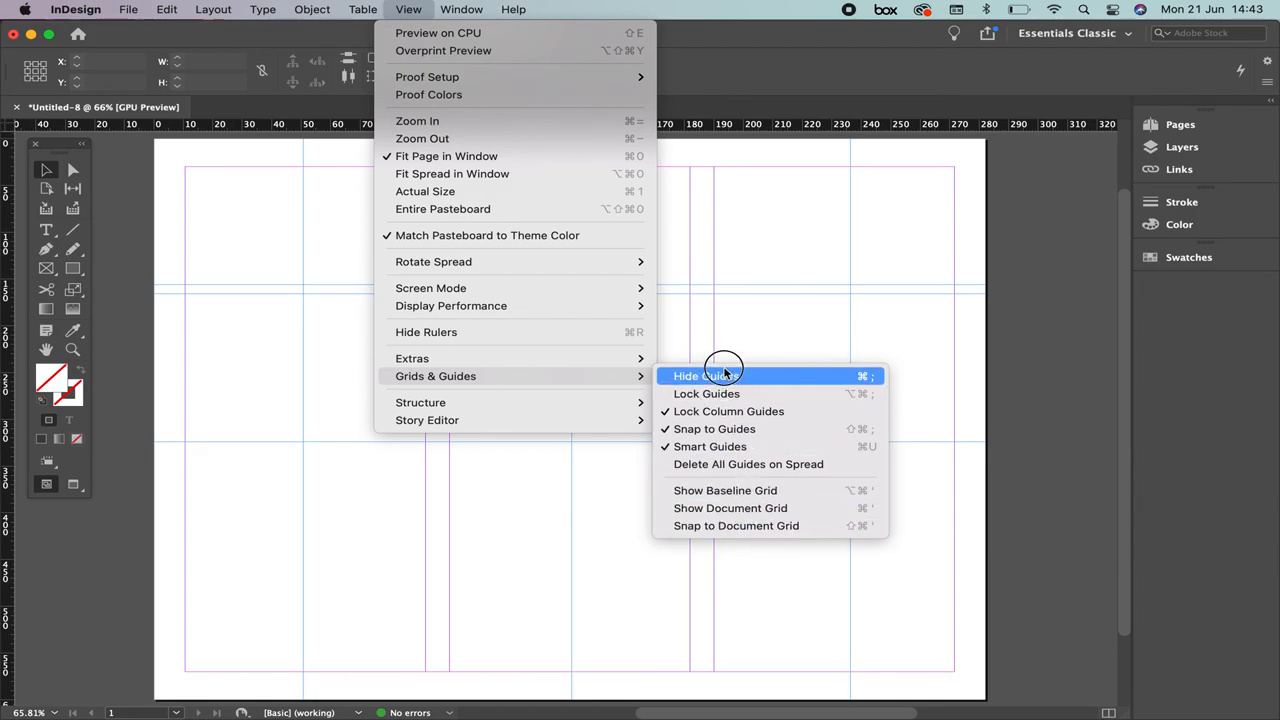
{"action": "mouse_move", "coordinate": [735, 525]}
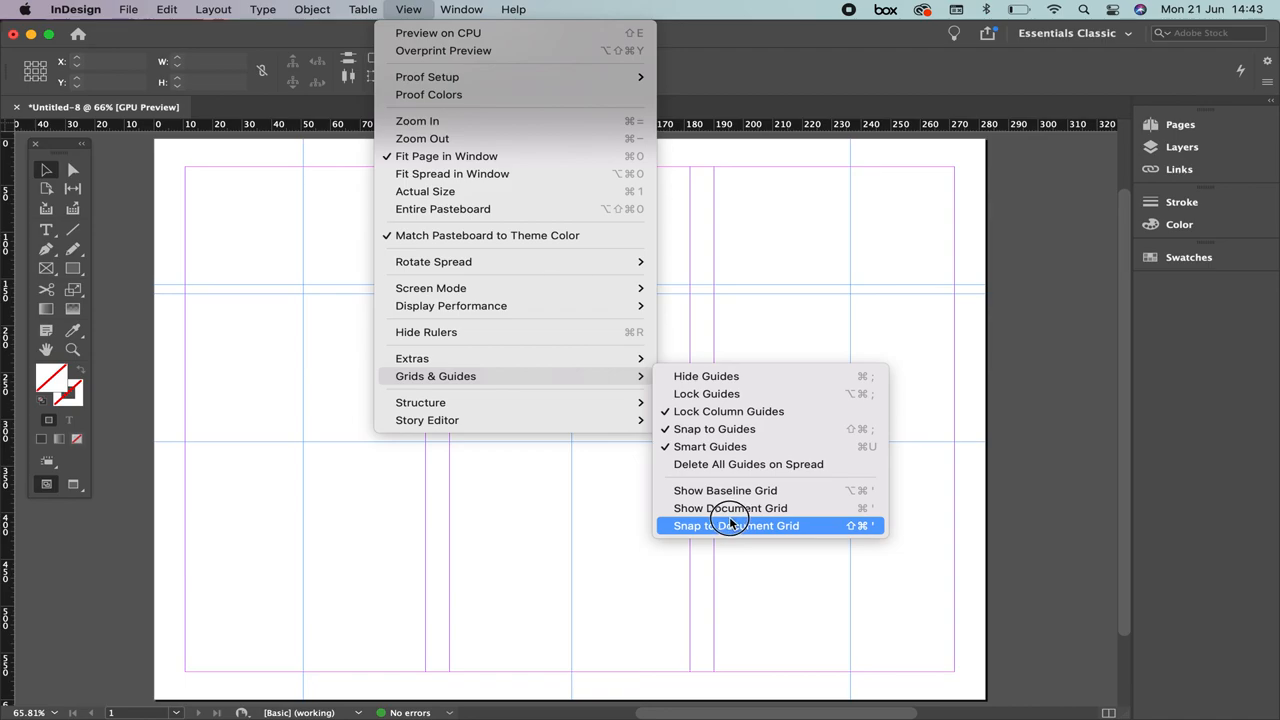
{"action": "left_click", "coordinate": [735, 525]}
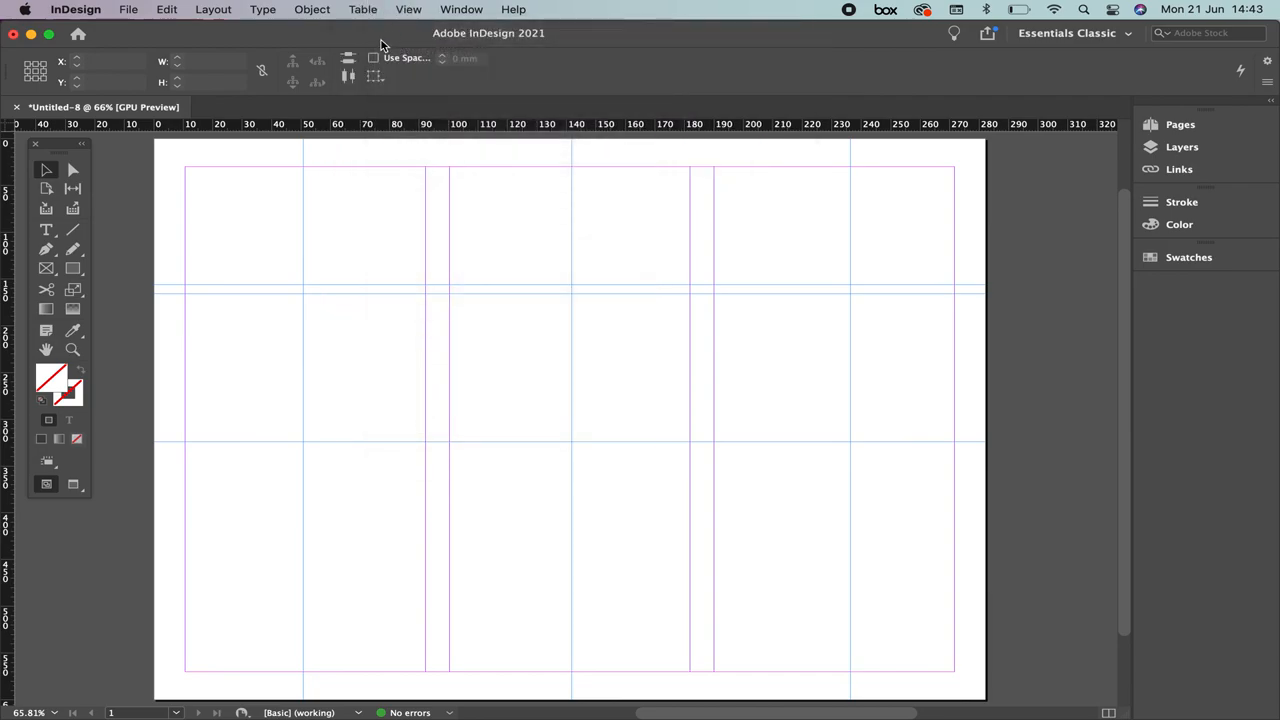
{"action": "mouse_move", "coordinate": [308, 128]}
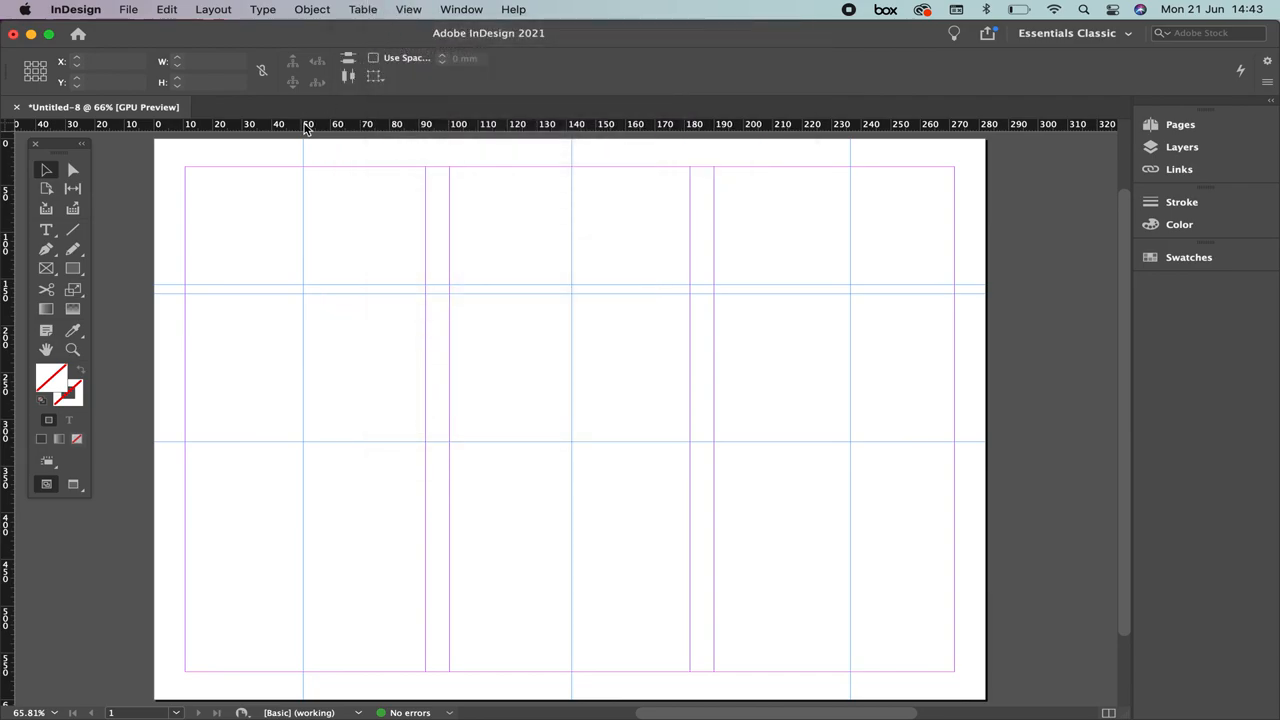